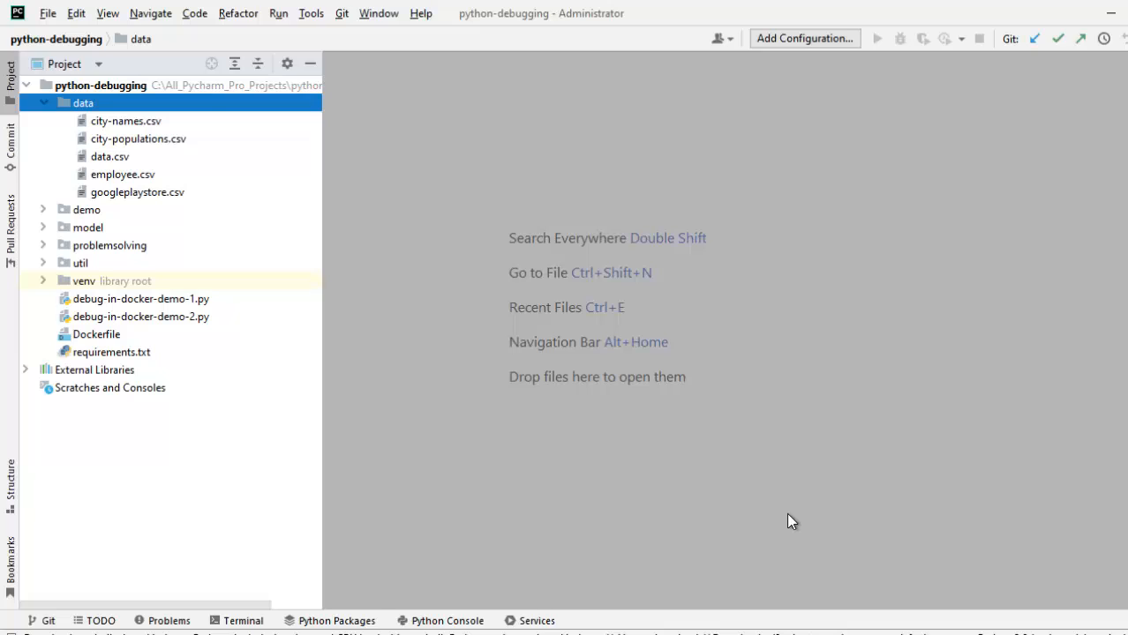
mouse_move(309, 10)
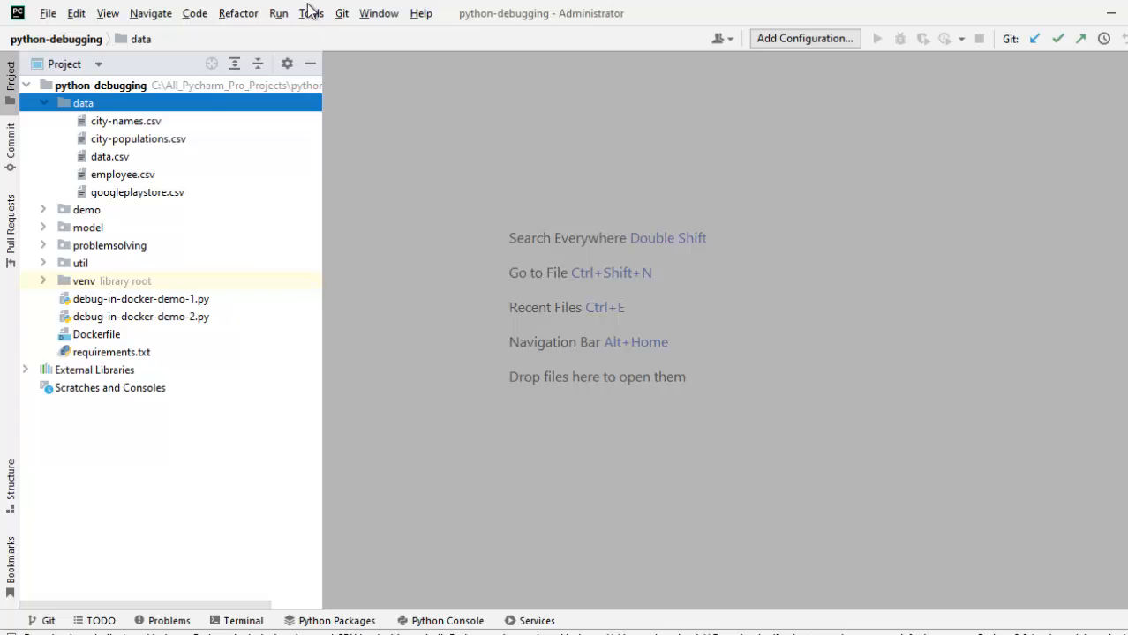
Start an SSH session to host 20.55.217.54 as vmadmin with password authentication and connect
left_click(311, 13)
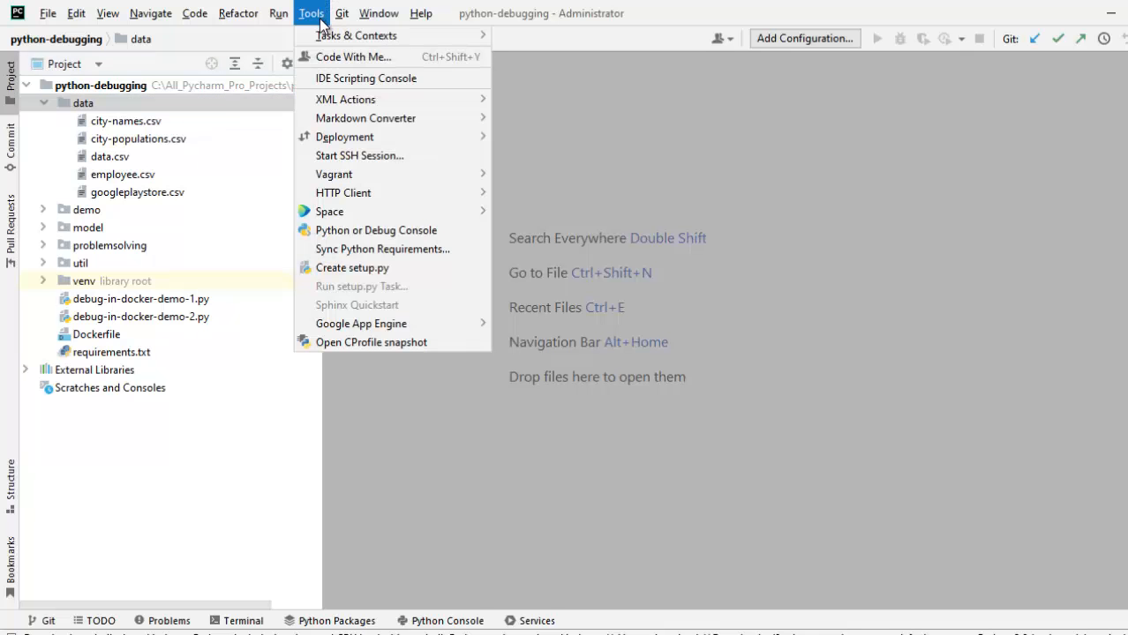
left_click(359, 155)
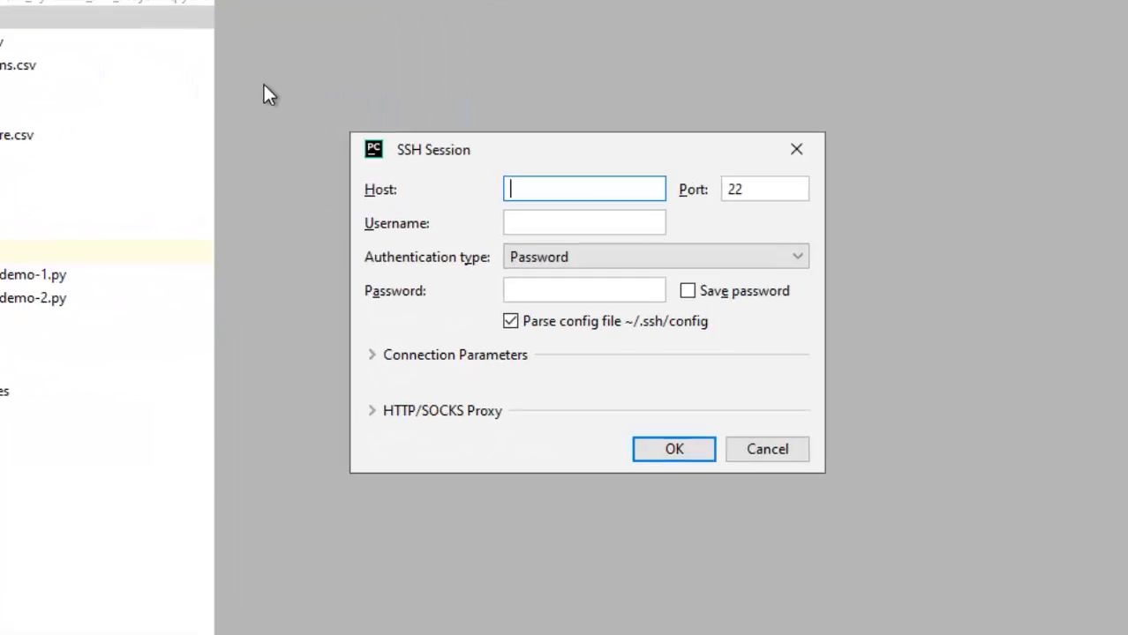
type("20.55.217.54")
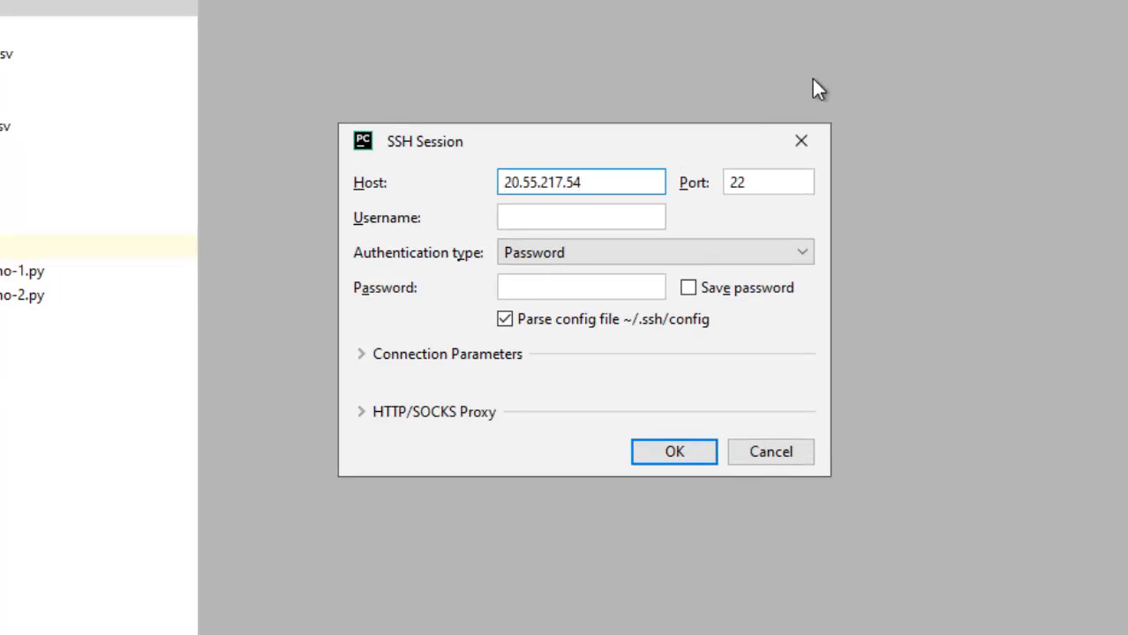
type("vmadmin")
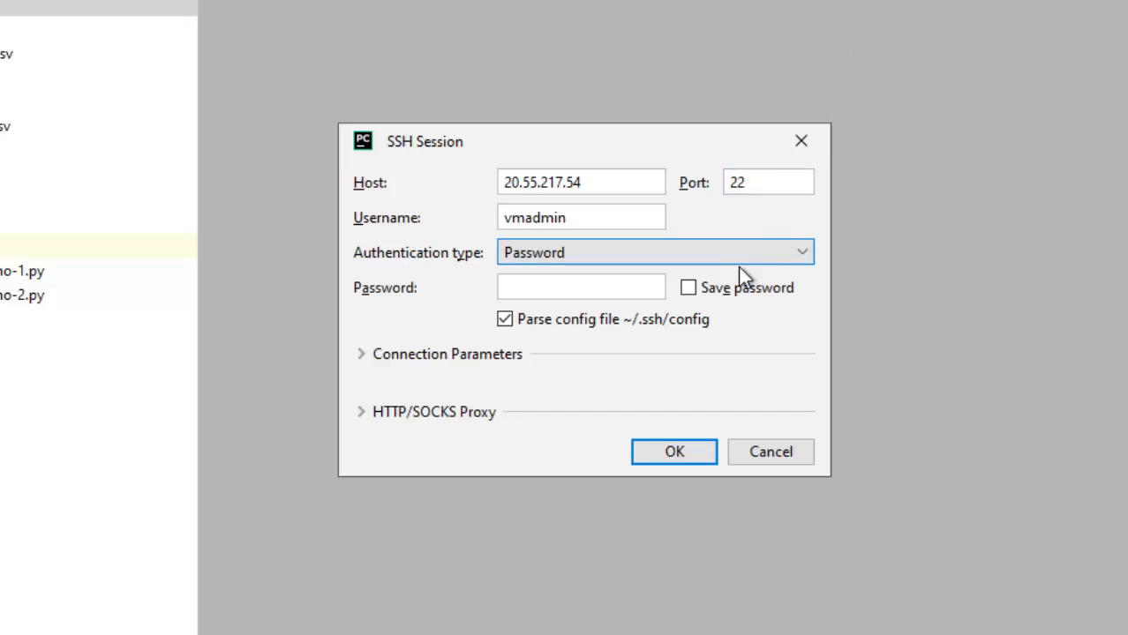
left_click(653, 252)
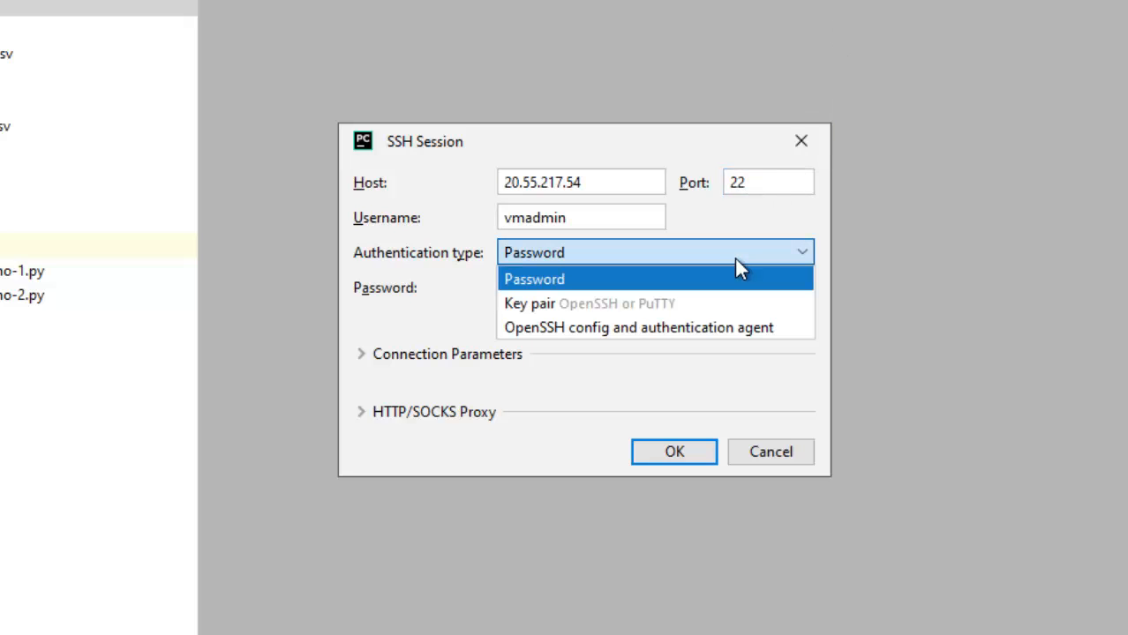
left_click(534, 279)
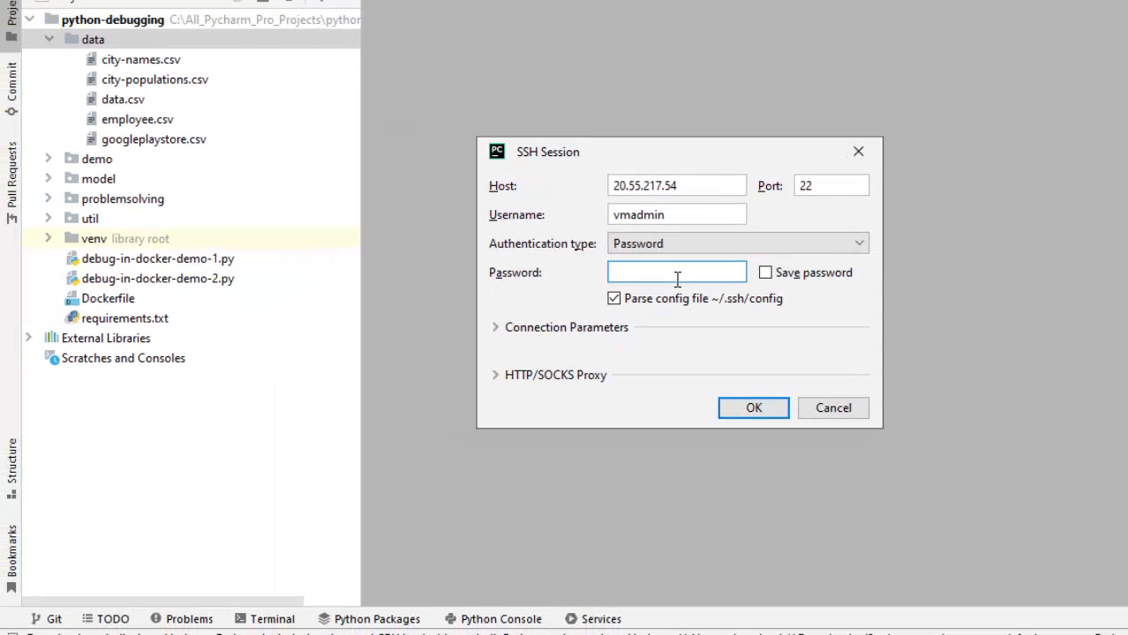
left_click(753, 408)
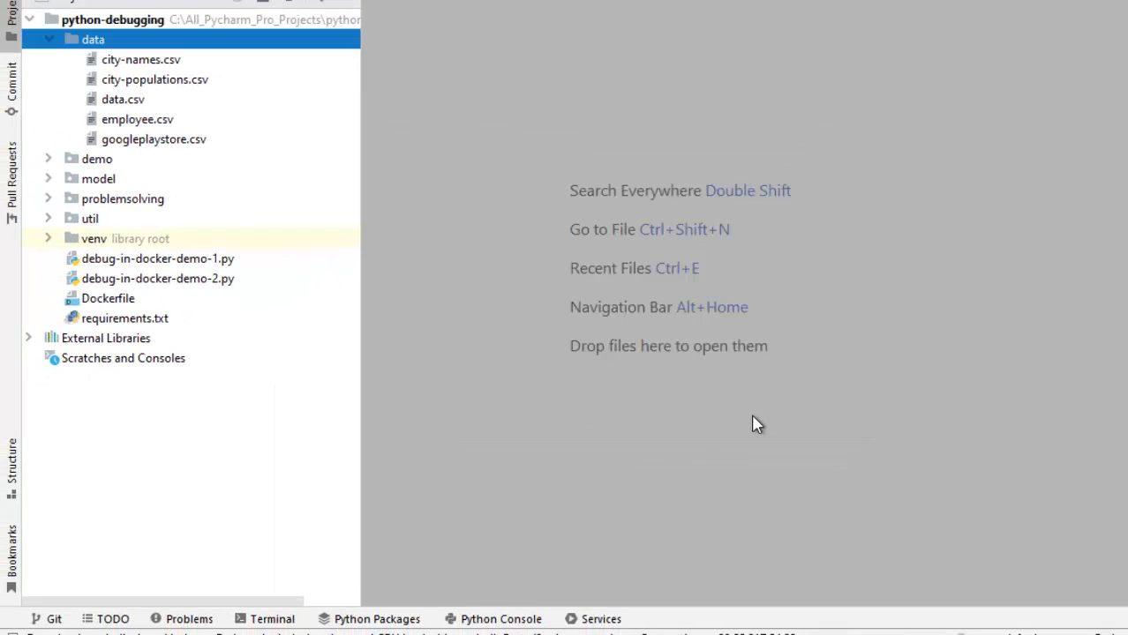
In the VM terminal list the home directory and create the python-debugging folder
left_click(264, 619)
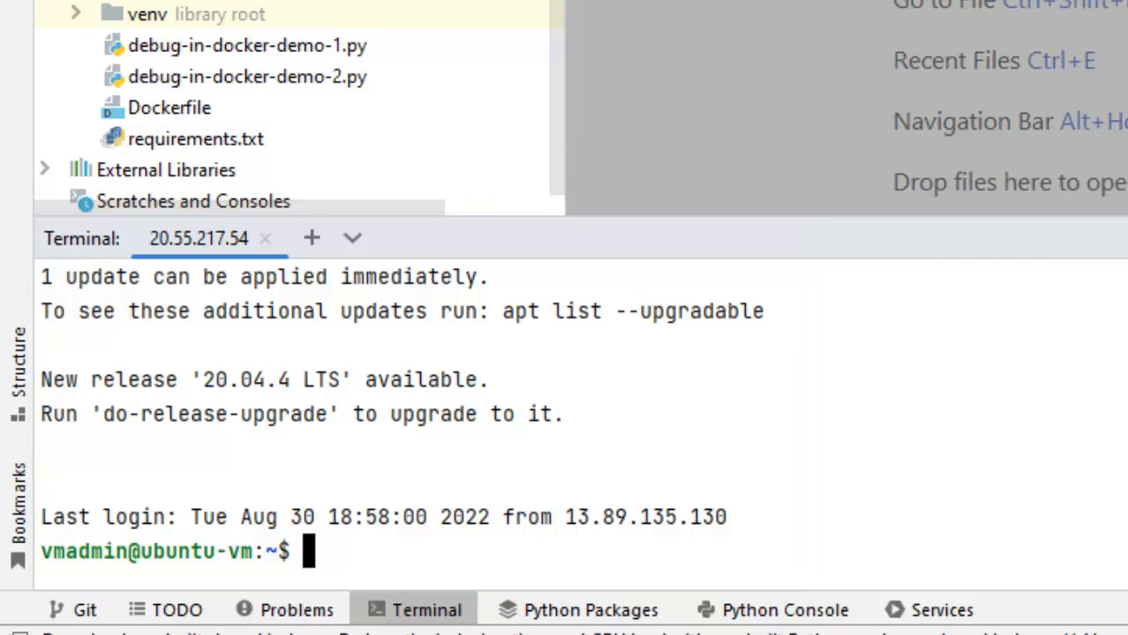
type("ls")
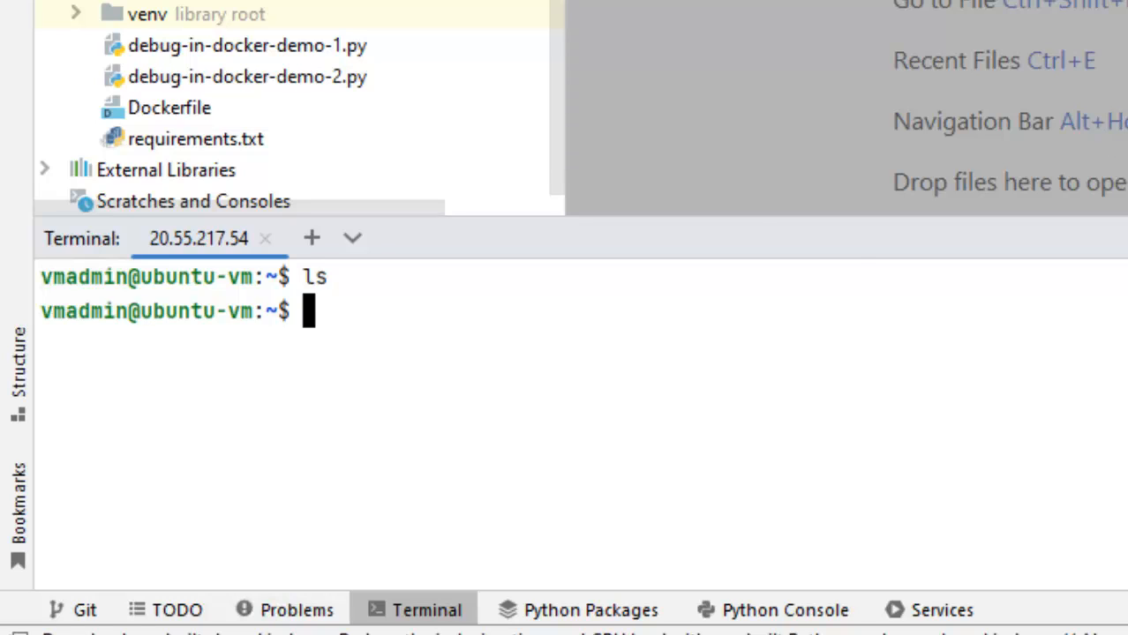
mouse_move(953, 465)
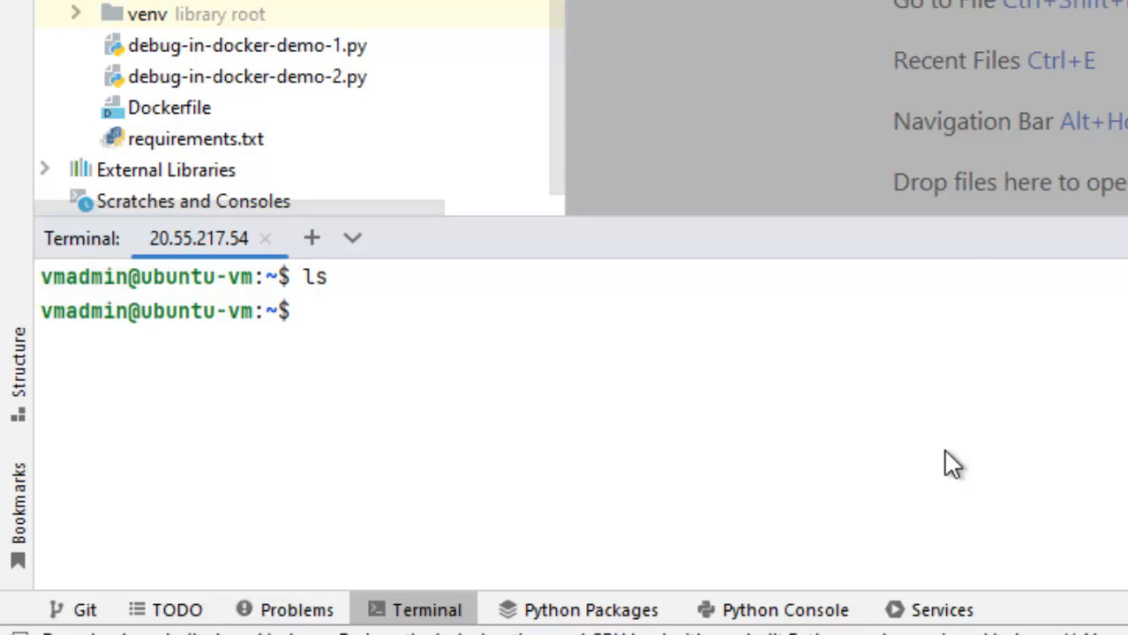
type("mkdir python-debugging")
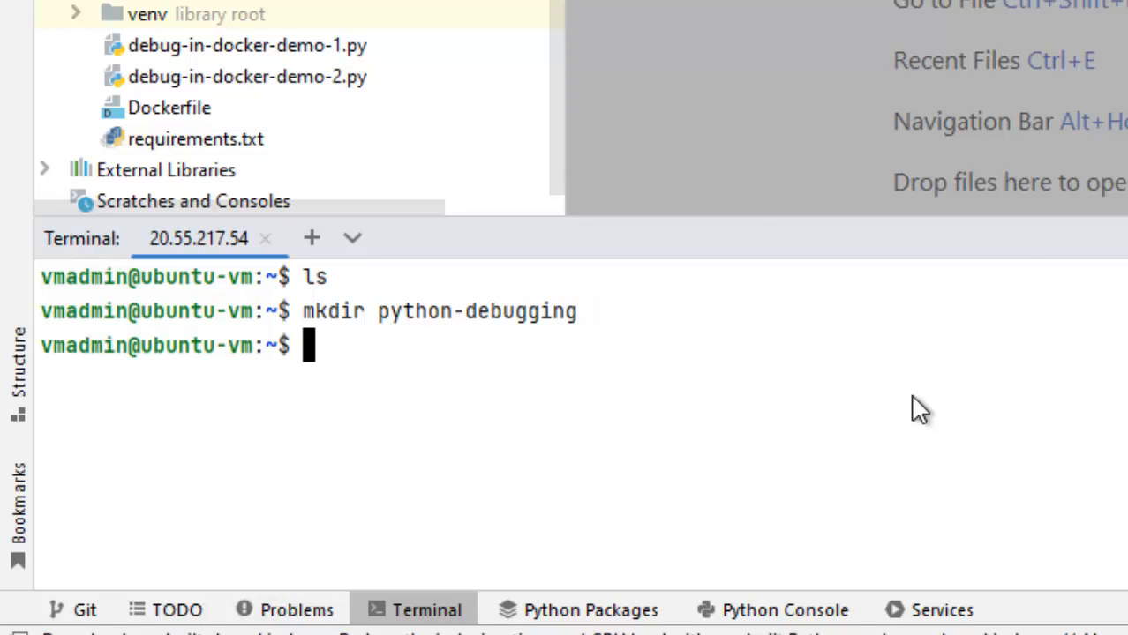
Install python3-venv via apt-get and create the ~/.venv/python-debugging-venv virtual environment
type("sudo apt-get install python3-venv")
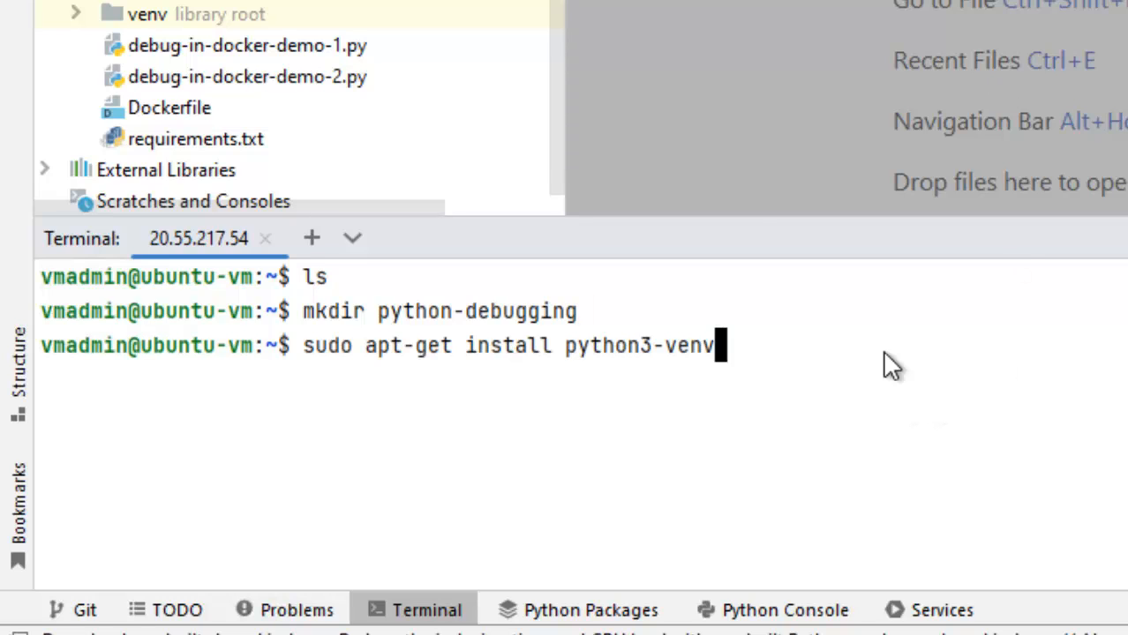
key("Return")
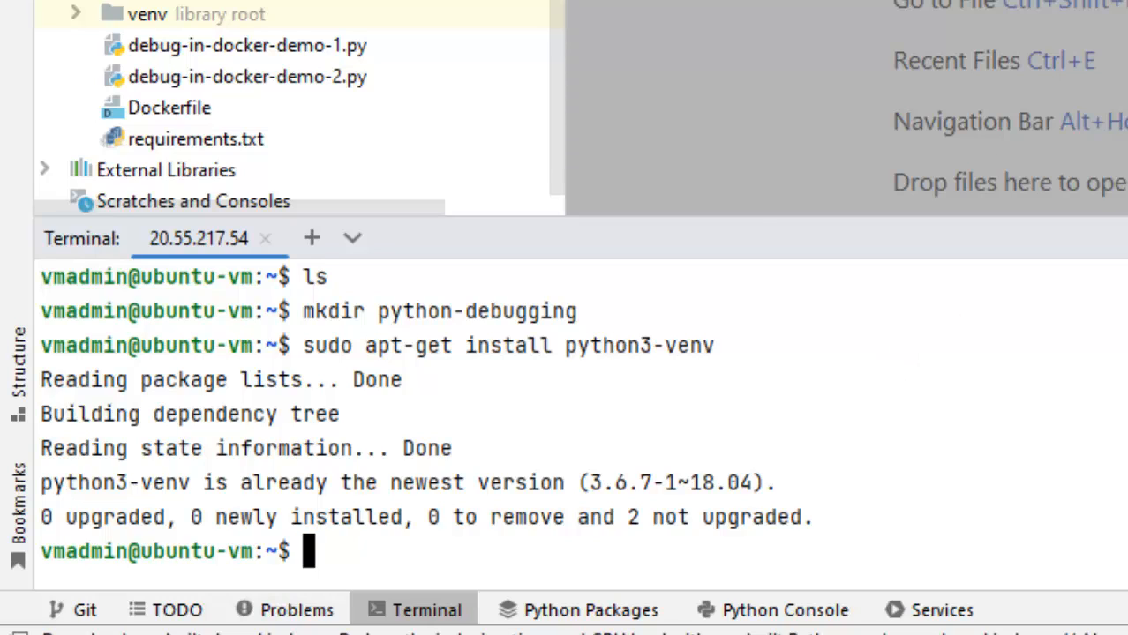
type("python3 -m venv ~/.venv/python-debugging-venv")
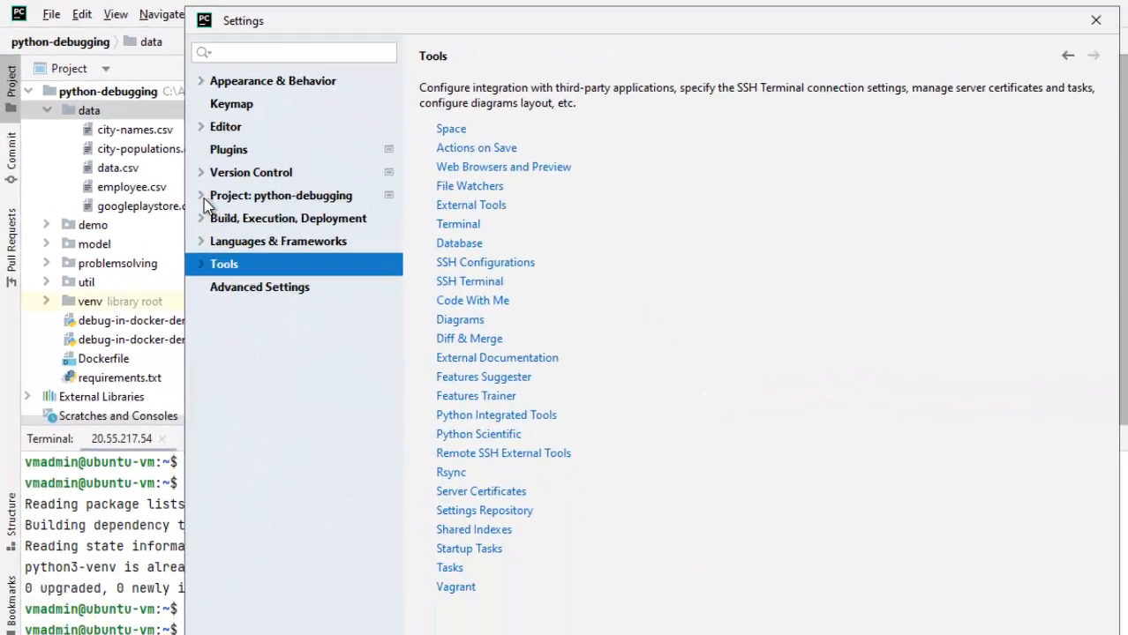
In the project's Python Interpreter settings, show all interpreters and remove the local Python 3.8 venv
left_click(202, 195)
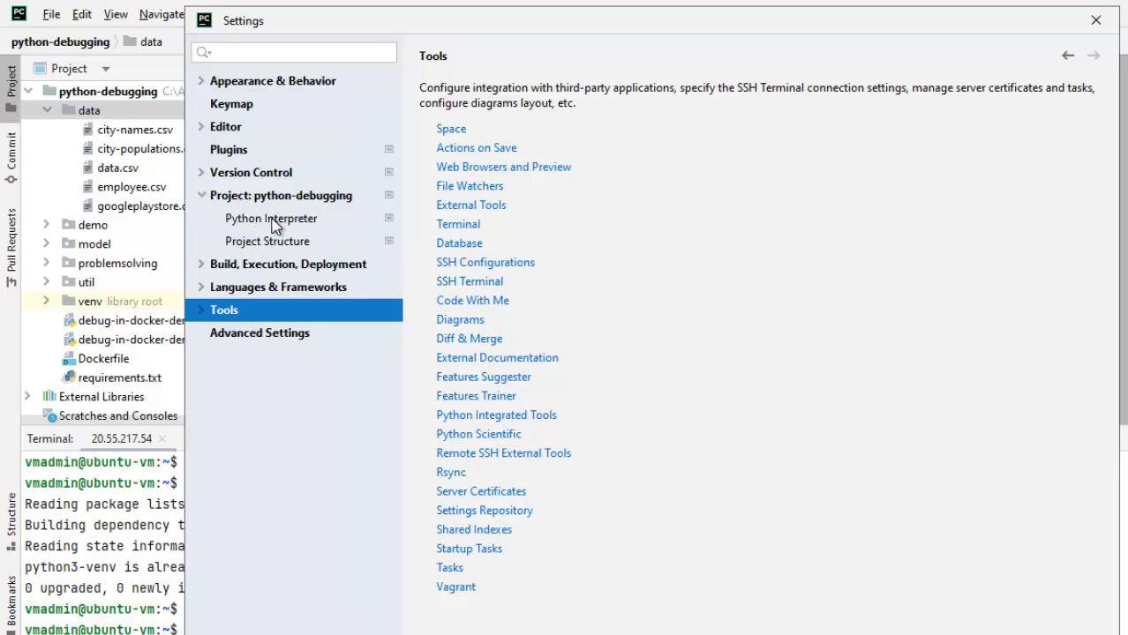
left_click(271, 218)
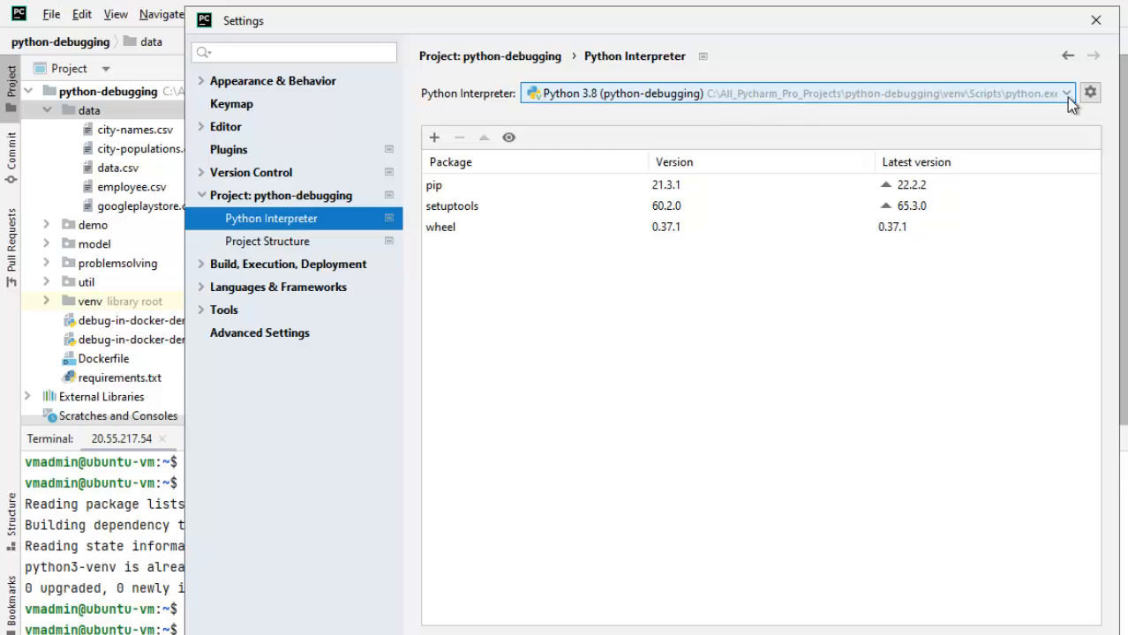
left_click(1065, 93)
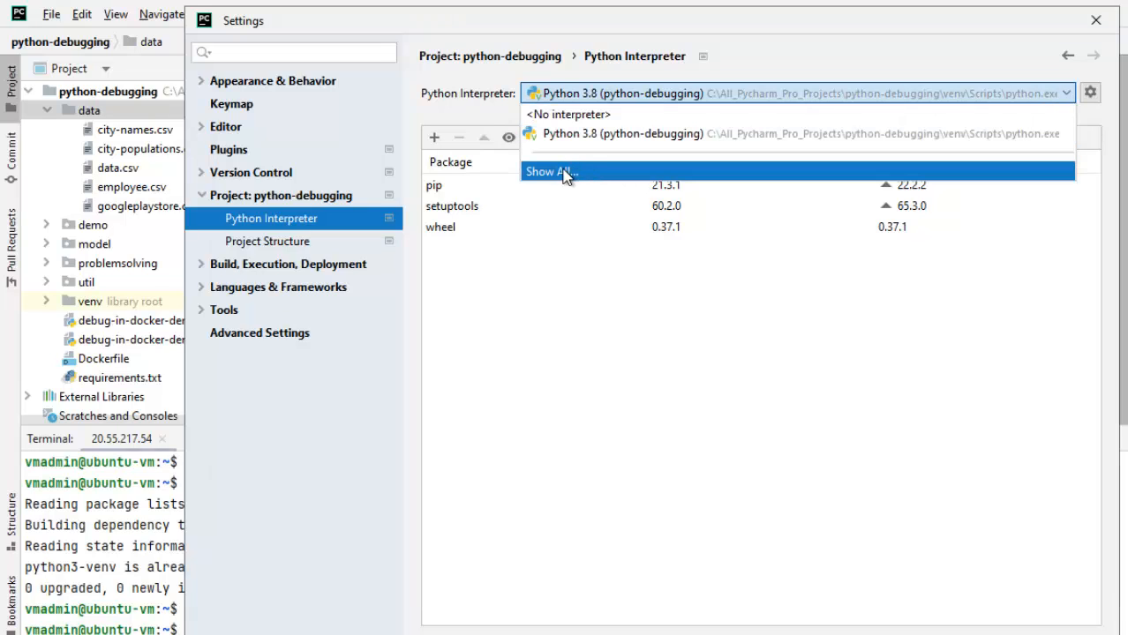
left_click(548, 171)
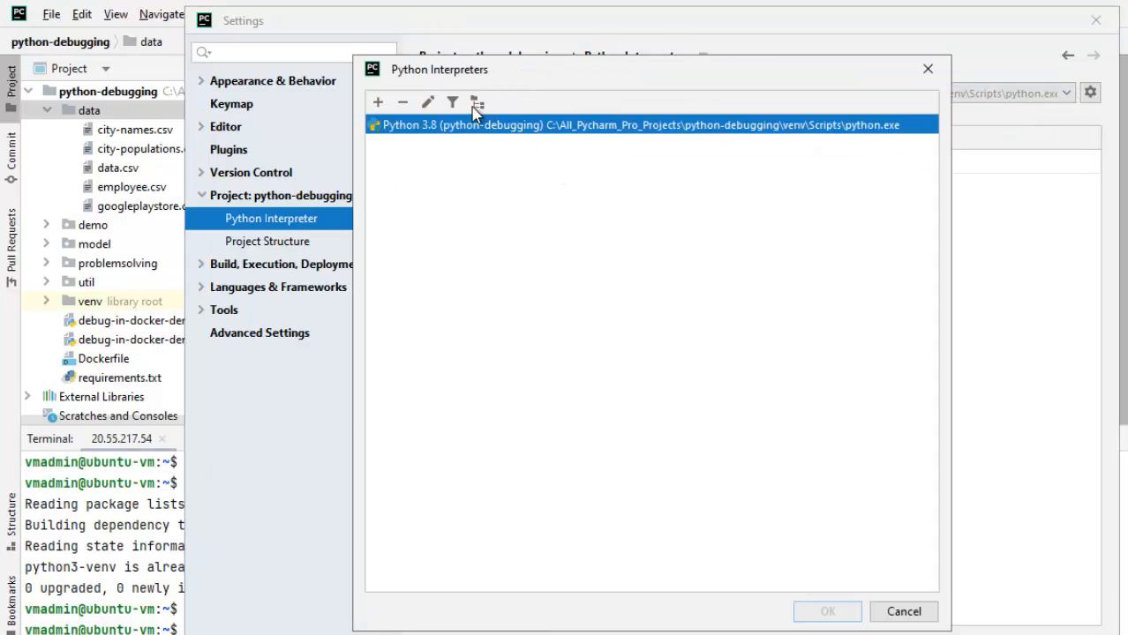
left_click(402, 102)
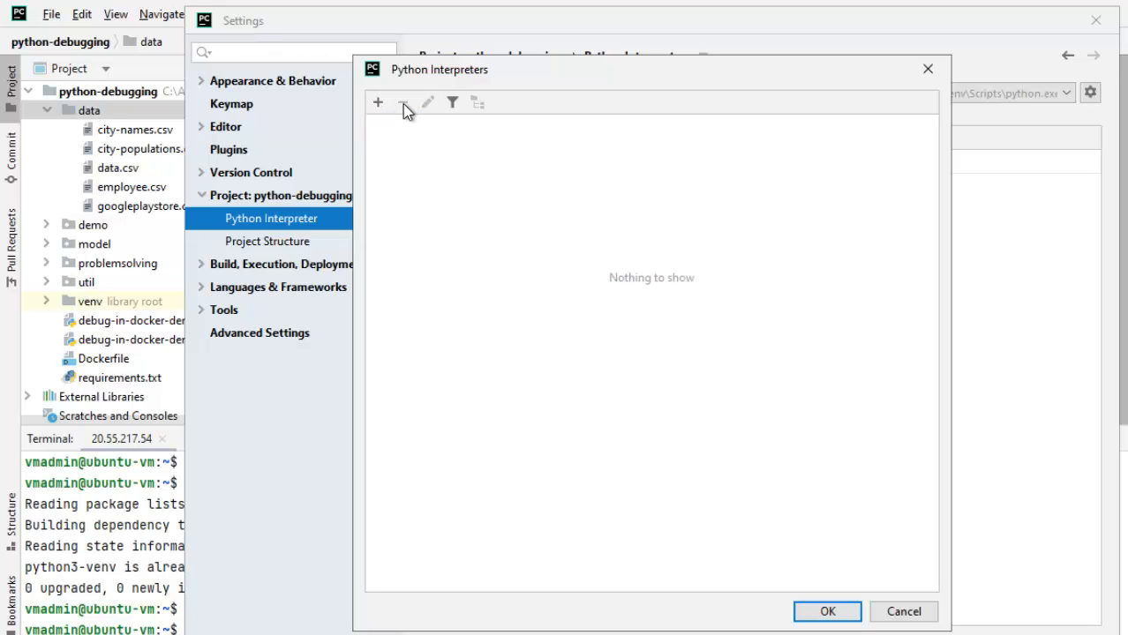
mouse_move(378, 103)
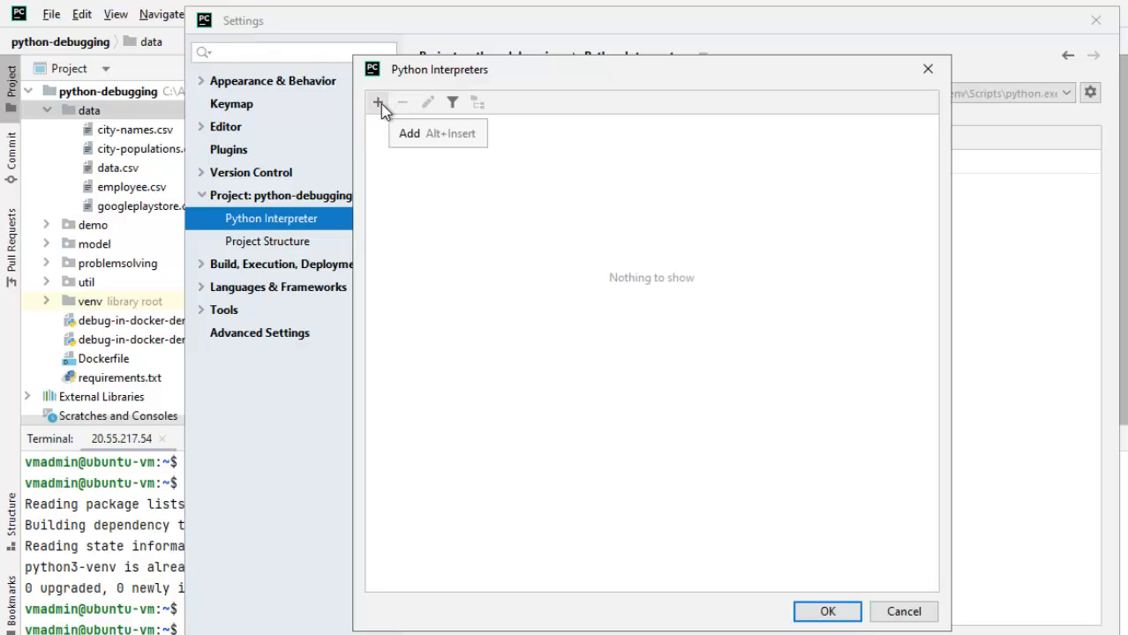
Add an SSH interpreter for 20.55.217.54 as vmadmin and proceed through the password authentication step
left_click(378, 102)
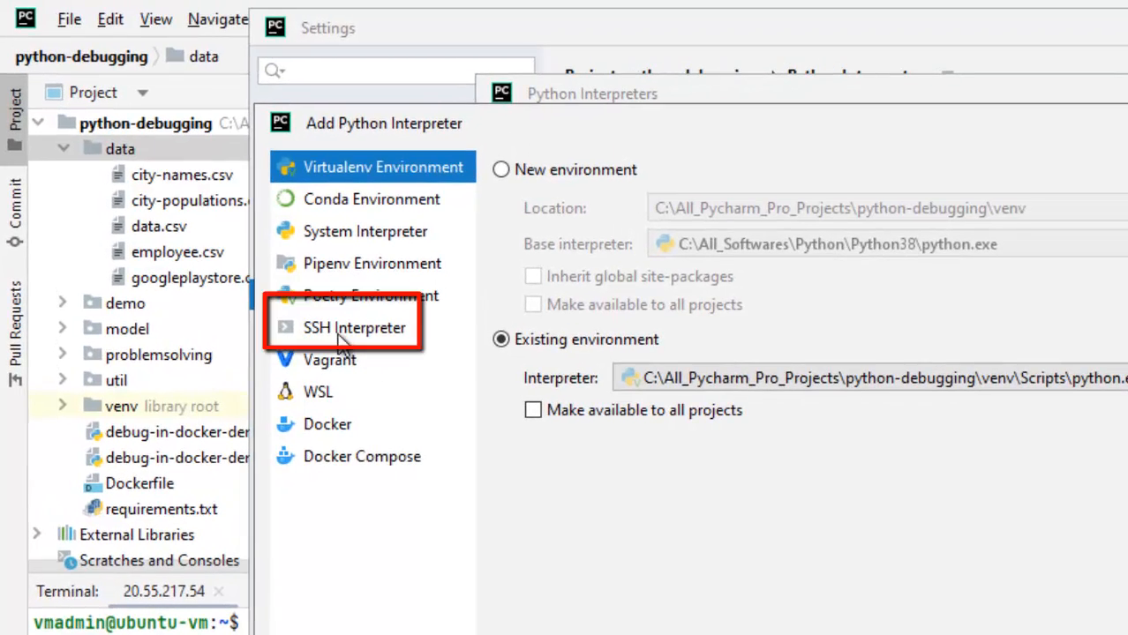
left_click(354, 327)
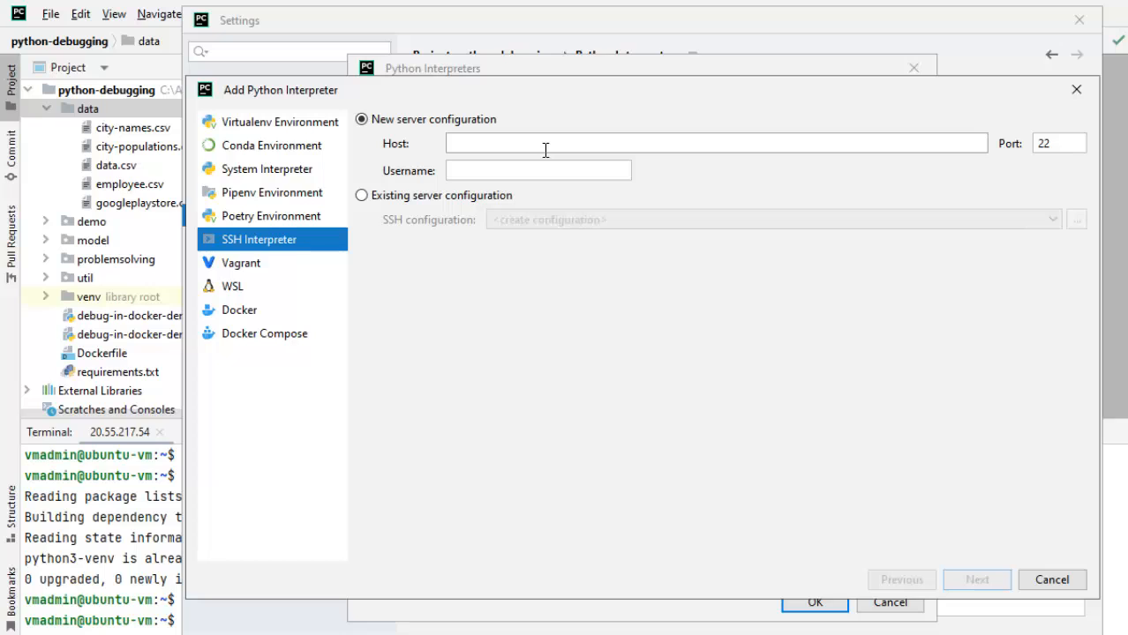
type("vmadmin")
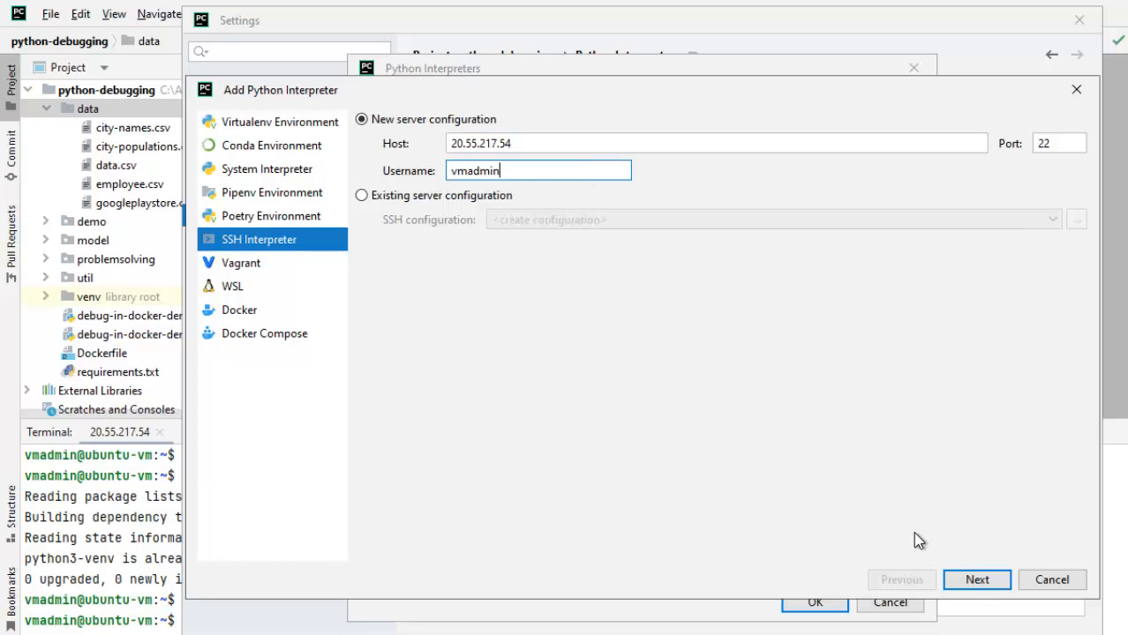
left_click(976, 580)
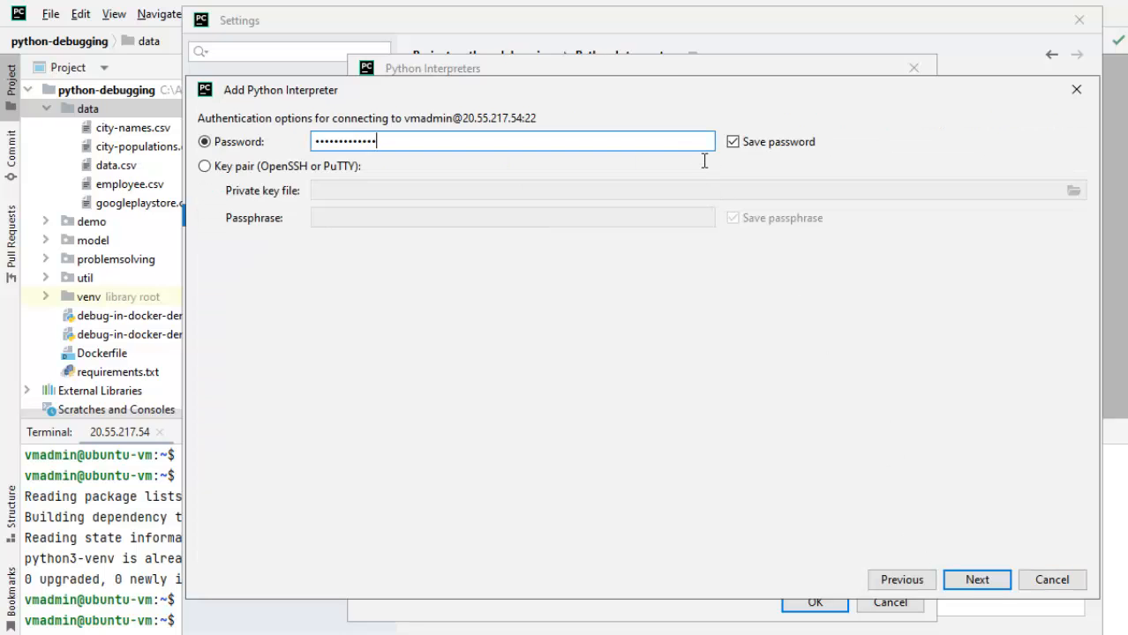
left_click(976, 580)
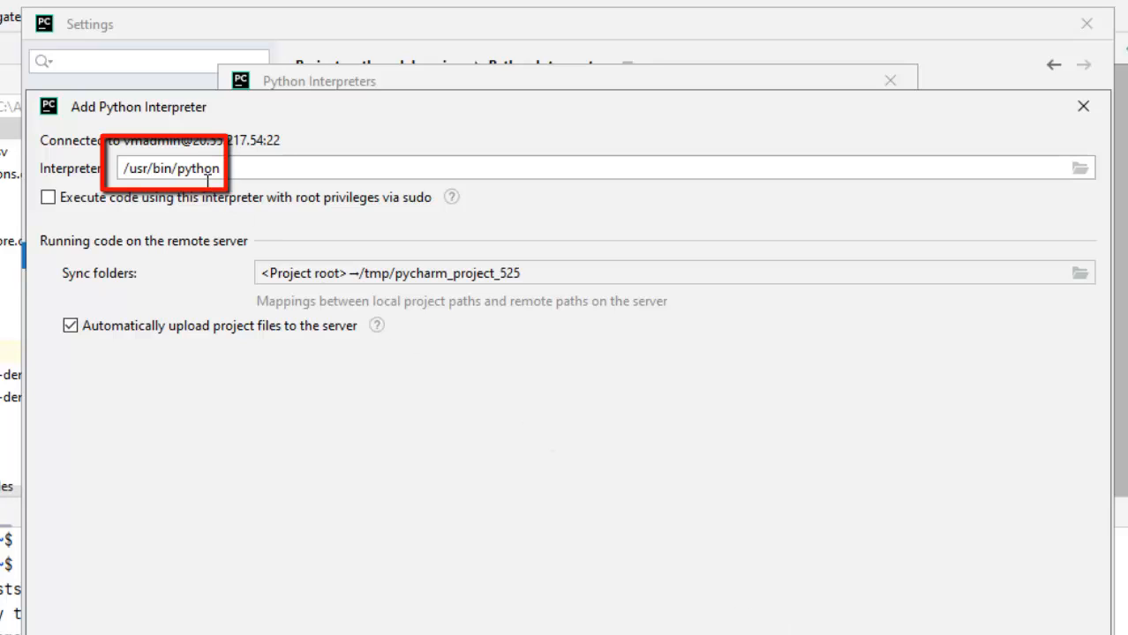
mouse_move(245, 181)
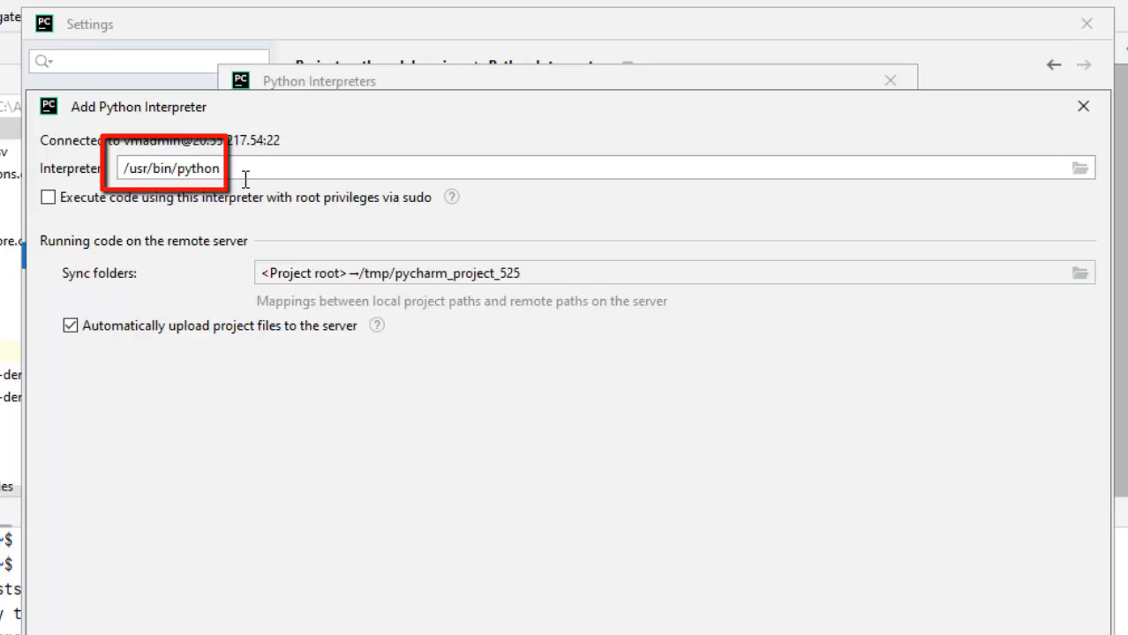
mouse_move(764, 192)
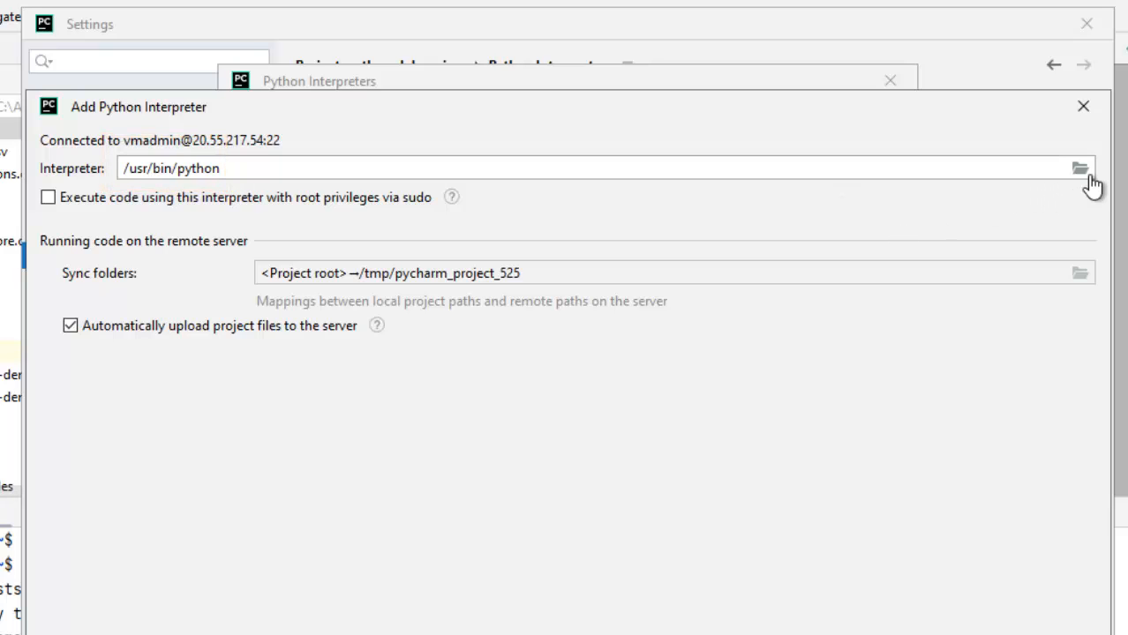
Set the remote interpreter to home/.venv/python-debugging-venv/bin/python on the VM
left_click(1080, 167)
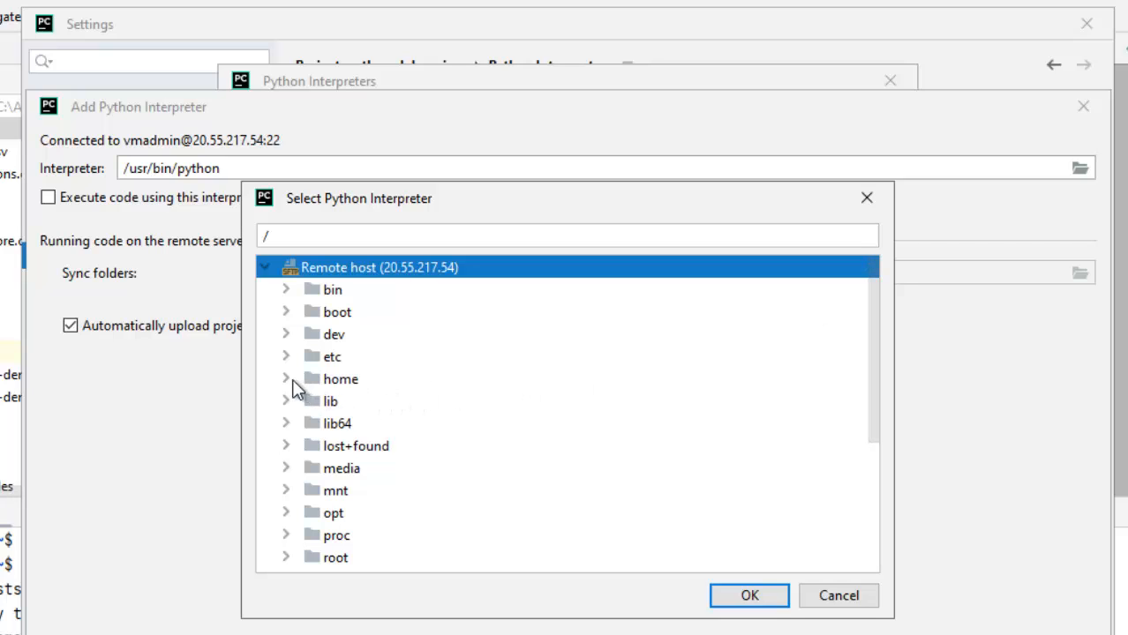
left_click(285, 379)
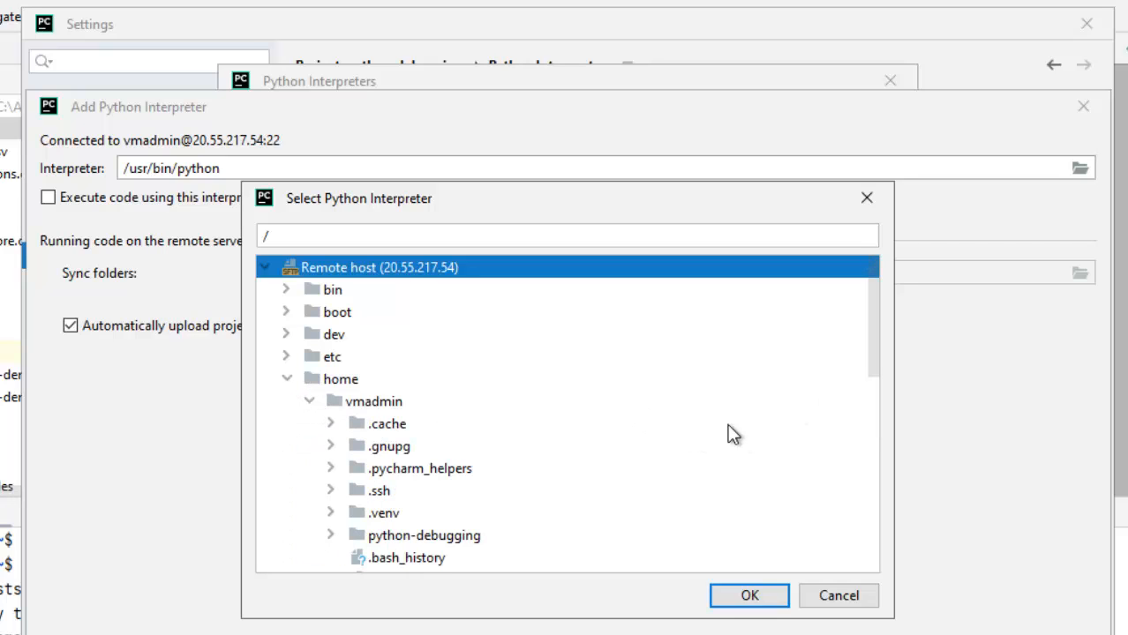
mouse_move(338, 521)
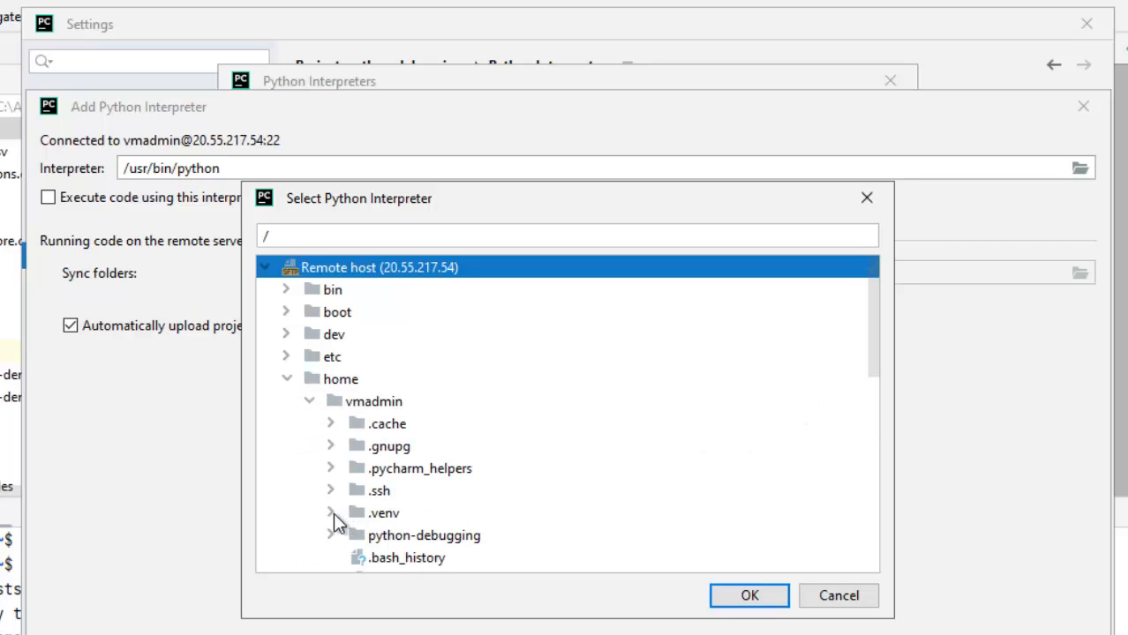
left_click(331, 513)
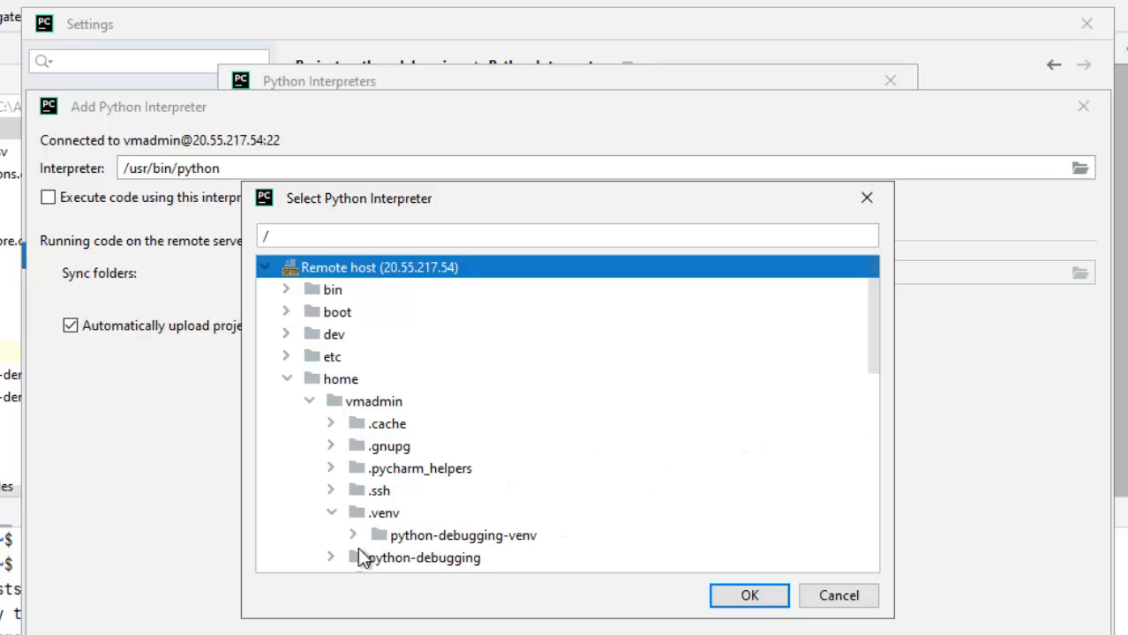
left_click(353, 535)
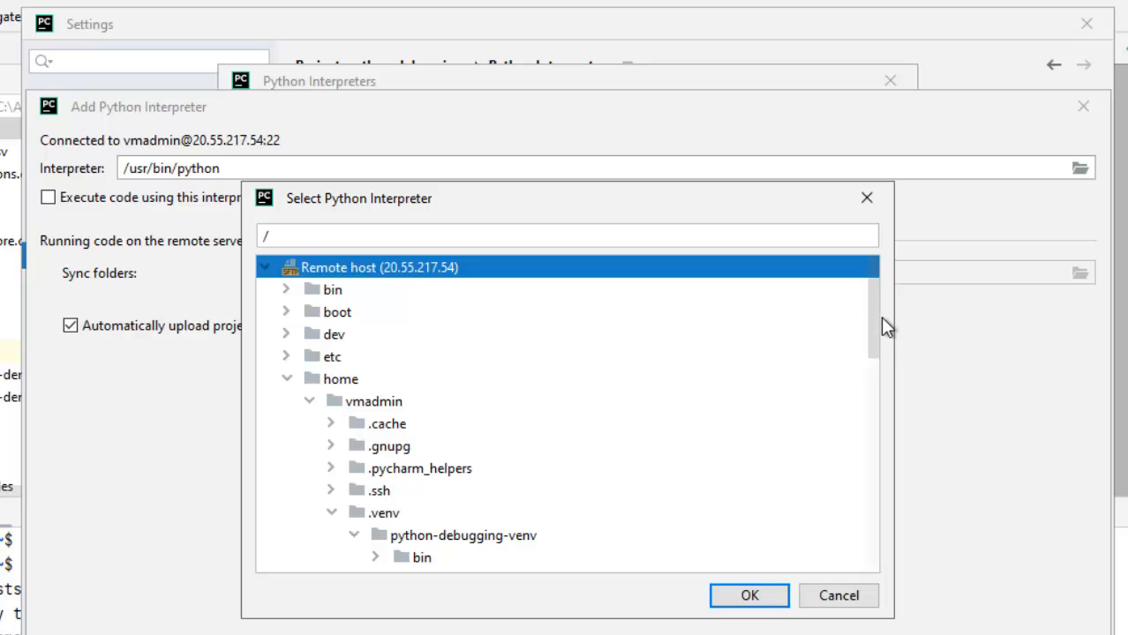
scroll("down", 3)
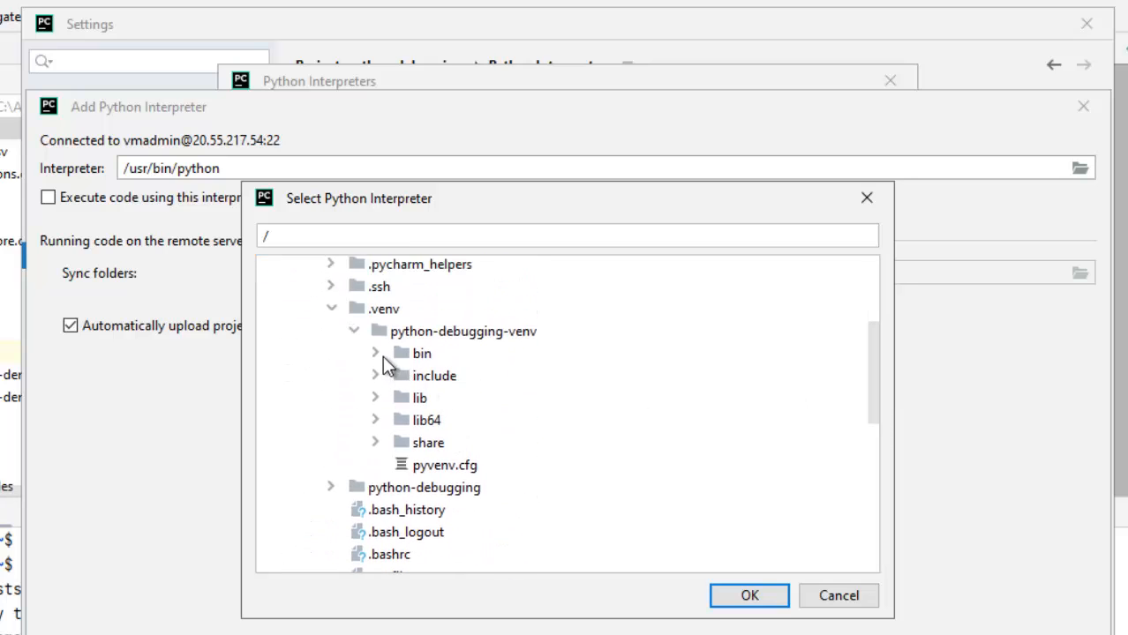
left_click(376, 353)
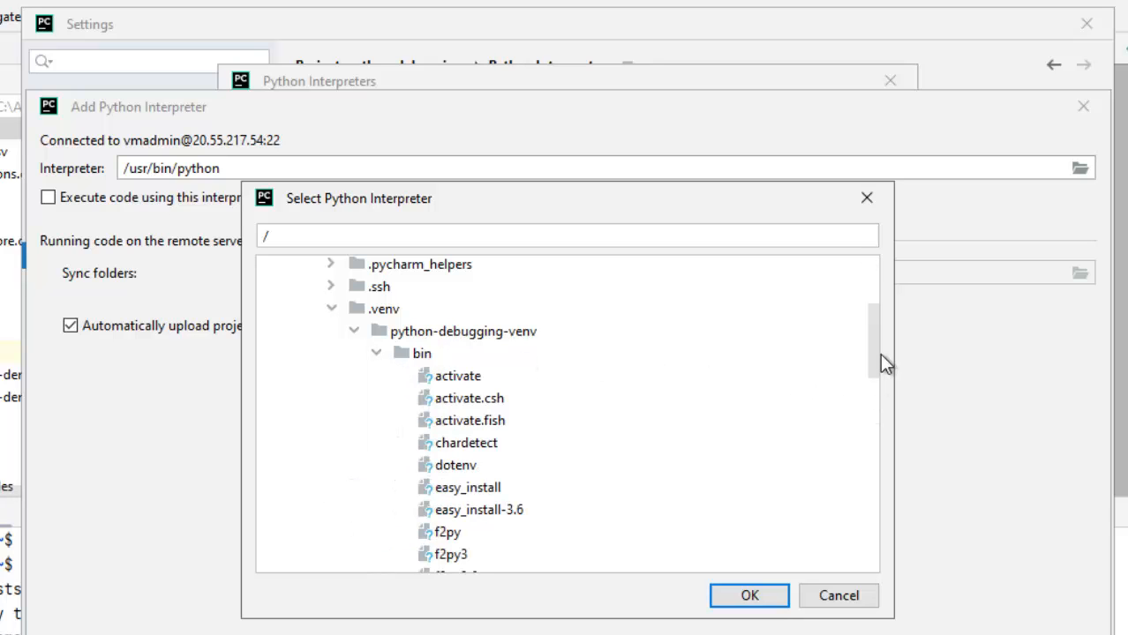
scroll("down", 3)
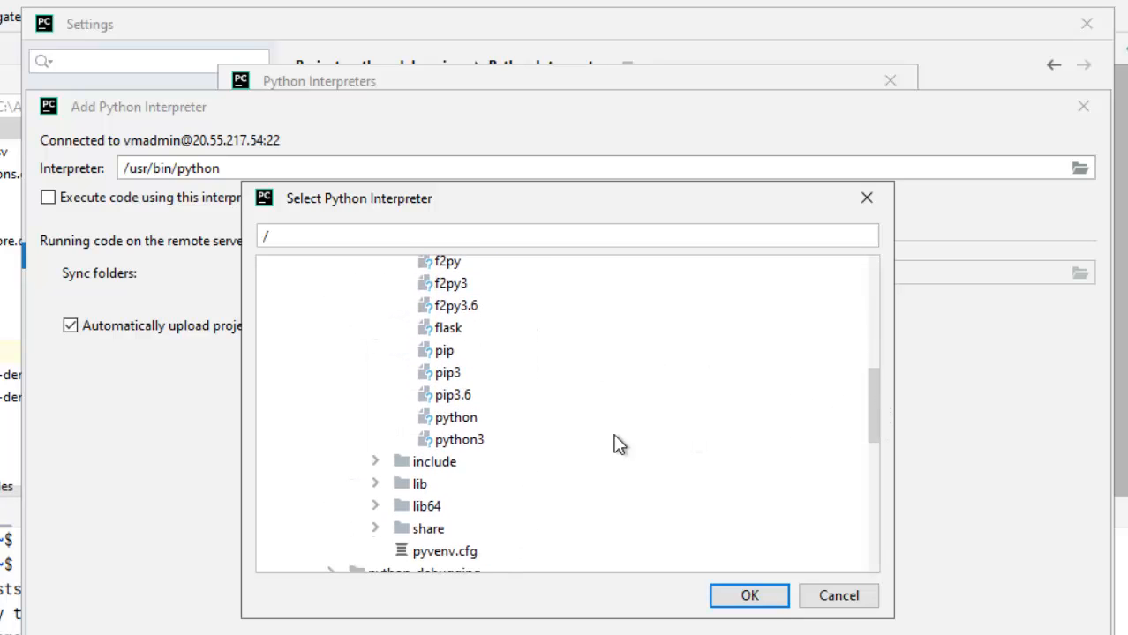
left_click(455, 417)
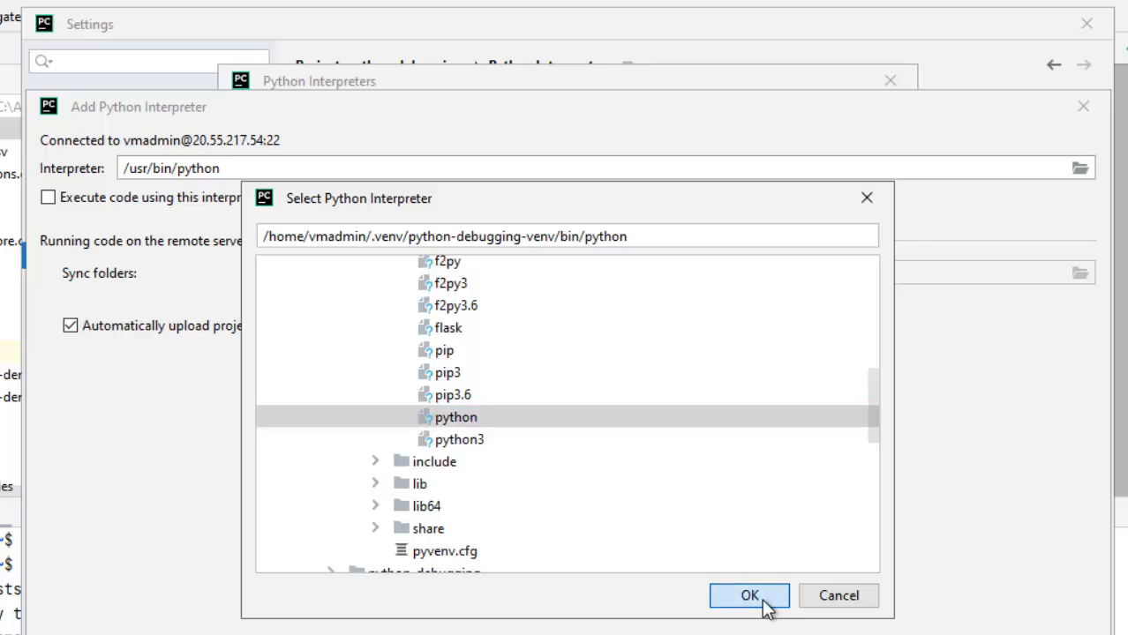
left_click(748, 595)
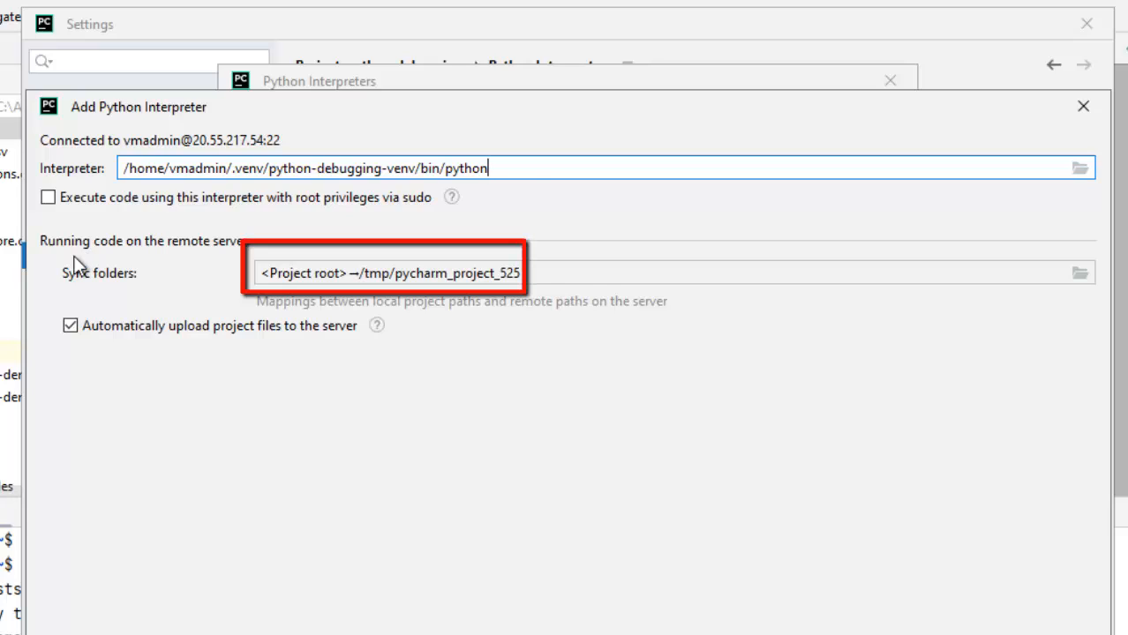
mouse_move(334, 294)
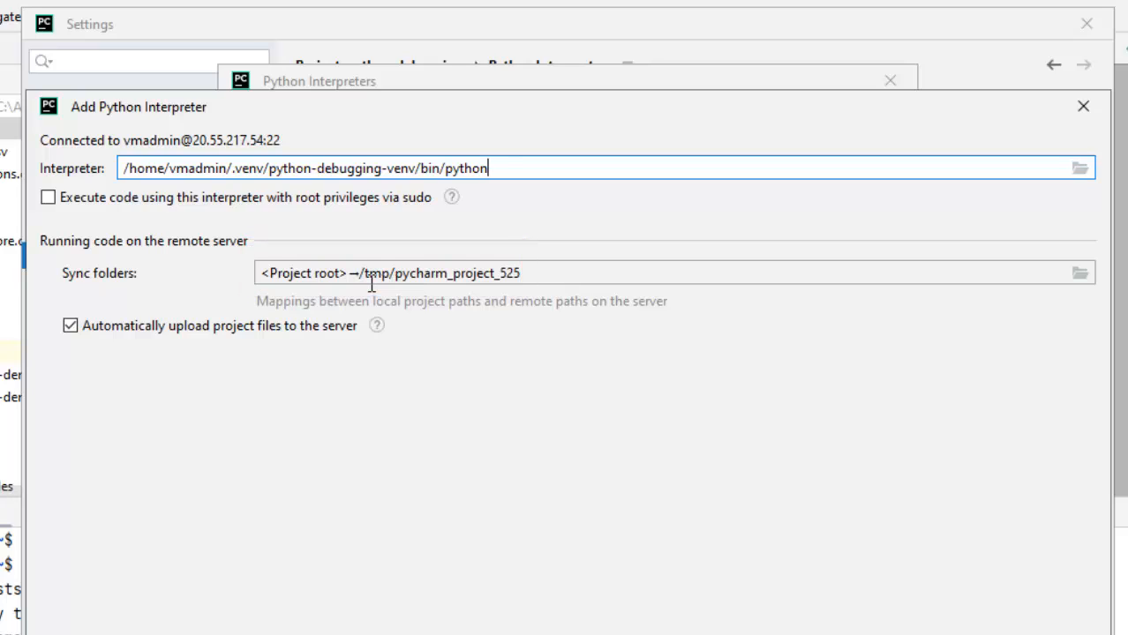
double_click(439, 273)
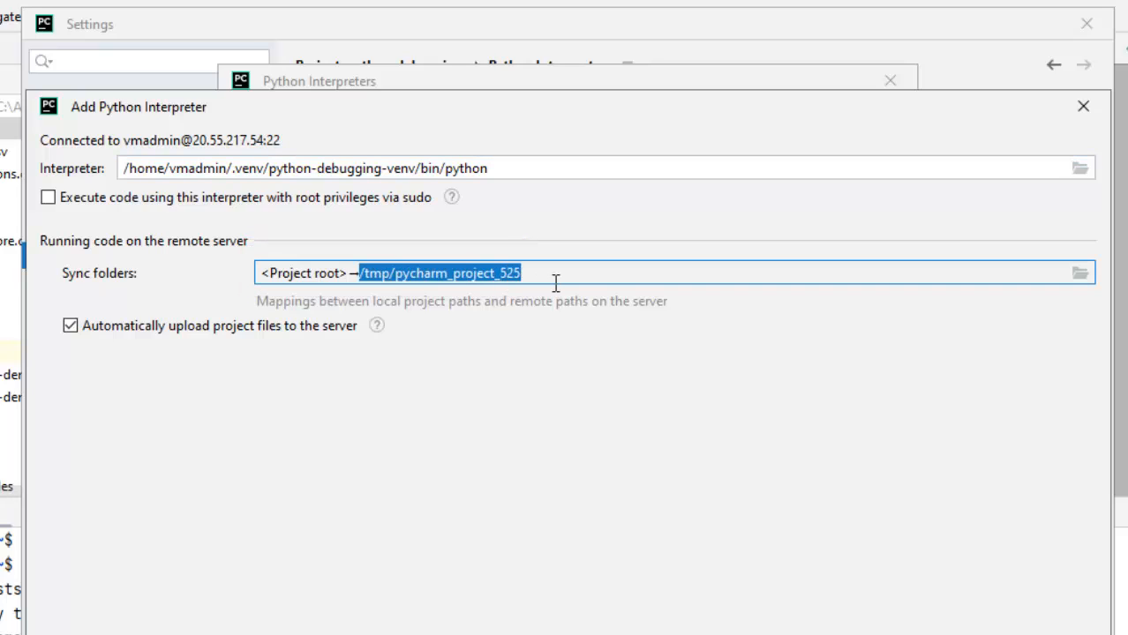
mouse_move(119, 225)
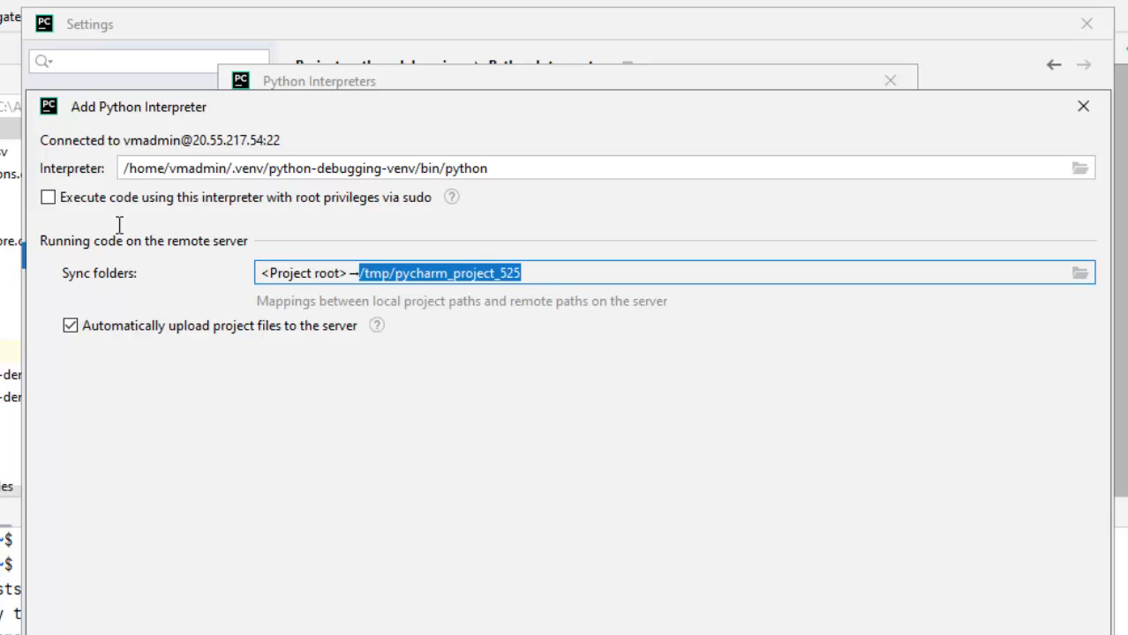
mouse_move(615, 253)
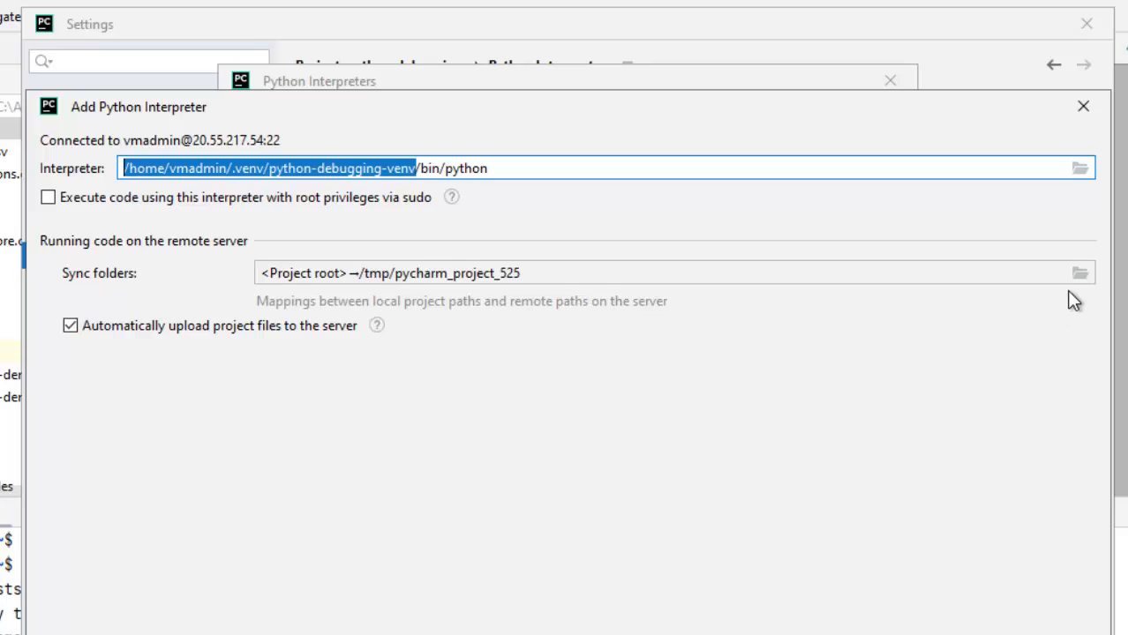
Map the project root to sync with /home/vmadmin/python-debugging on the remote server
left_click(1080, 273)
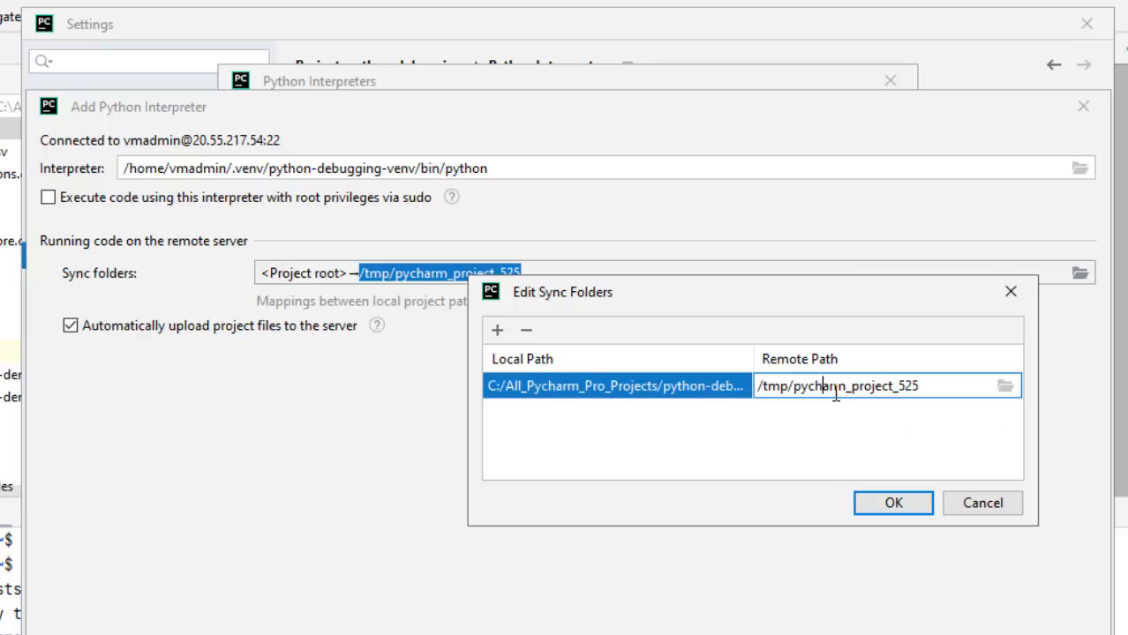
mouse_move(1015, 401)
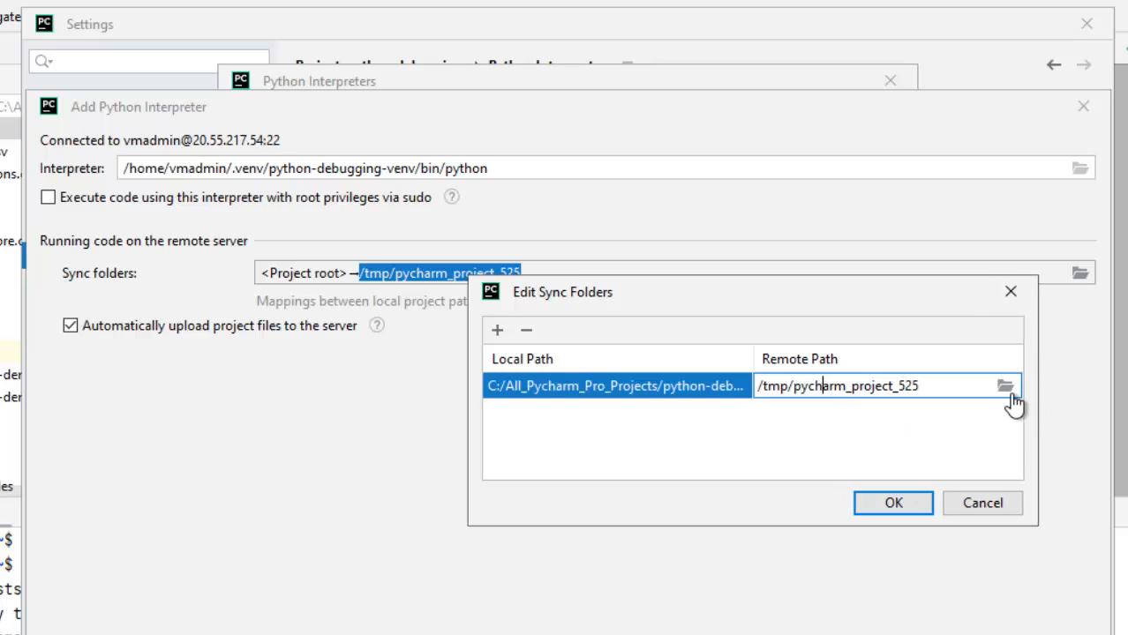
left_click(1005, 385)
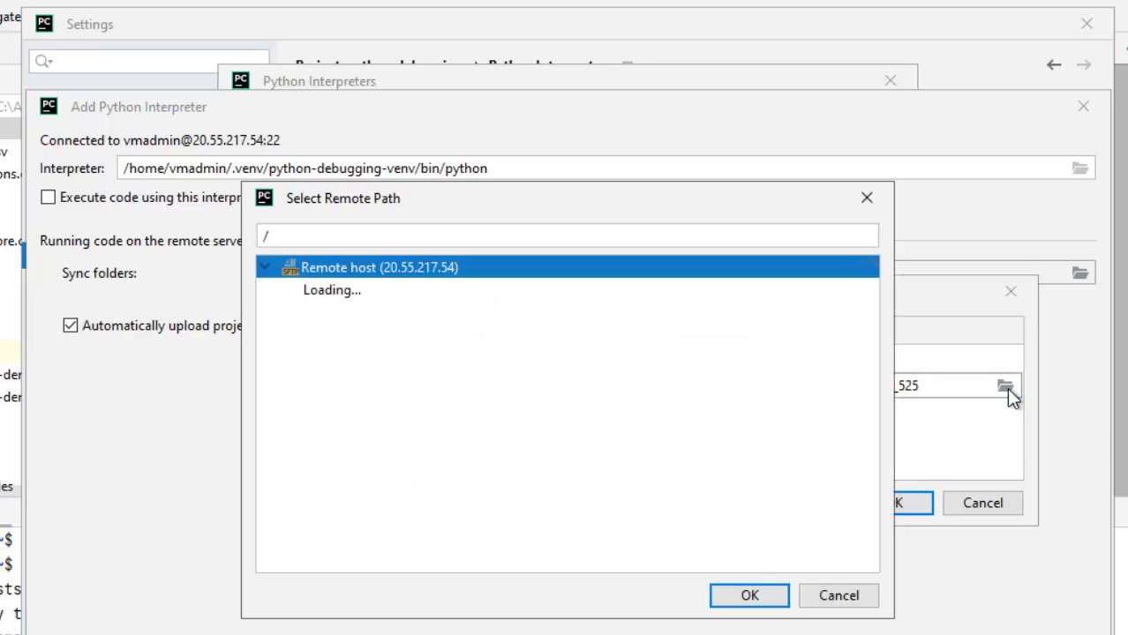
left_click(286, 379)
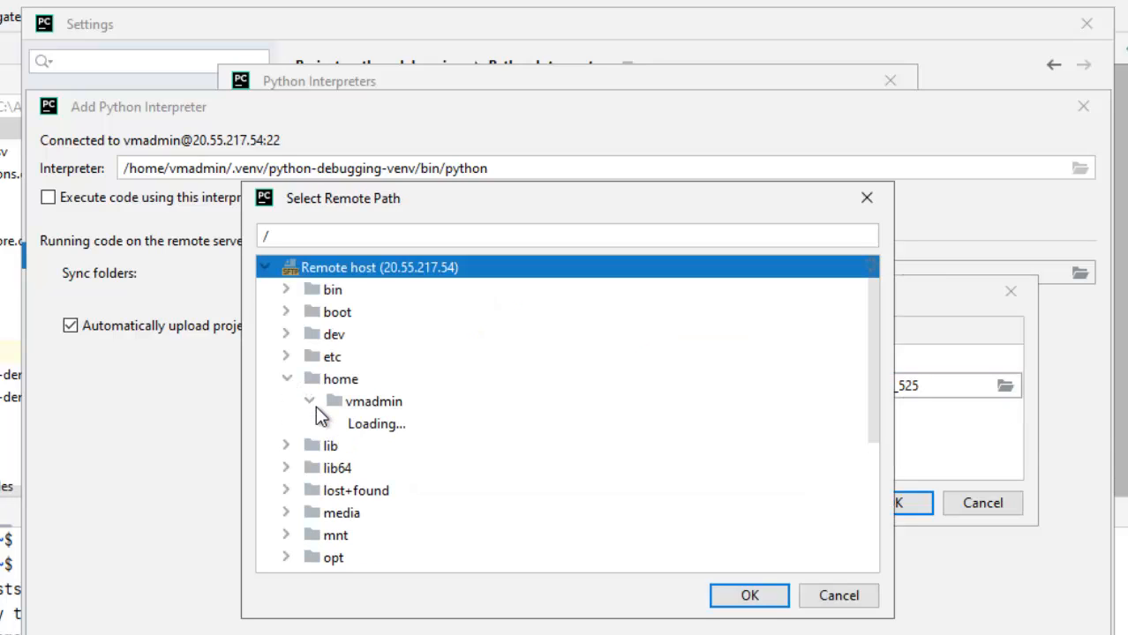
left_click(309, 401)
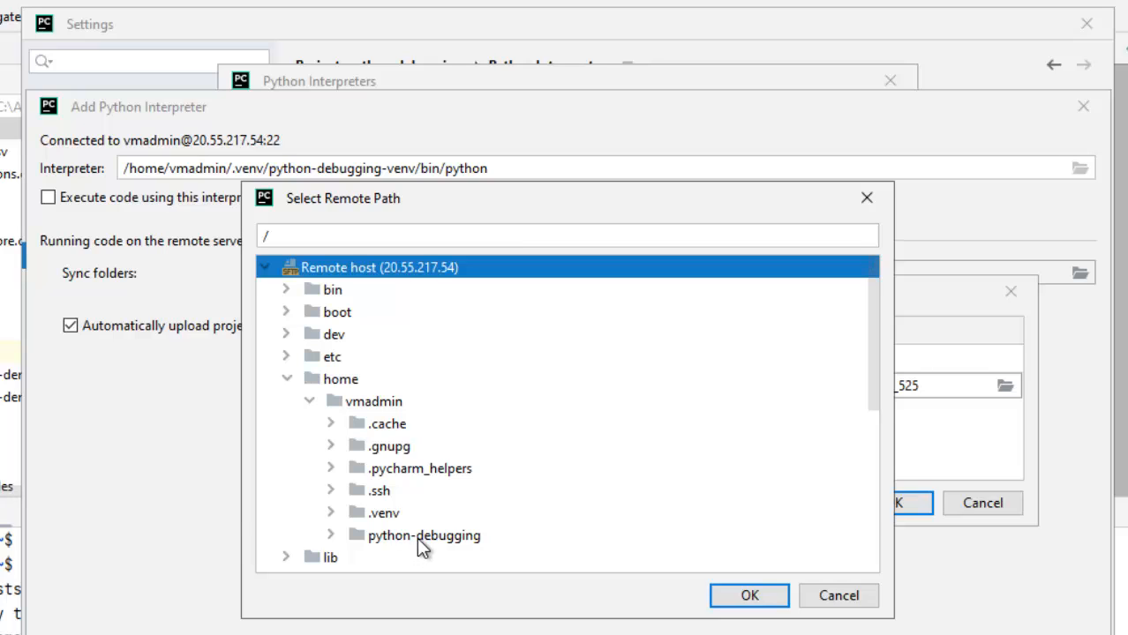
left_click(424, 535)
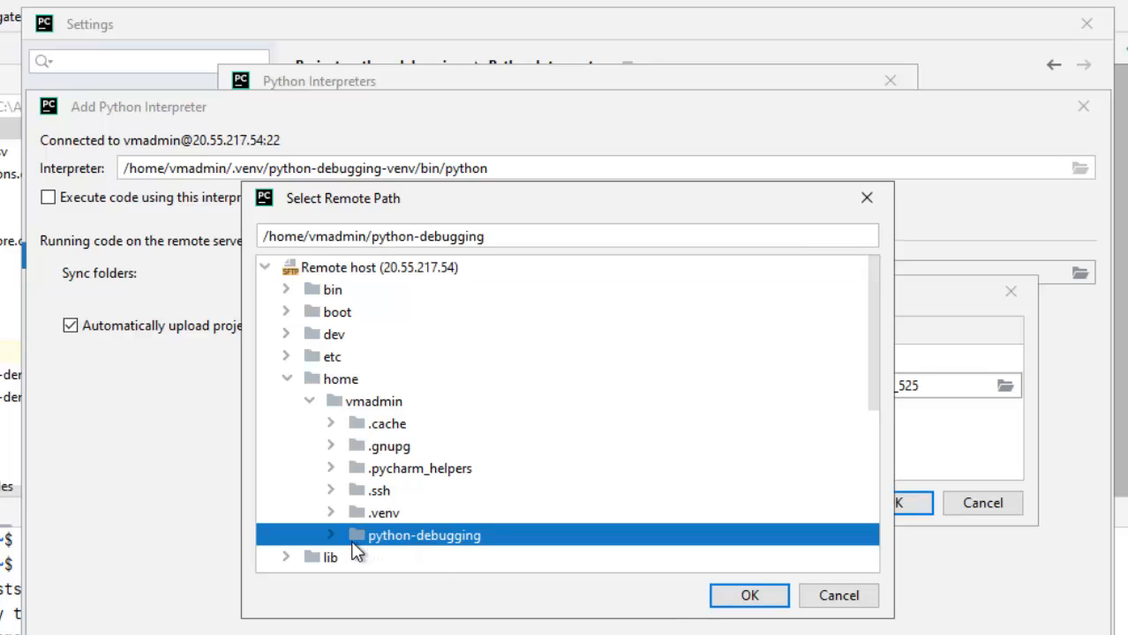
mouse_move(340, 540)
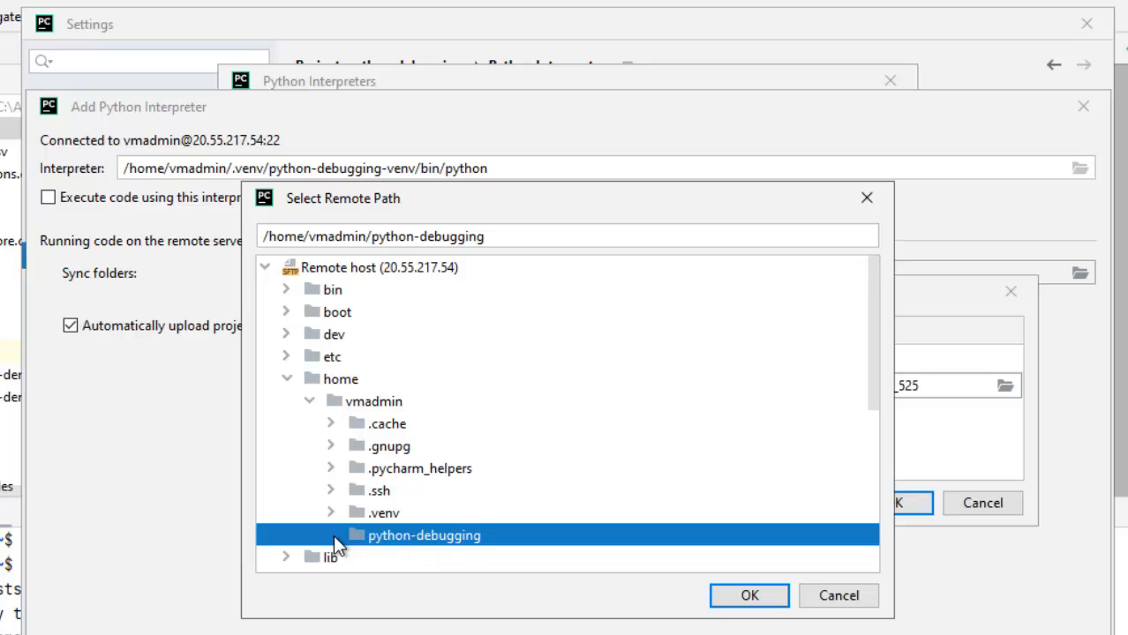
left_click(748, 596)
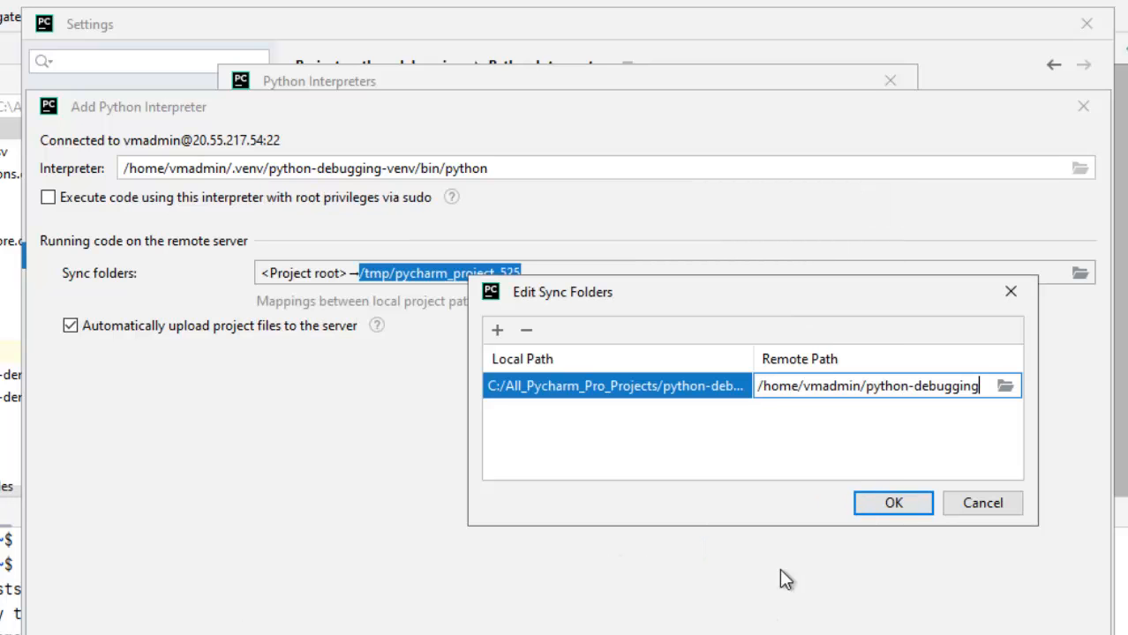
left_click(892, 503)
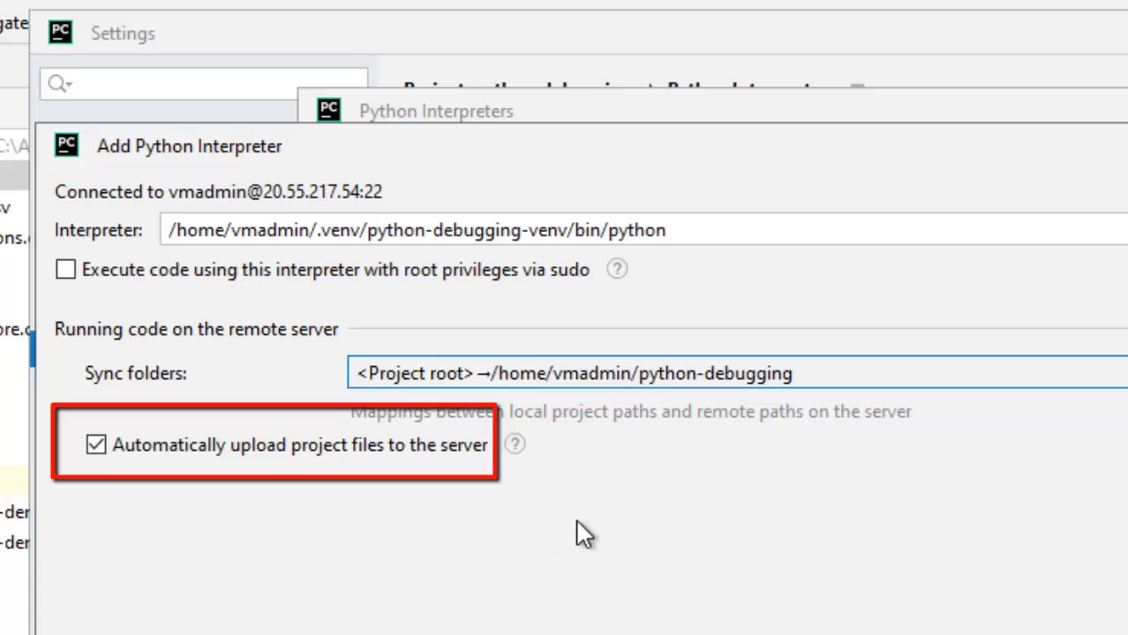
mouse_move(232, 493)
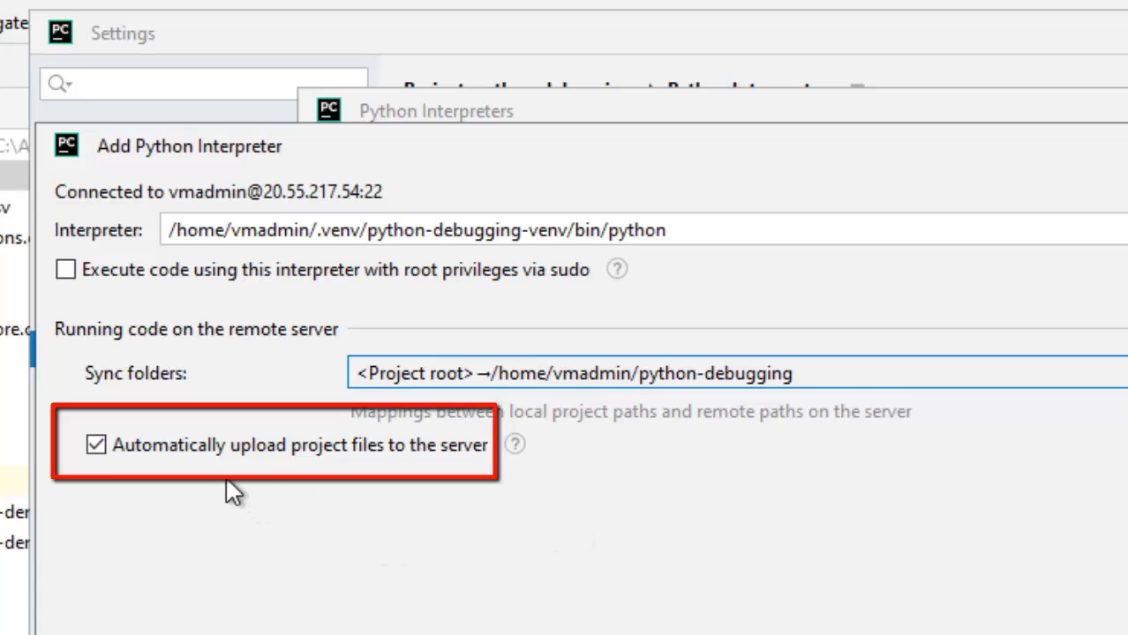
mouse_move(238, 495)
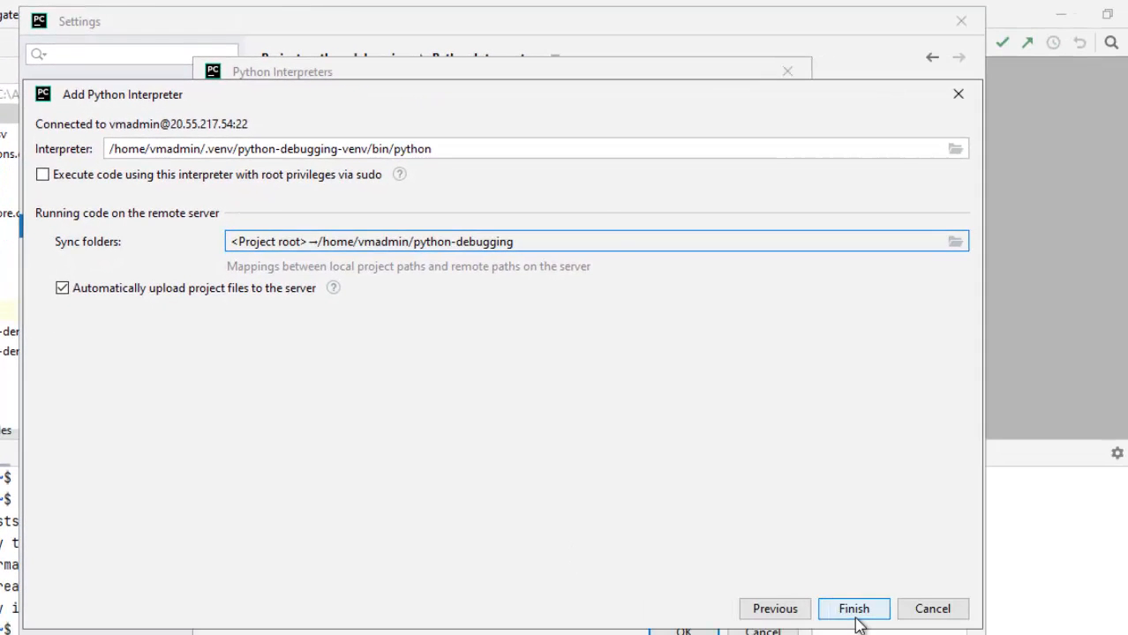
Finish adding the Remote Python 3.6.9 interpreter with automatic file upload enabled
left_click(852, 609)
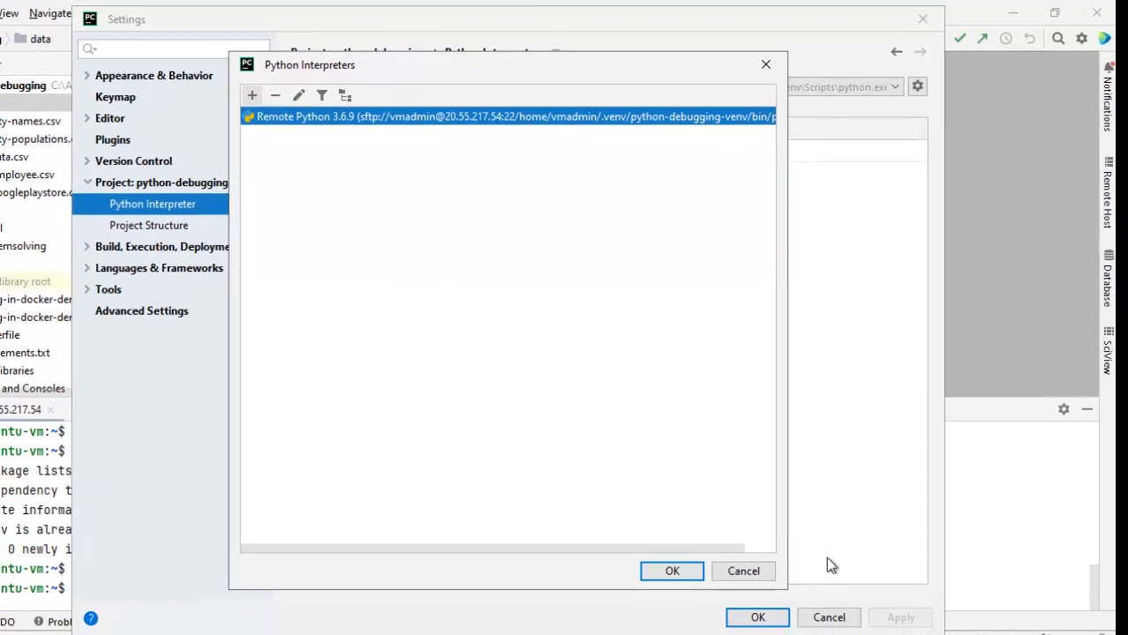
Accept Remote Python 3.6.9 as the project interpreter, closing settings and starting the file upload
left_click(743, 571)
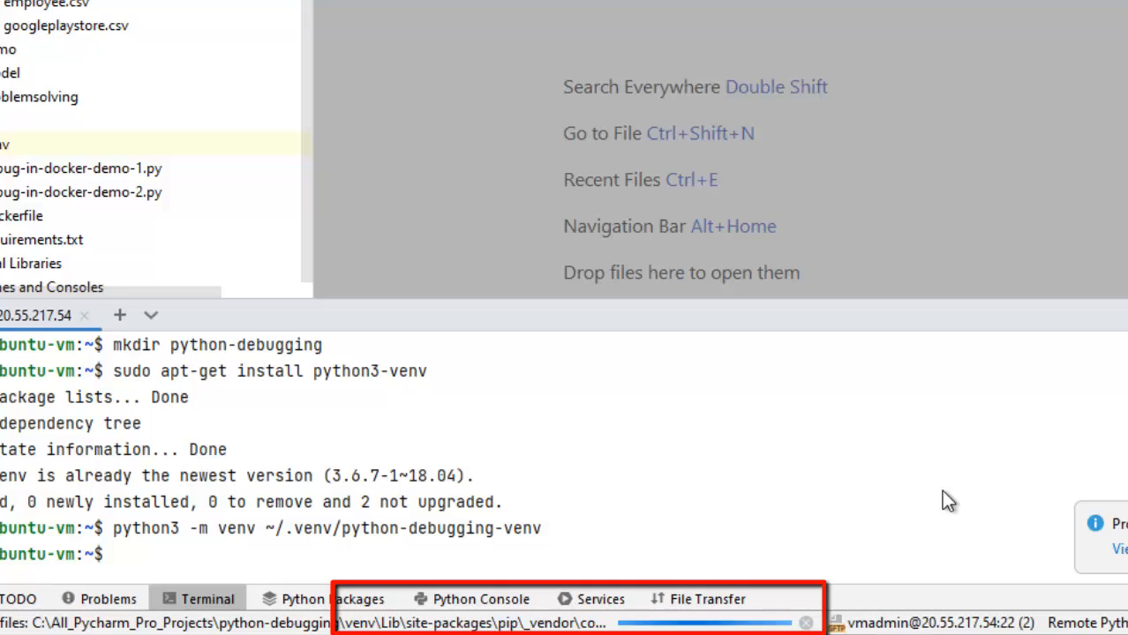
mouse_move(821, 556)
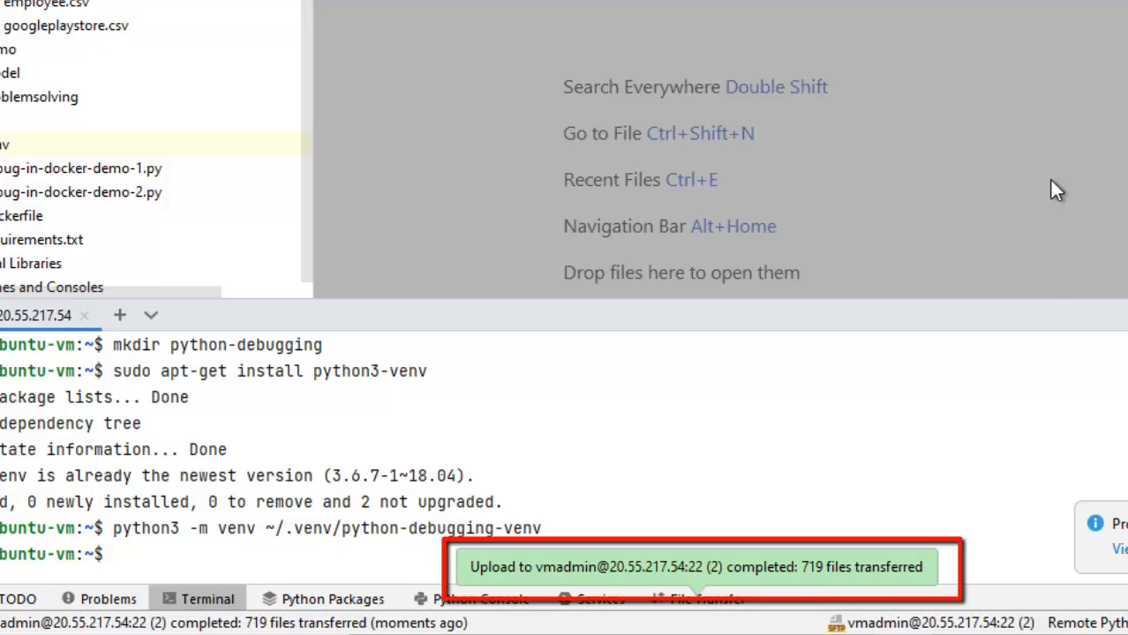
mouse_move(552, 600)
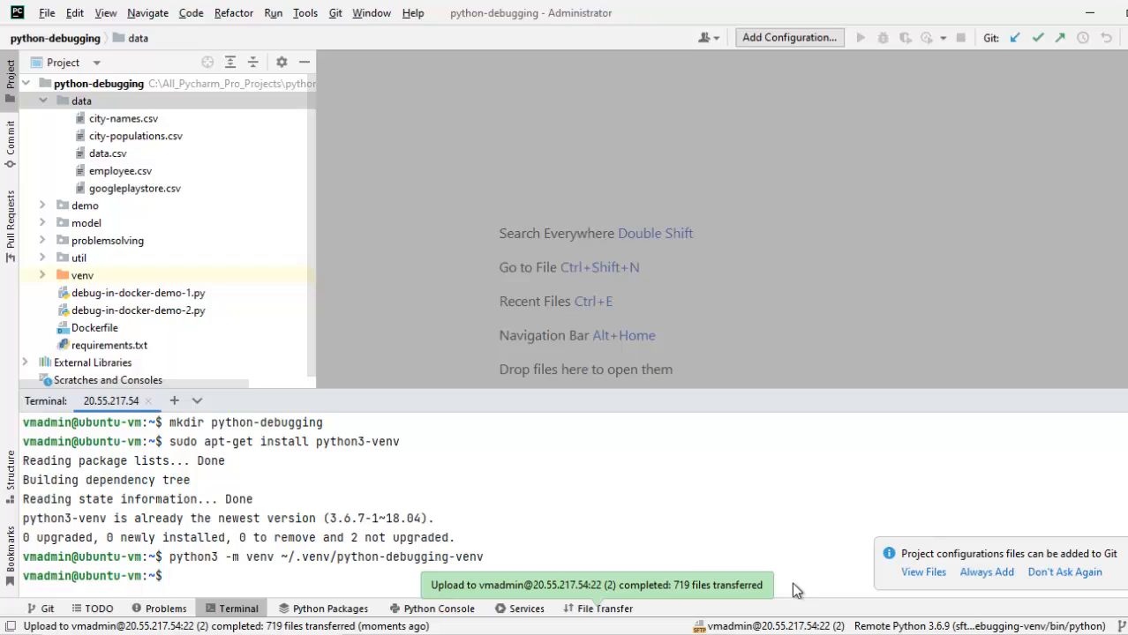
mouse_move(162, 365)
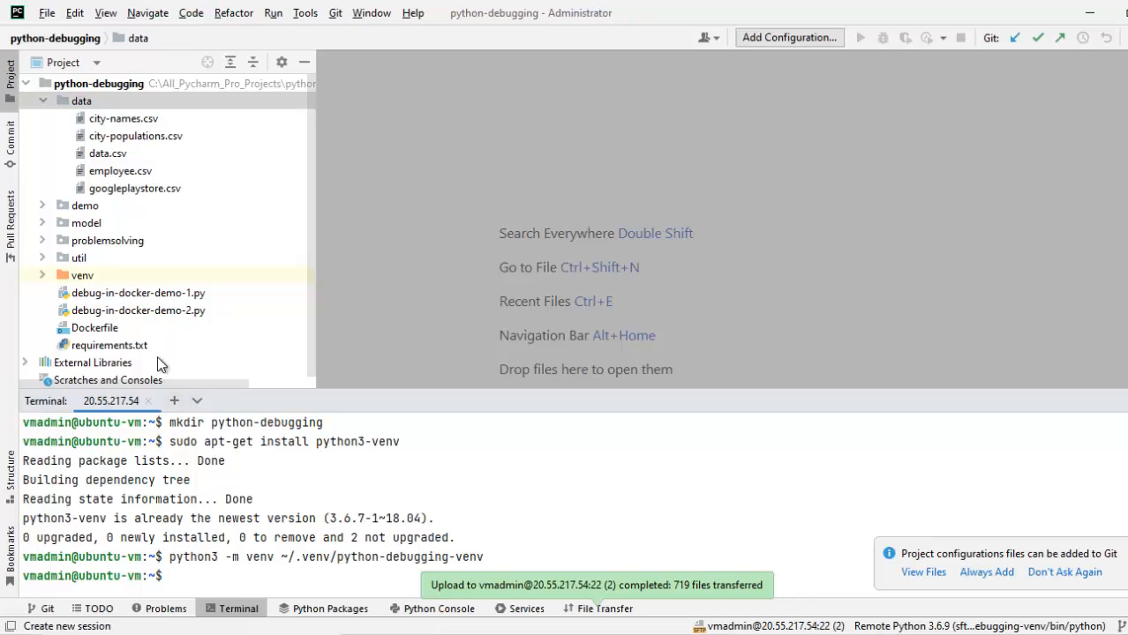
mouse_move(161, 364)
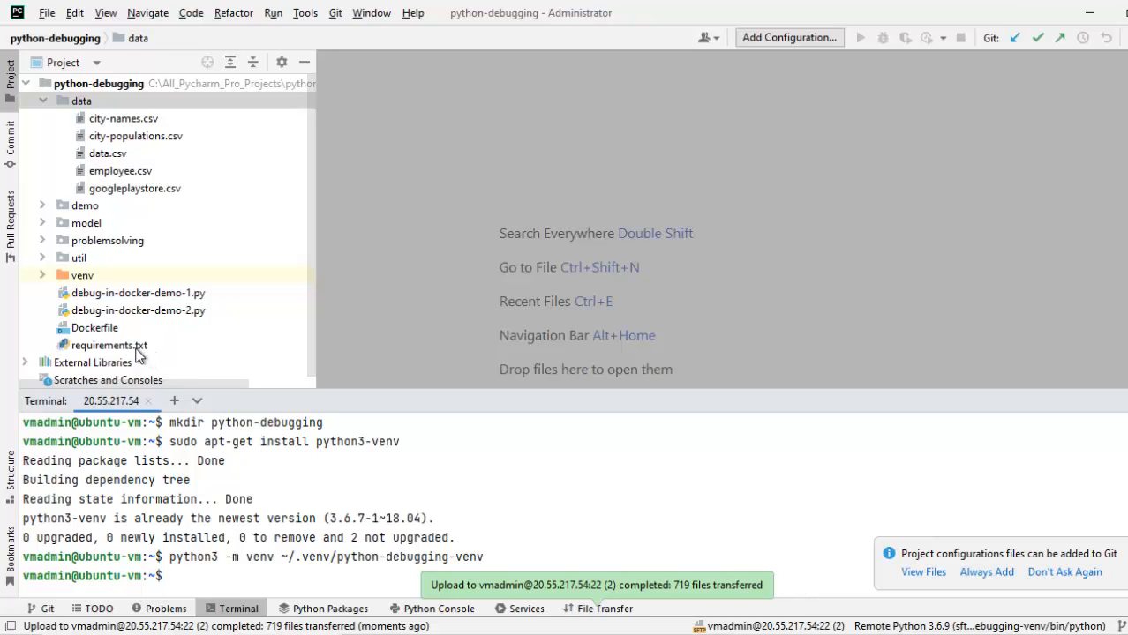
Open requirements.txt and install its listed packages into the remote environment
double_click(108, 345)
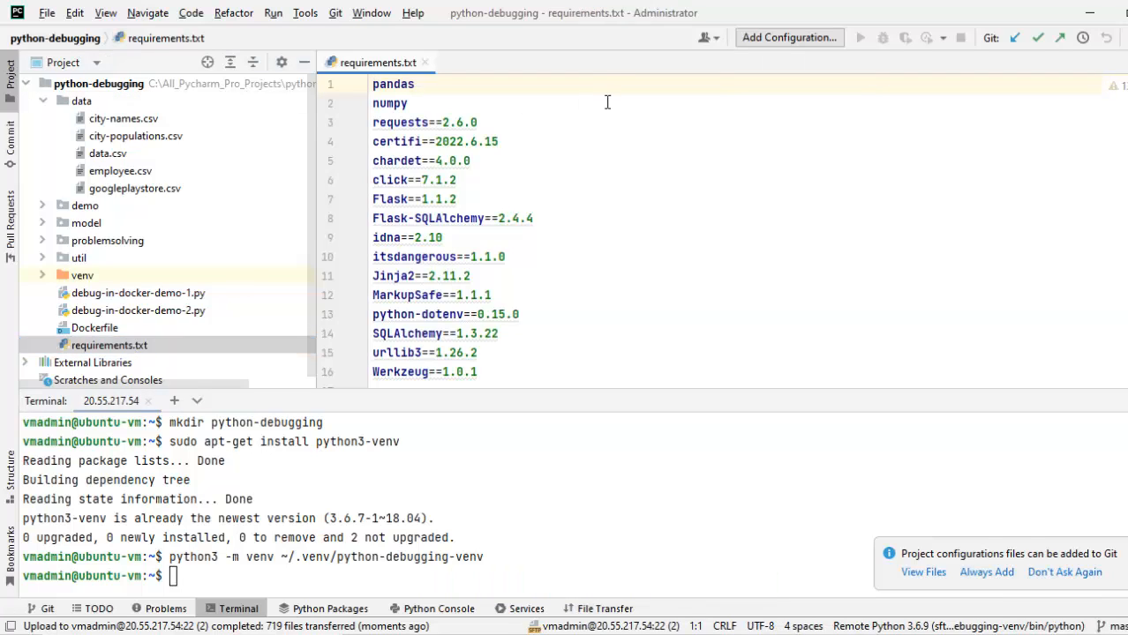
left_click(408, 104)
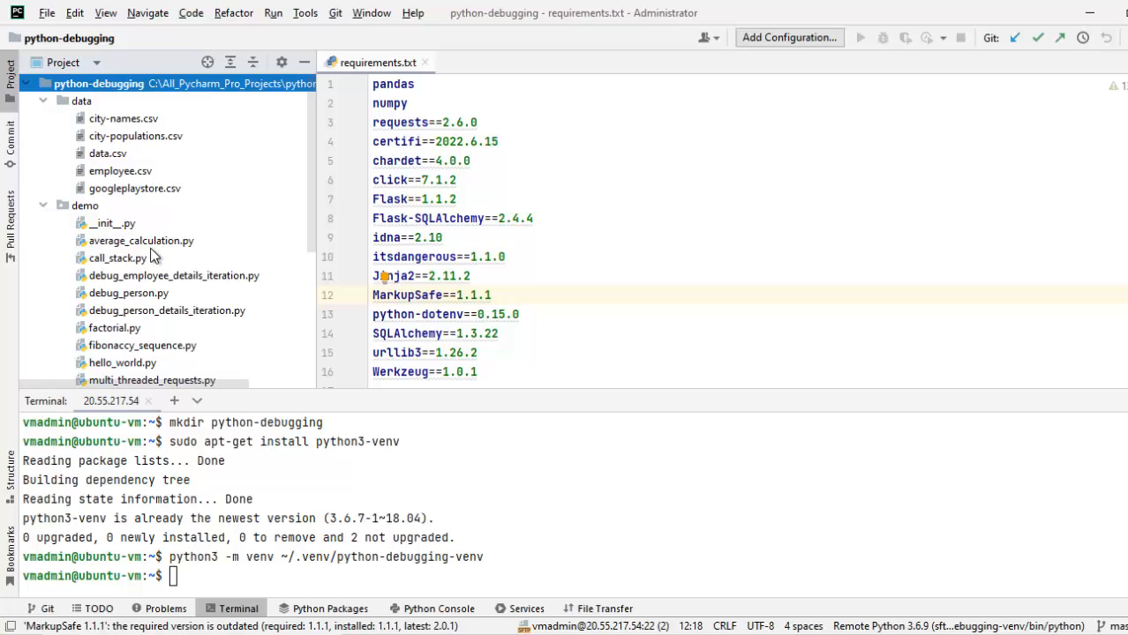
Run demo/average_calculation.py on the remote interpreter and highlight the SSH interpreter path in the output
double_click(142, 240)
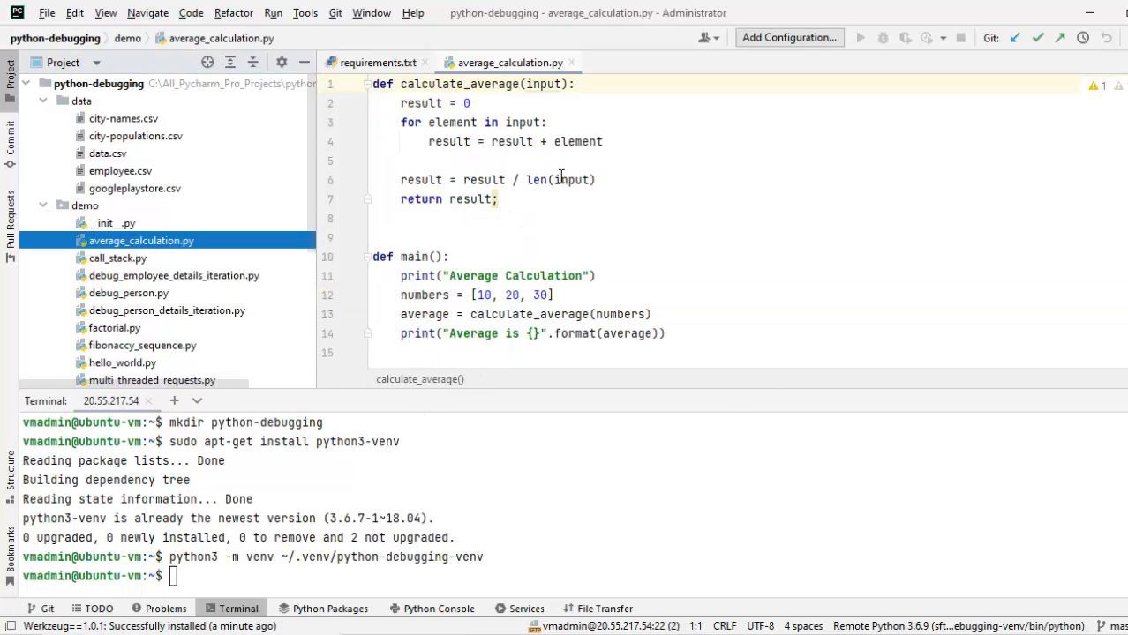
right_click(561, 160)
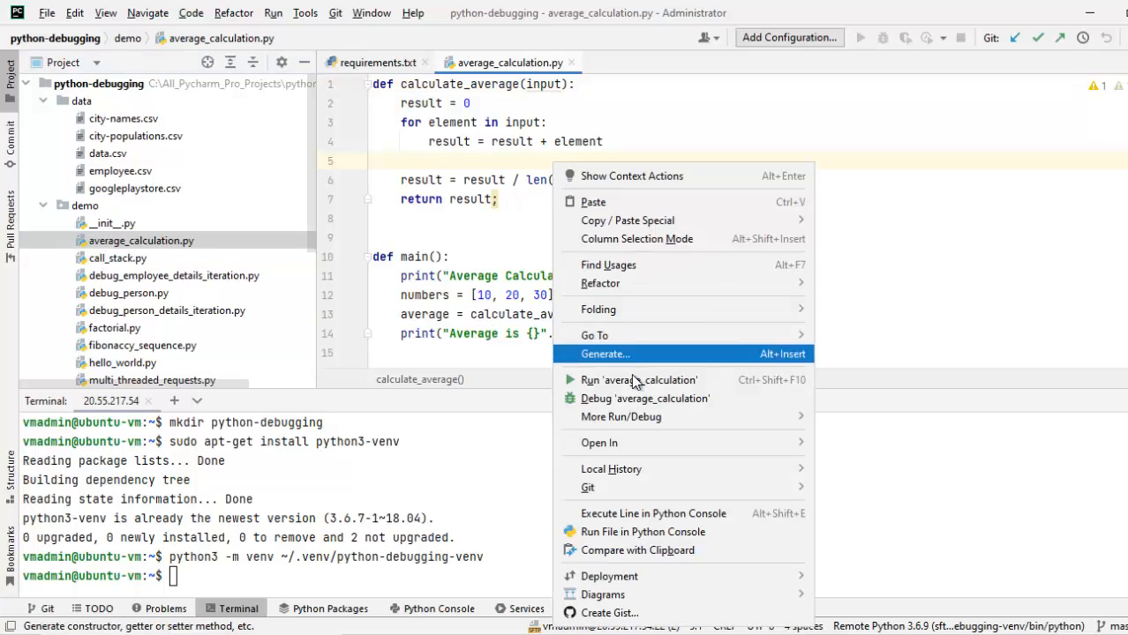
left_click(638, 380)
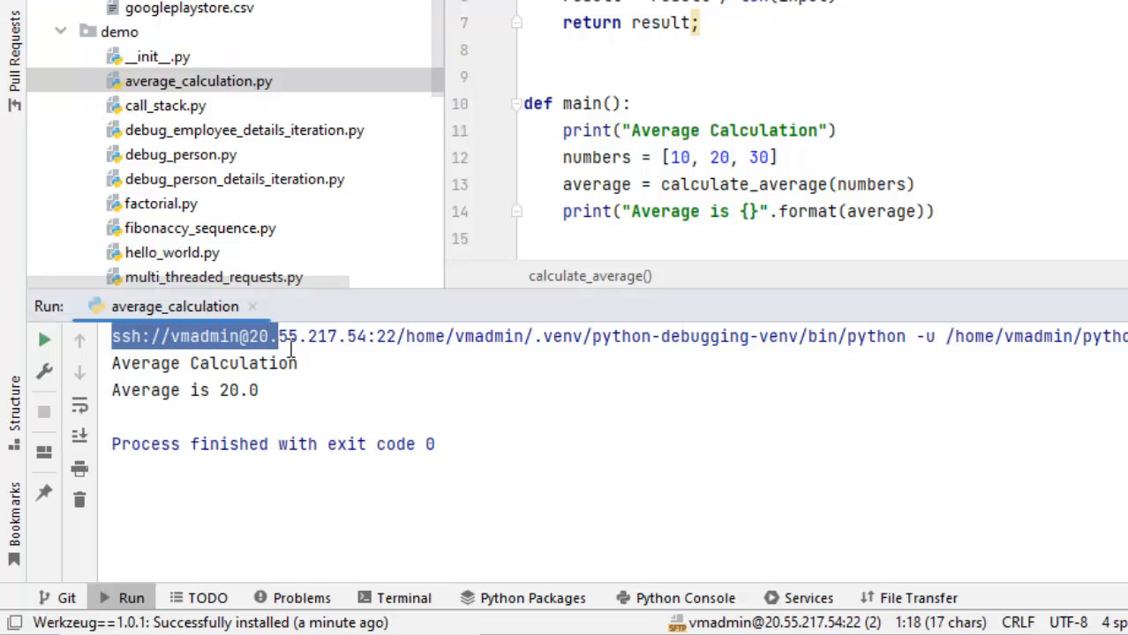
left_click_drag(276, 337, 499, 336)
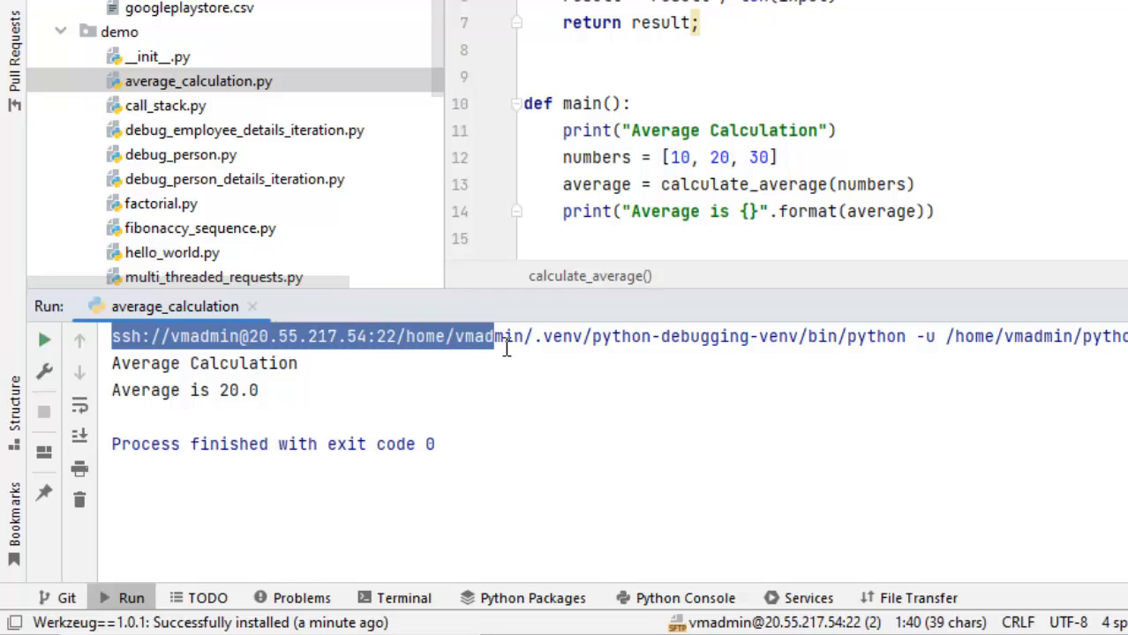
mouse_move(1041, 156)
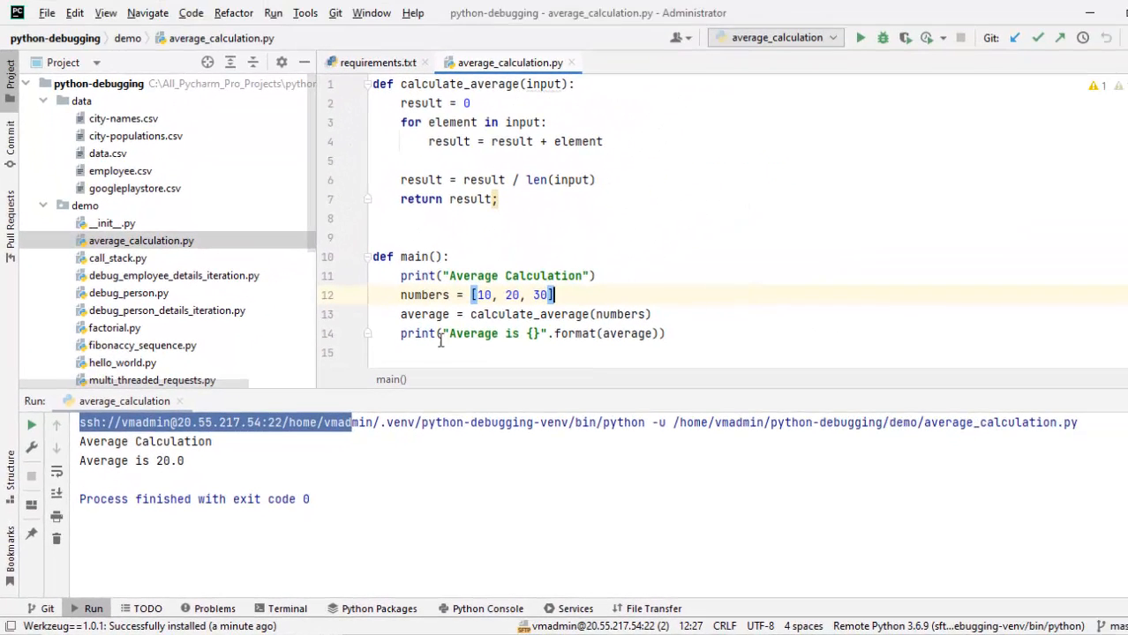
Add a breakpoint on line 13 of average_calculation.py, debug it remotely until hit, then stop the session
left_click(348, 314)
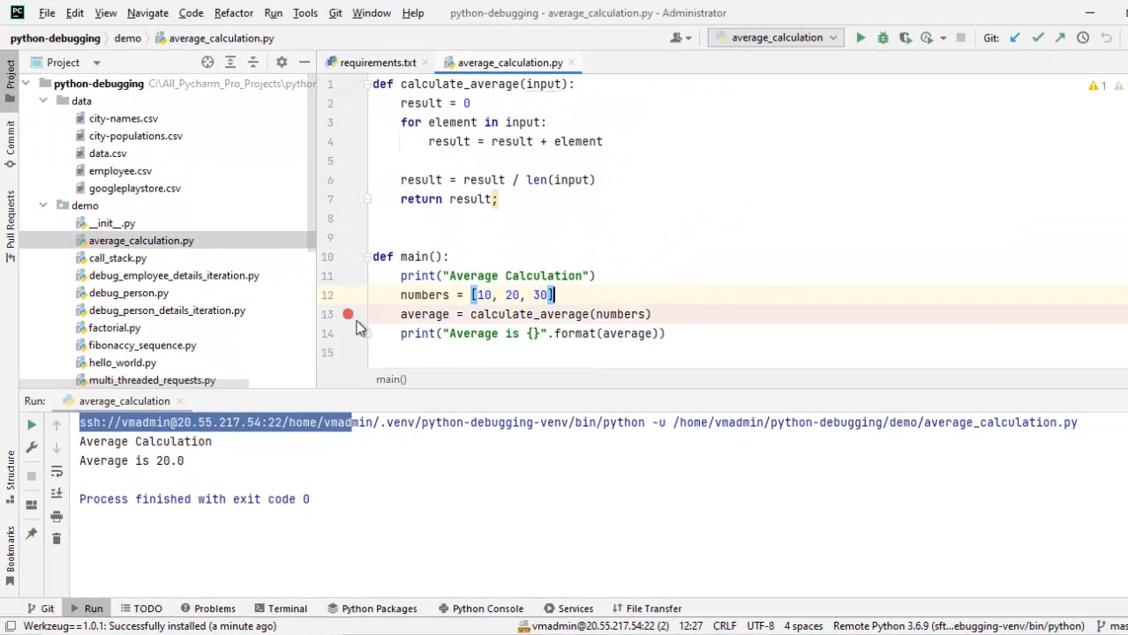
mouse_move(348, 314)
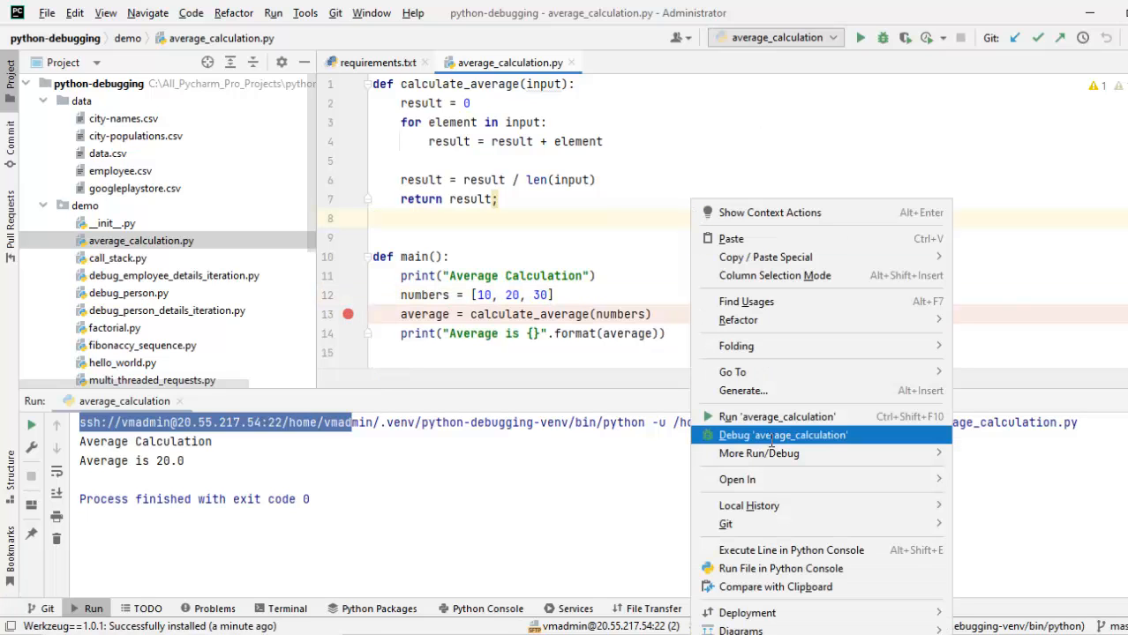
left_click(782, 435)
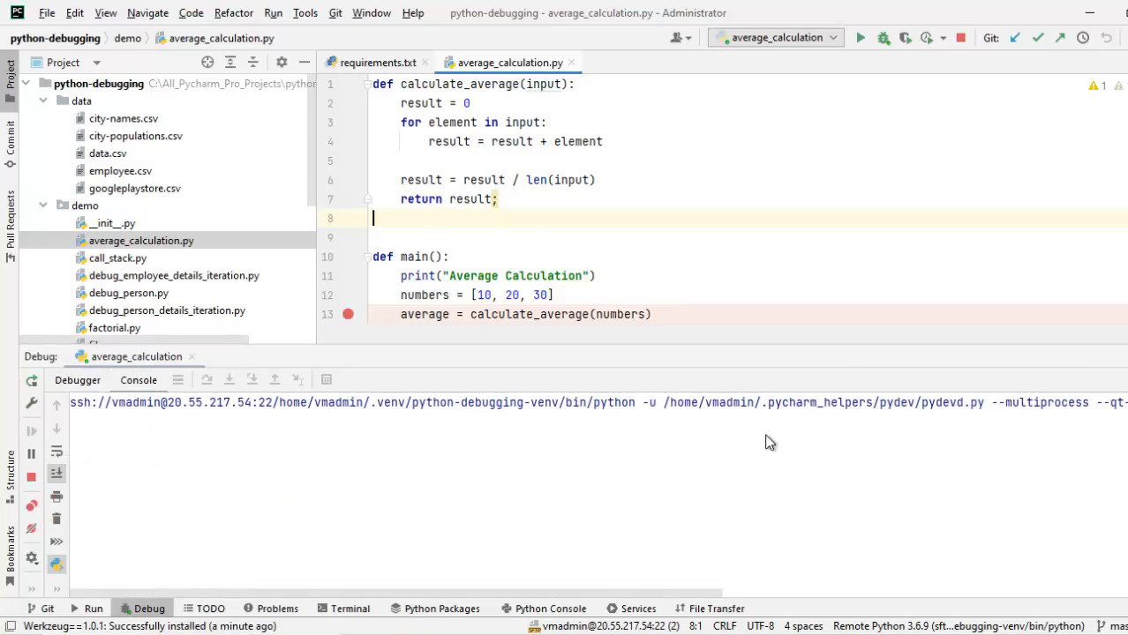
left_click(861, 38)
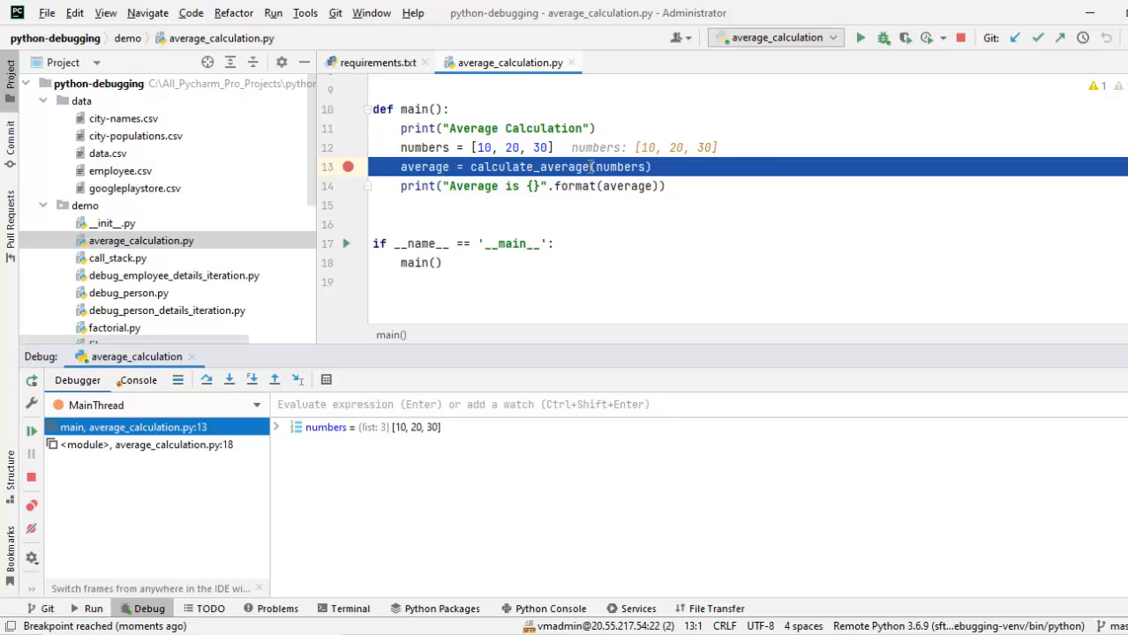
mouse_move(574, 186)
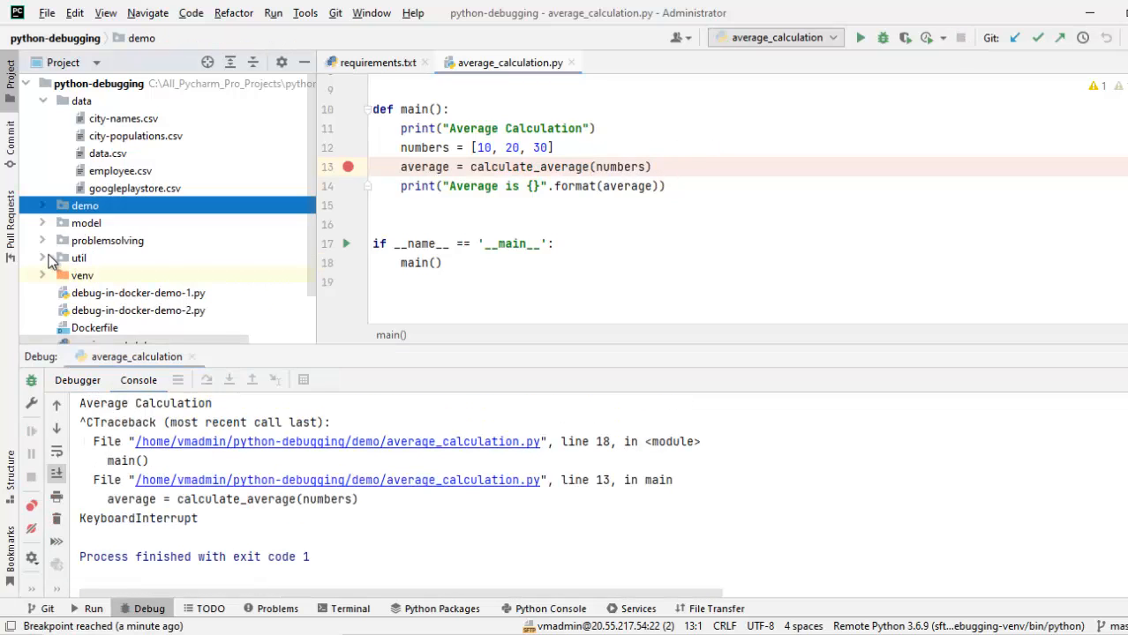
Expand problemsolving > advanced in the Project tree toward the flask-crud solutions folder
left_click(42, 240)
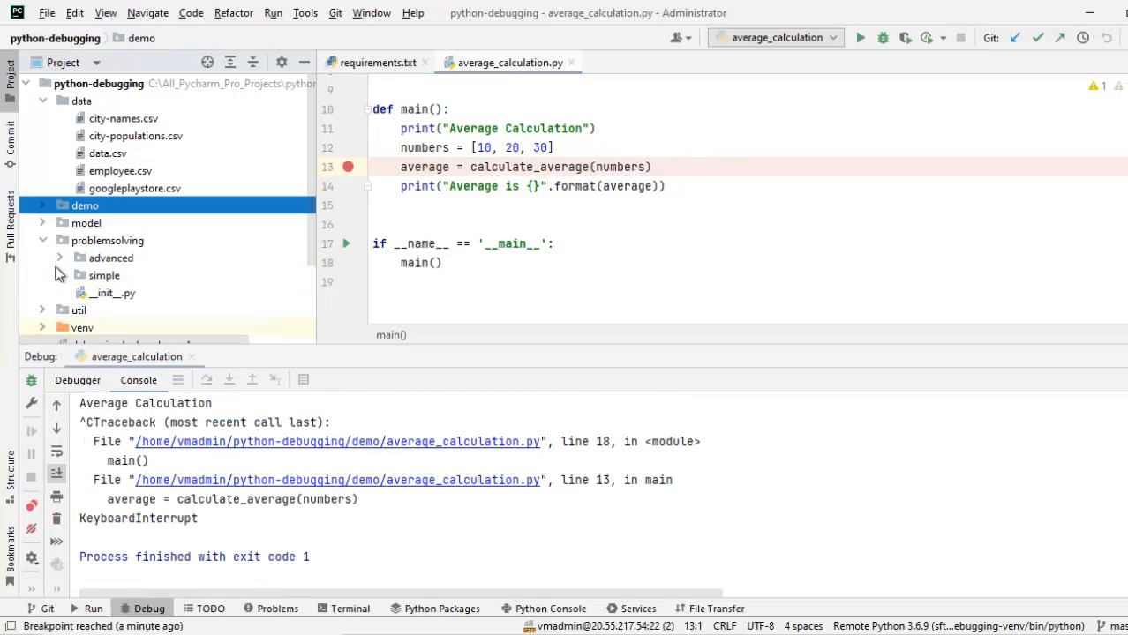
left_click(60, 257)
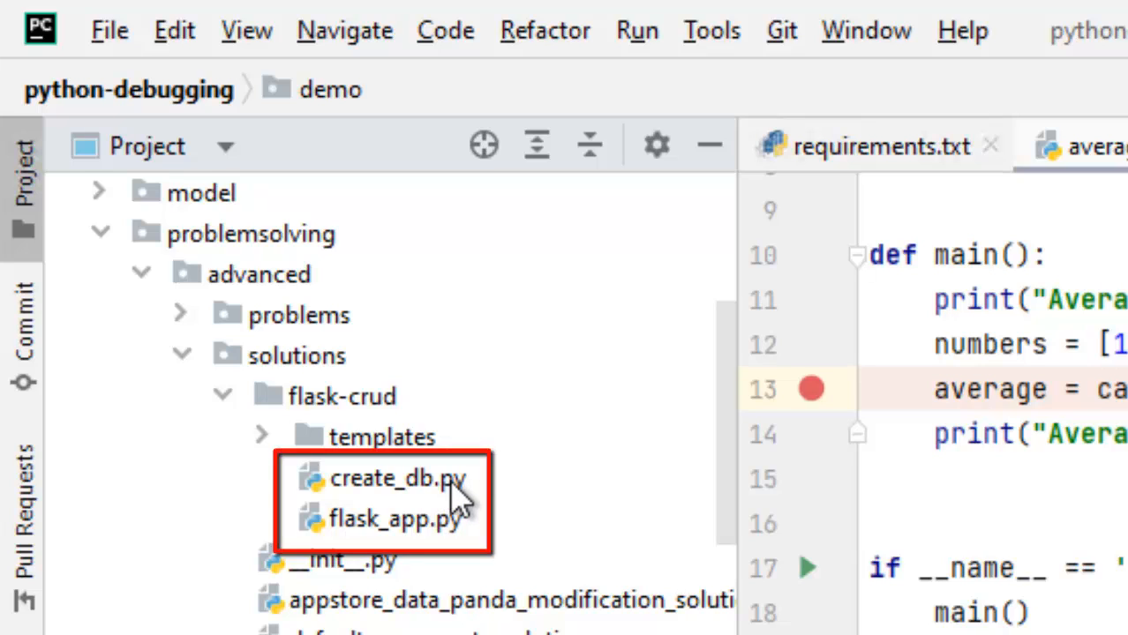
mouse_move(335, 529)
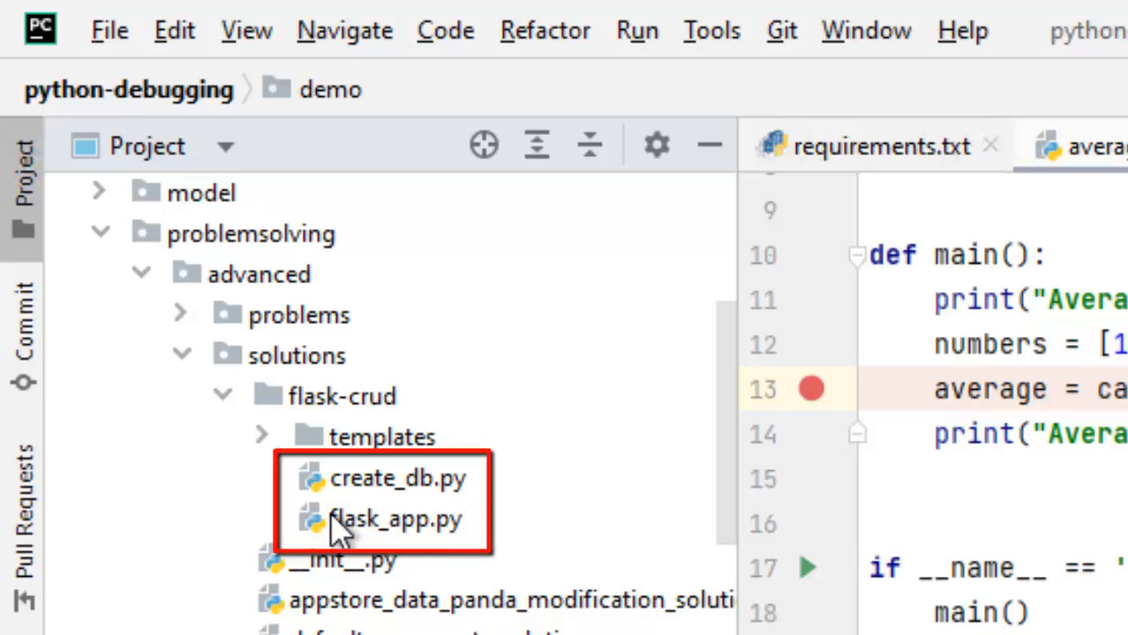
mouse_move(362, 530)
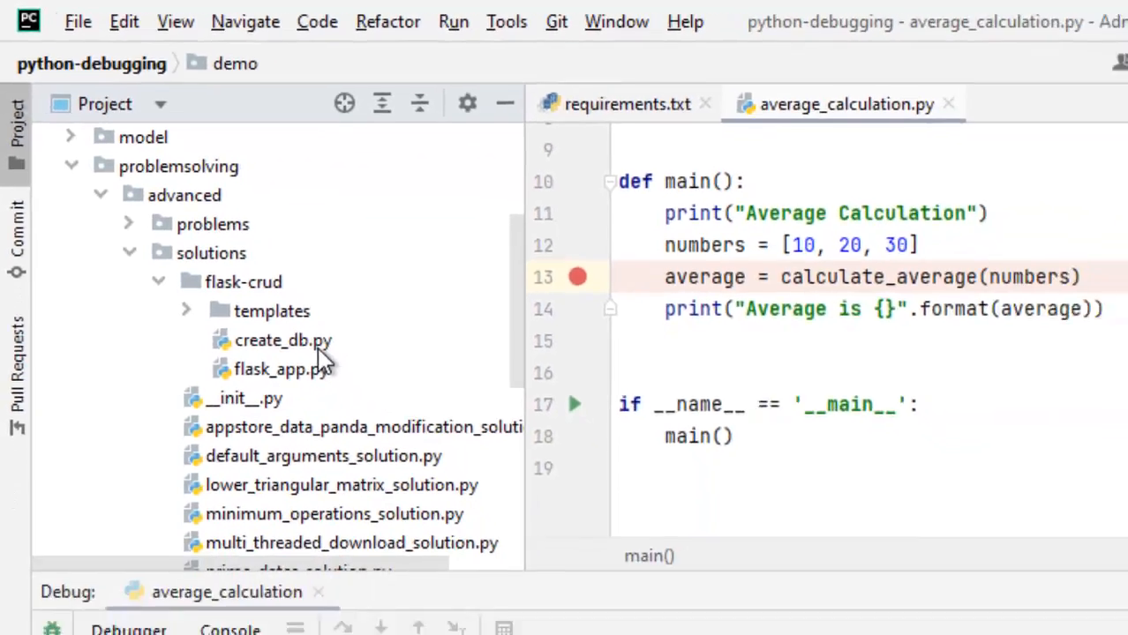
Run create_db.py from the flask-crud folder on the VM's remote interpreter
double_click(282, 339)
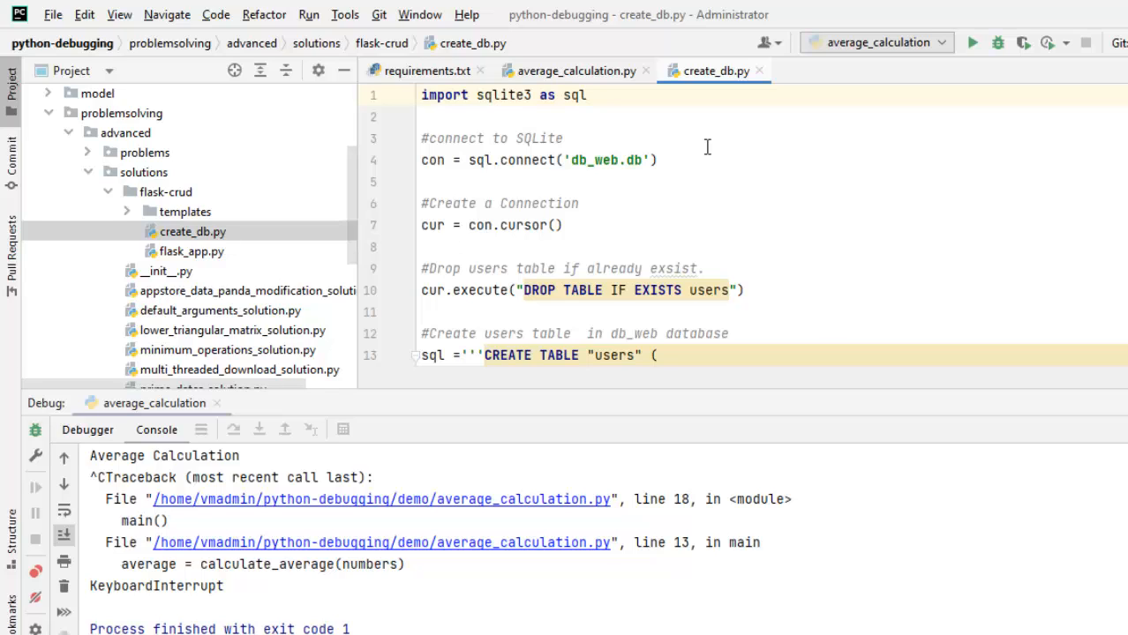
right_click(706, 149)
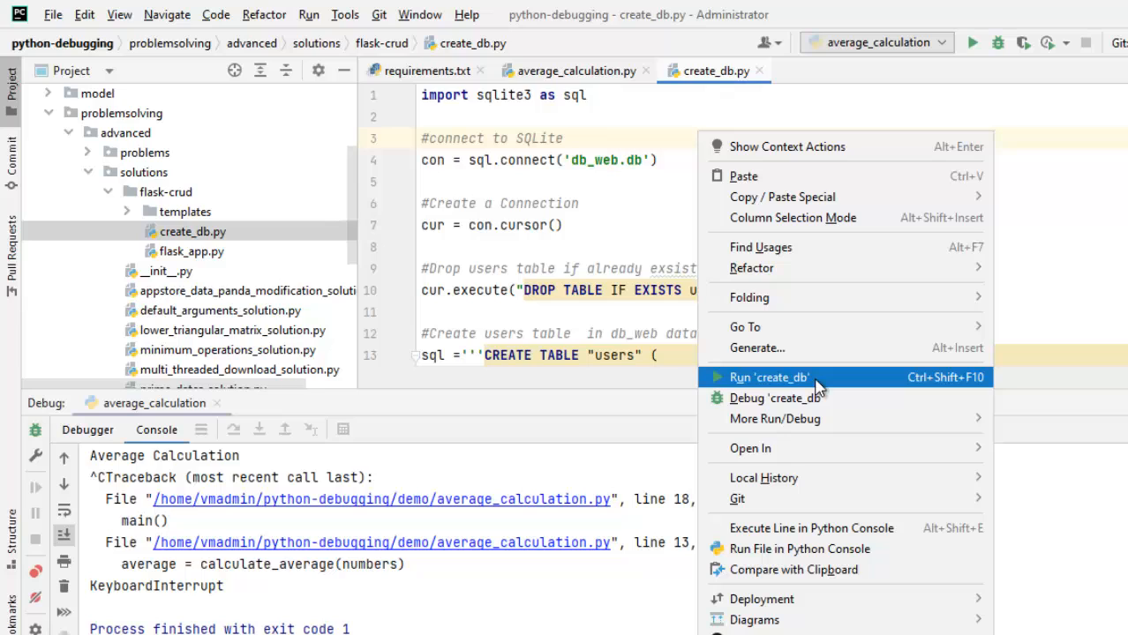
left_click(766, 377)
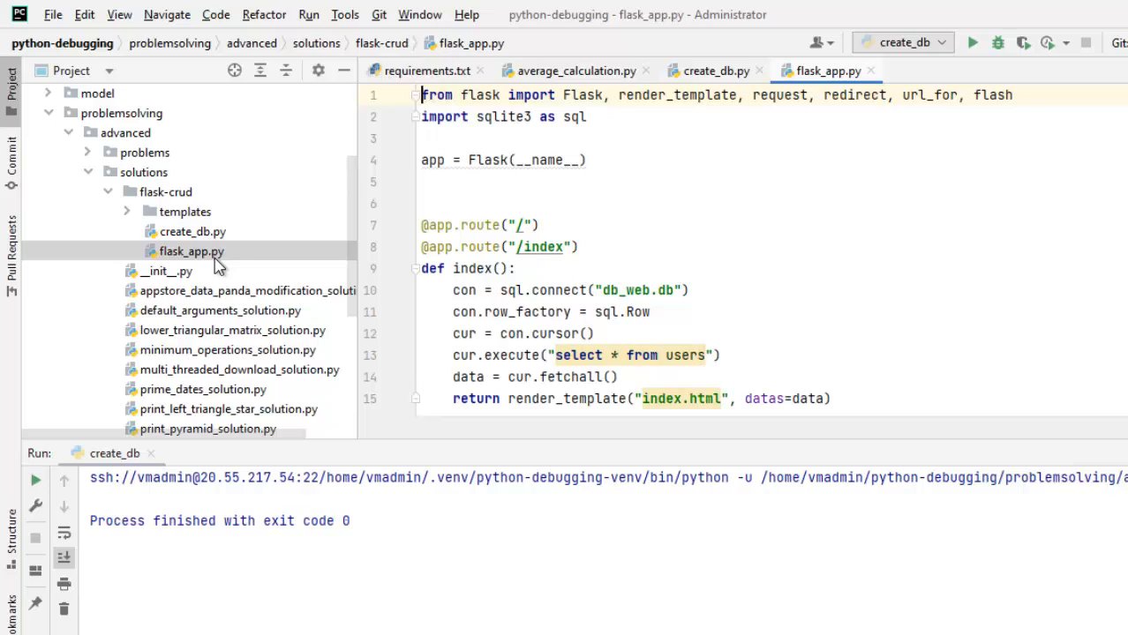
mouse_move(1001, 153)
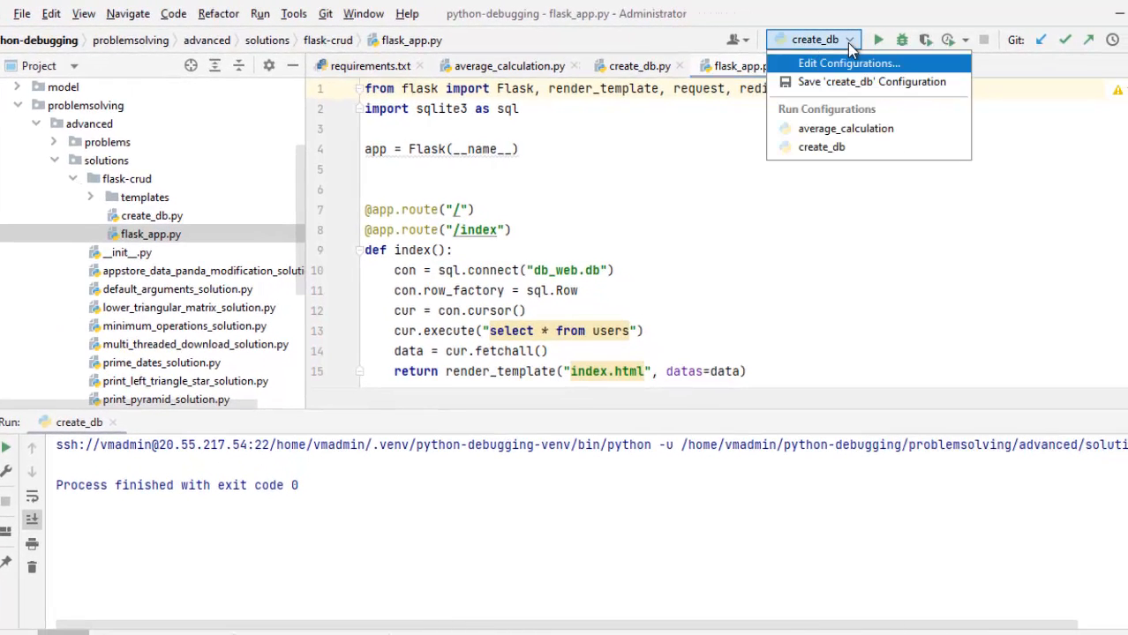
In Edit Configurations, target module flask with parameter run instead of a script path
left_click(848, 63)
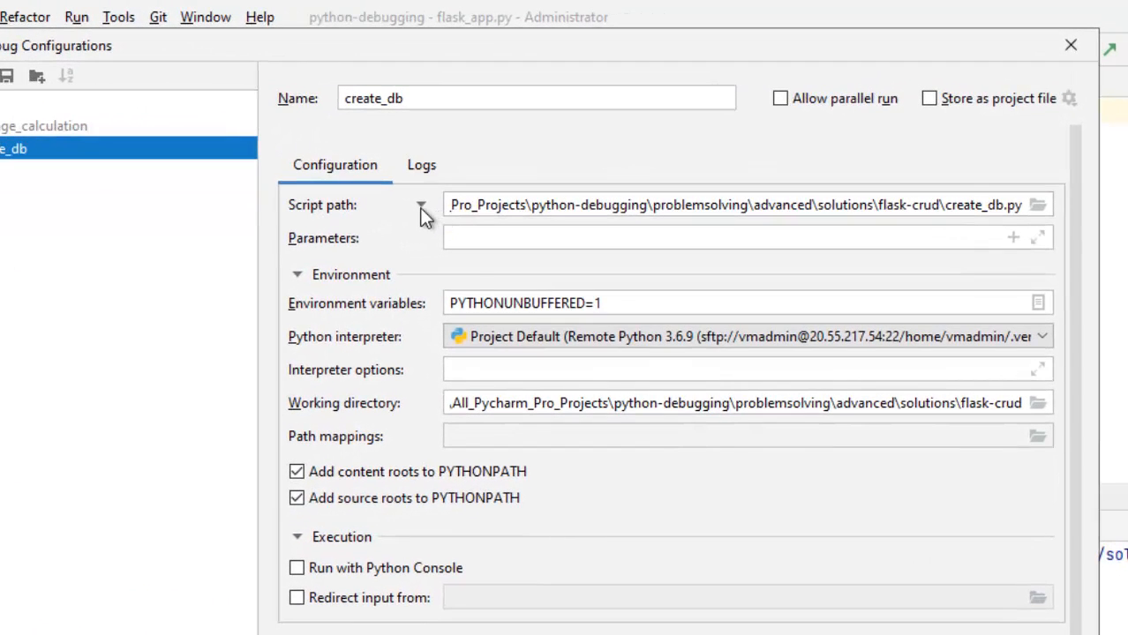
left_click(421, 204)
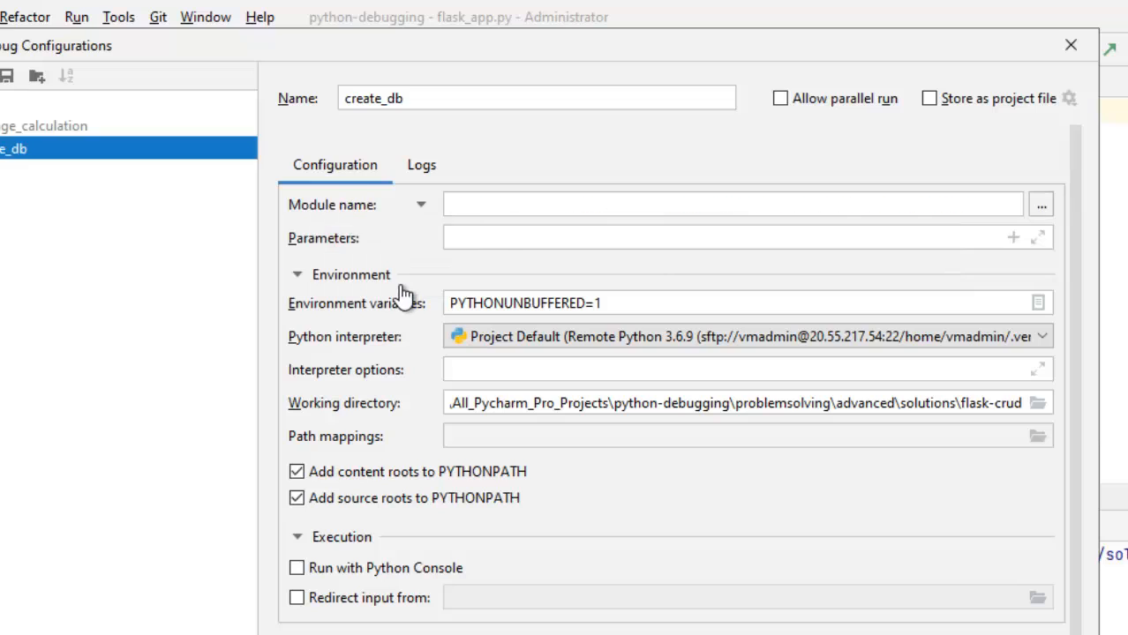
left_click(732, 204)
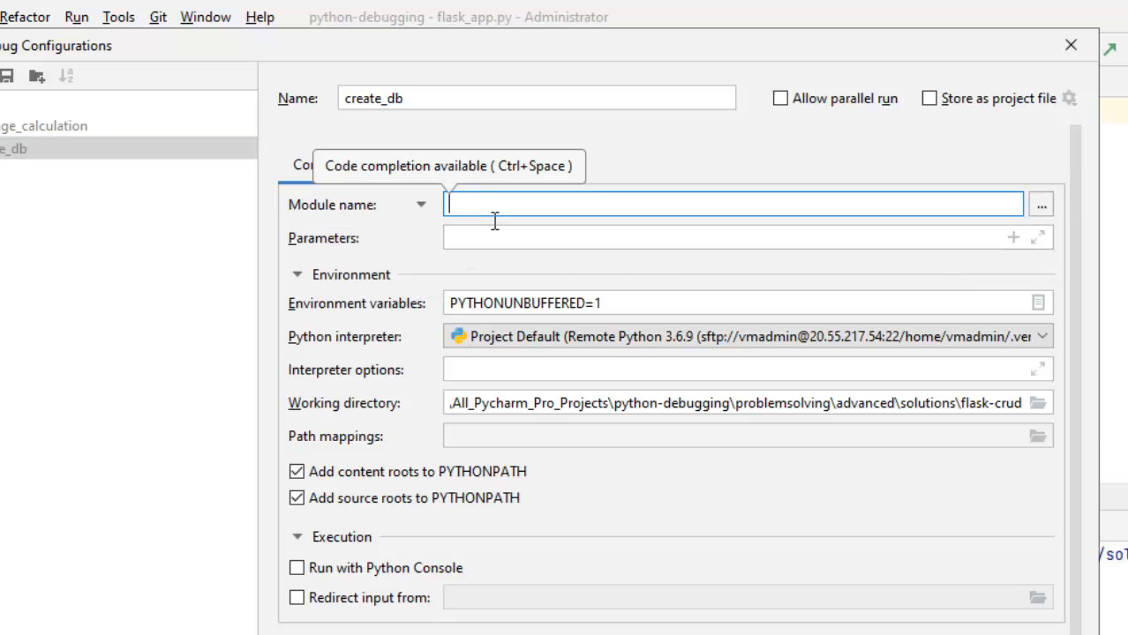
type("flask")
left_click(748, 237)
type("r")
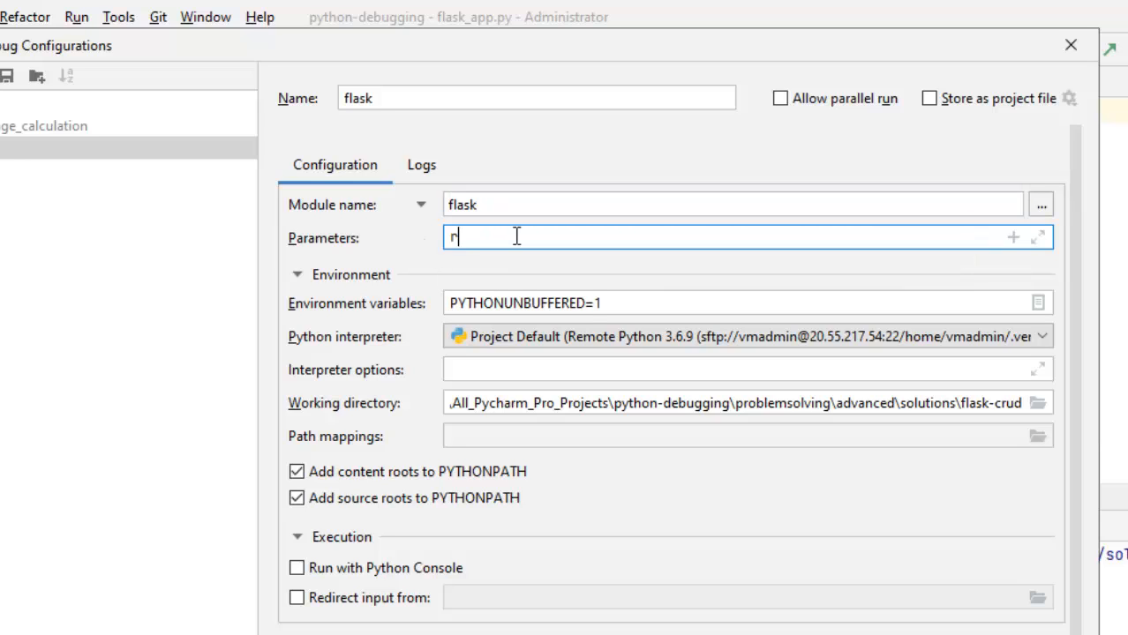
type("un")
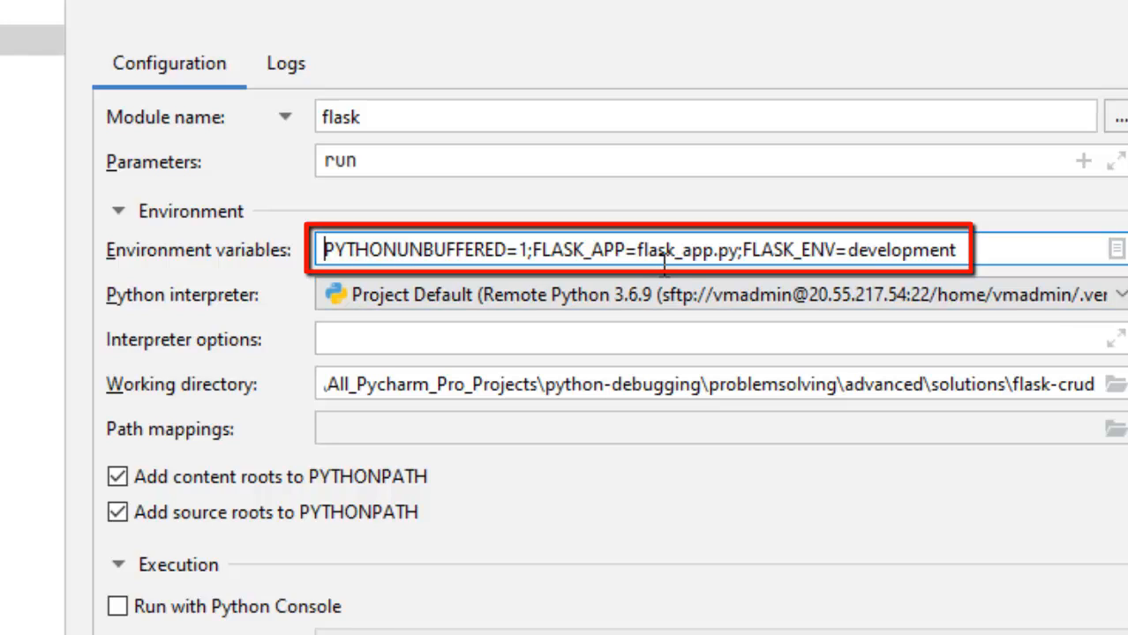
mouse_move(737, 268)
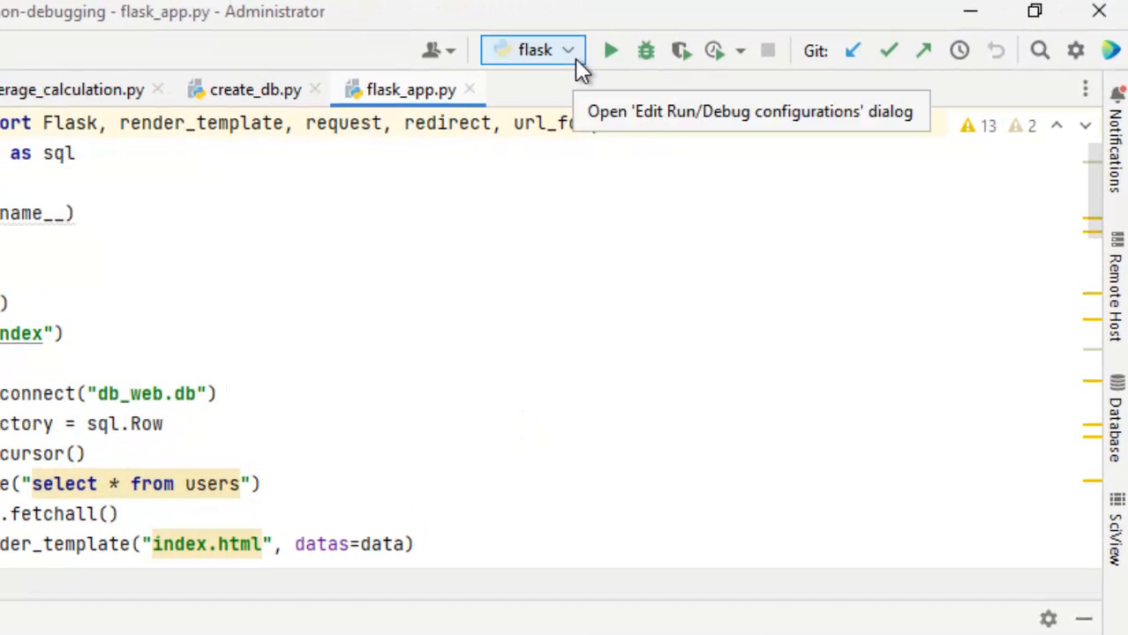
left_click(533, 49)
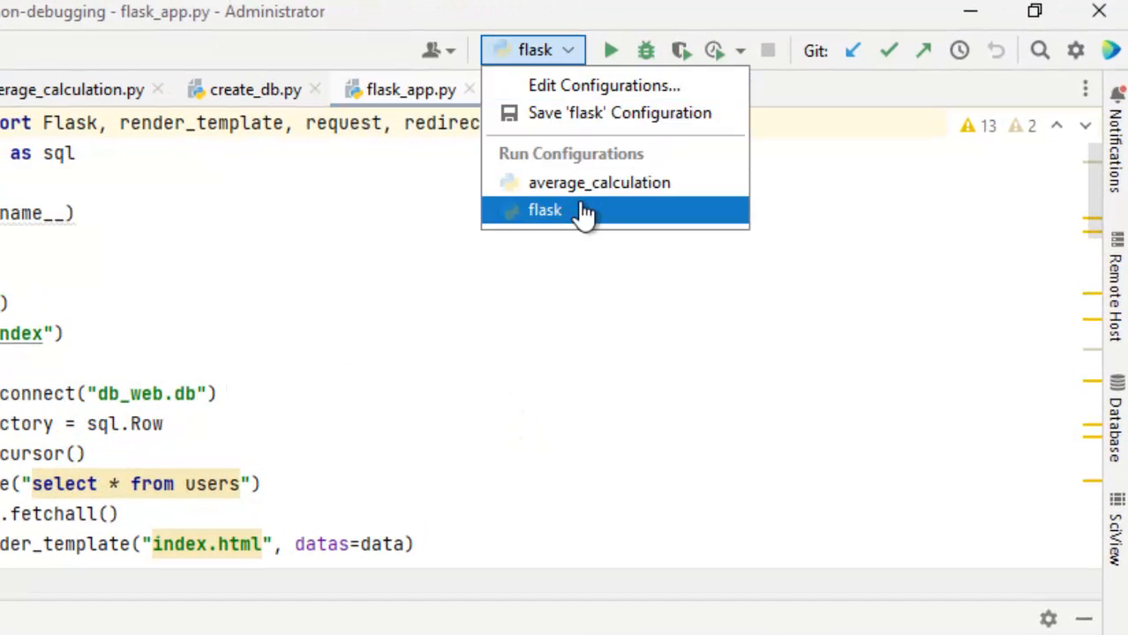
mouse_move(578, 217)
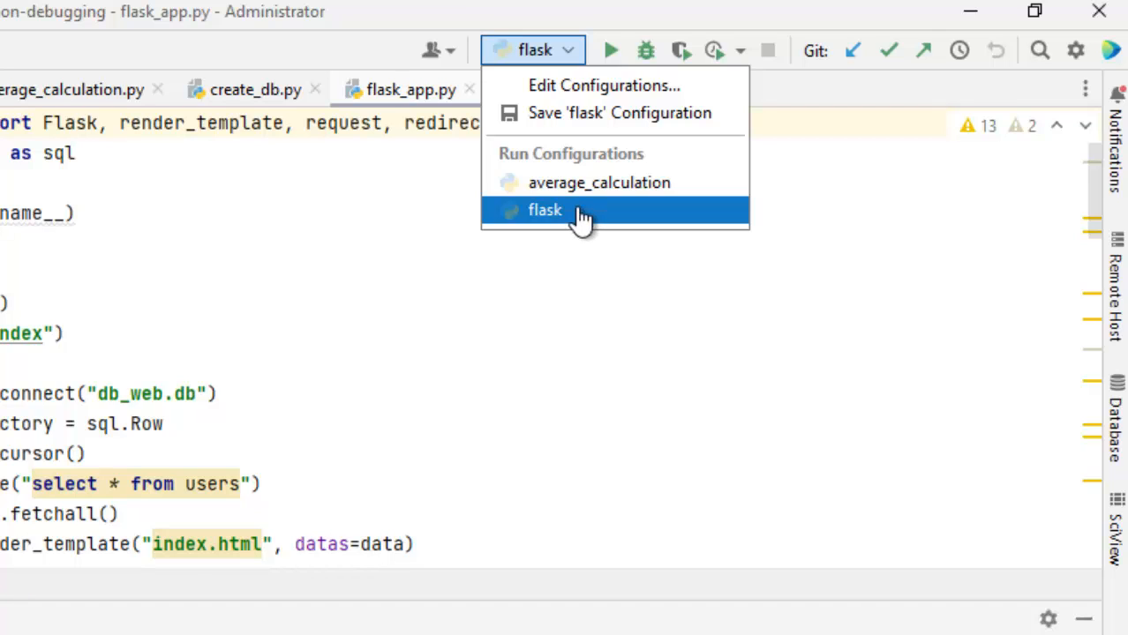
mouse_move(599, 182)
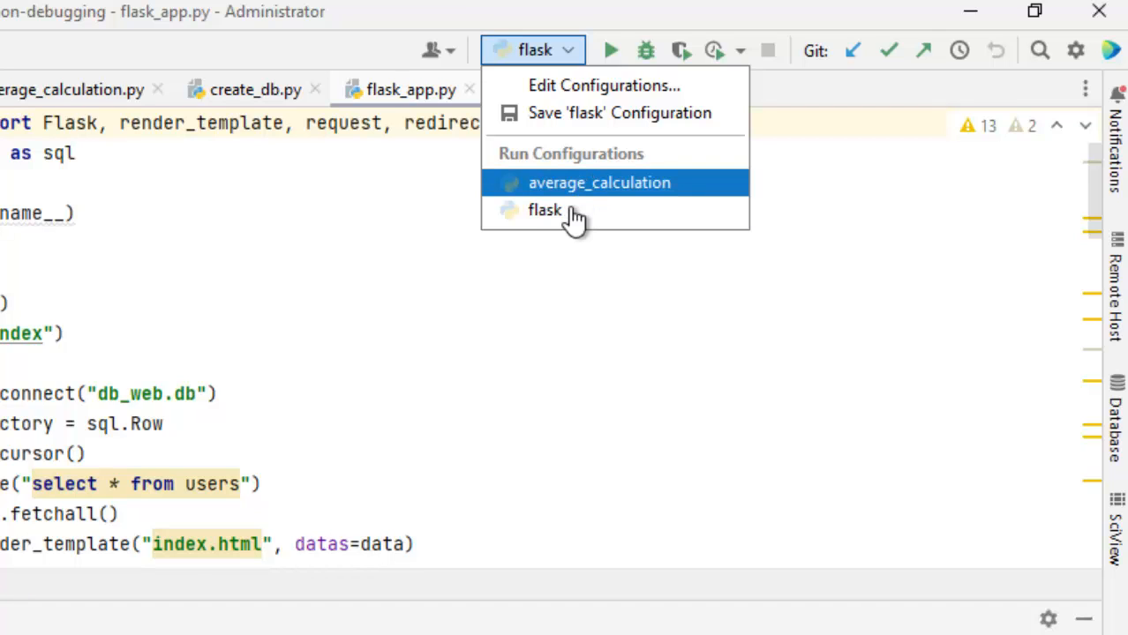
left_click(545, 210)
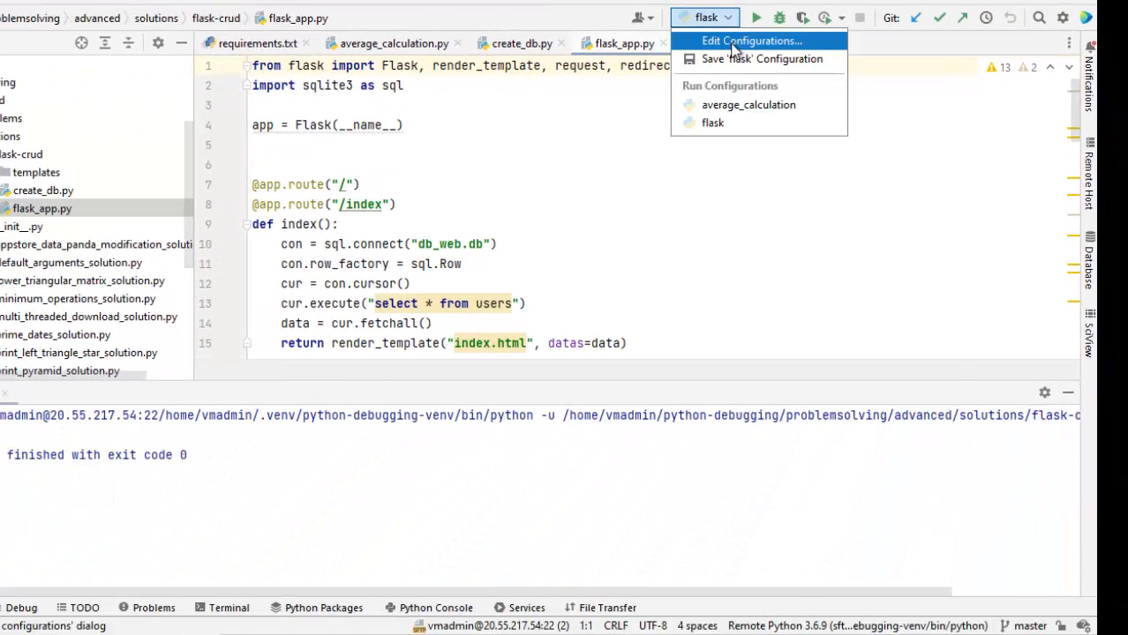
left_click(751, 41)
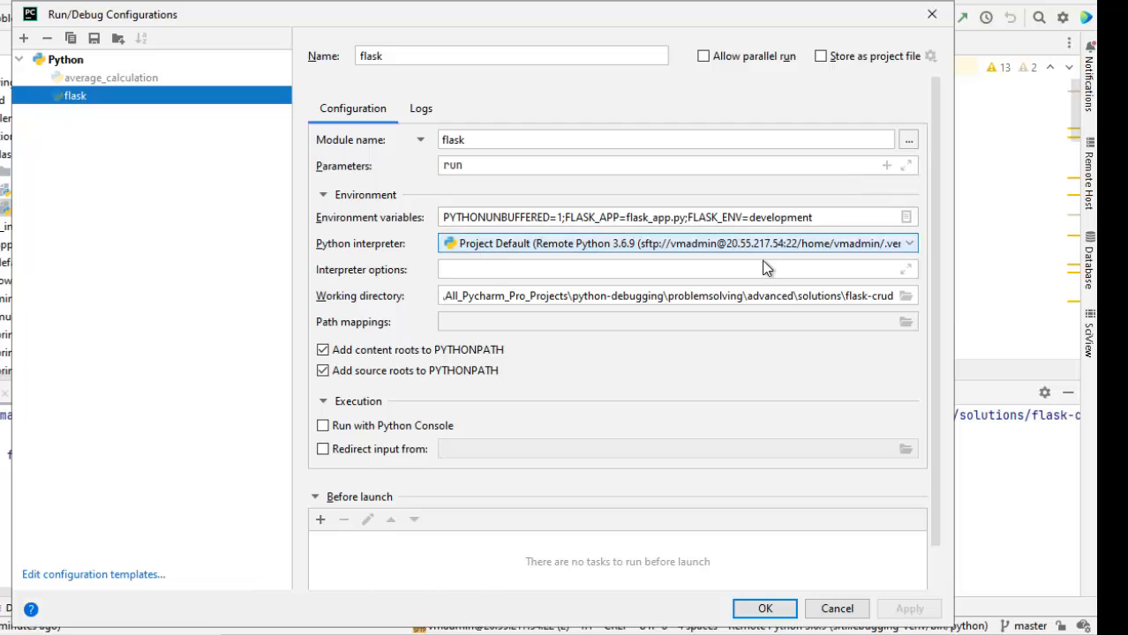
left_click(765, 608)
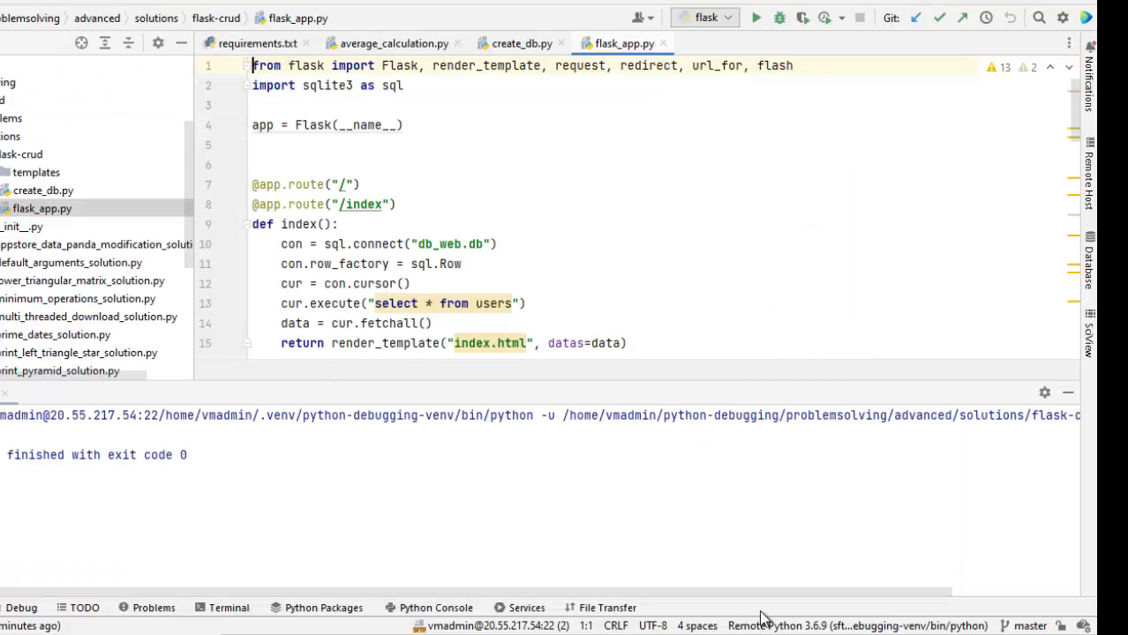
mouse_move(624, 110)
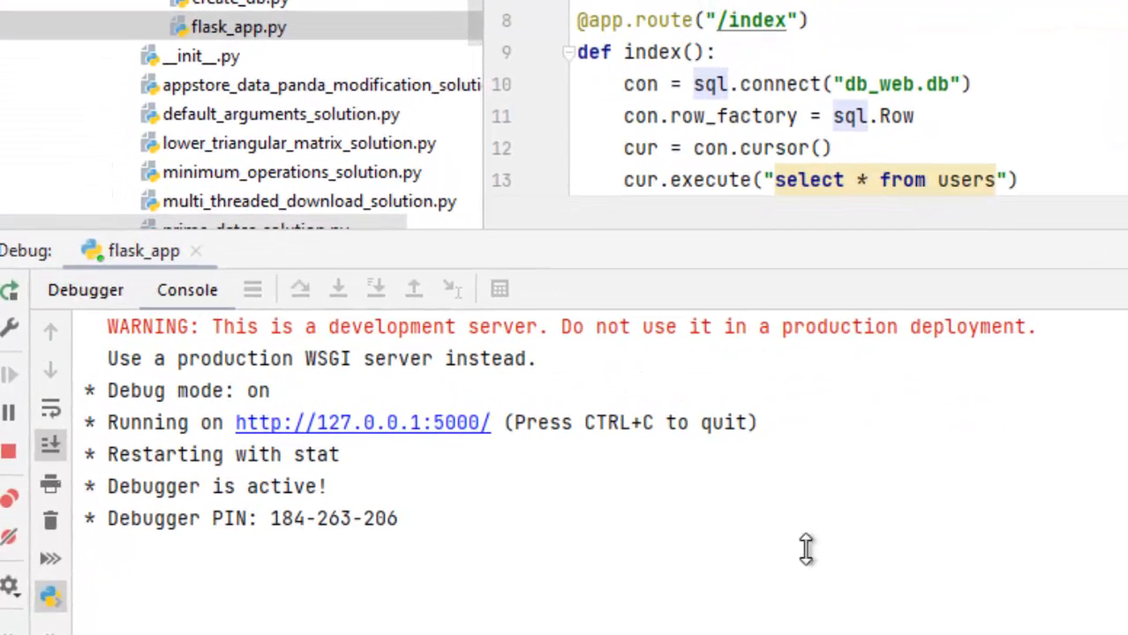
mouse_move(363, 421)
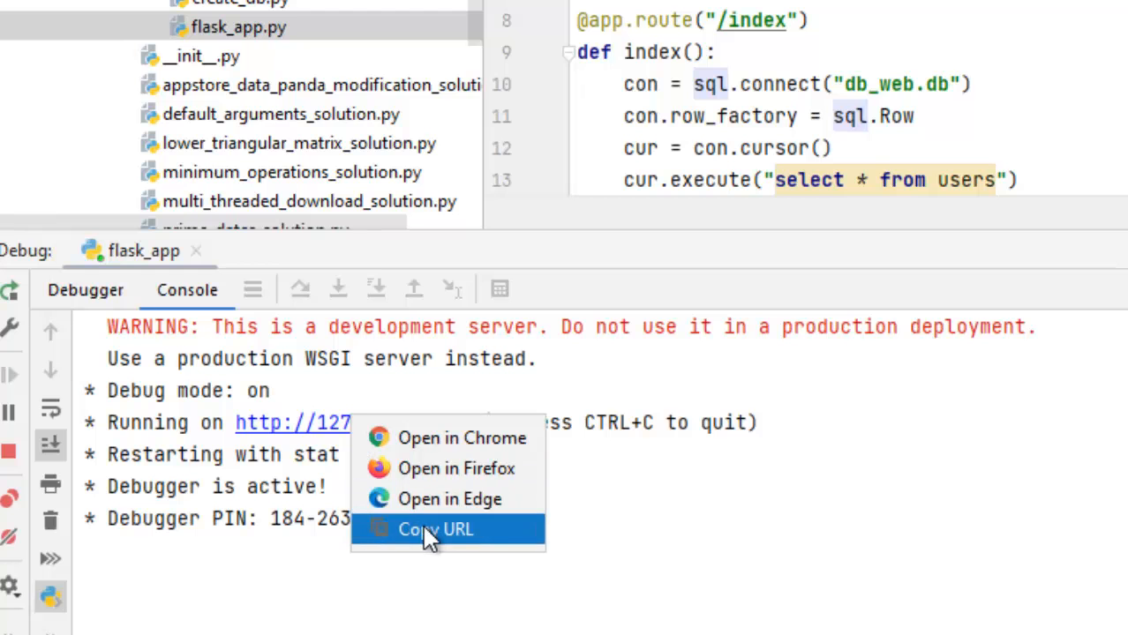
left_click(435, 529)
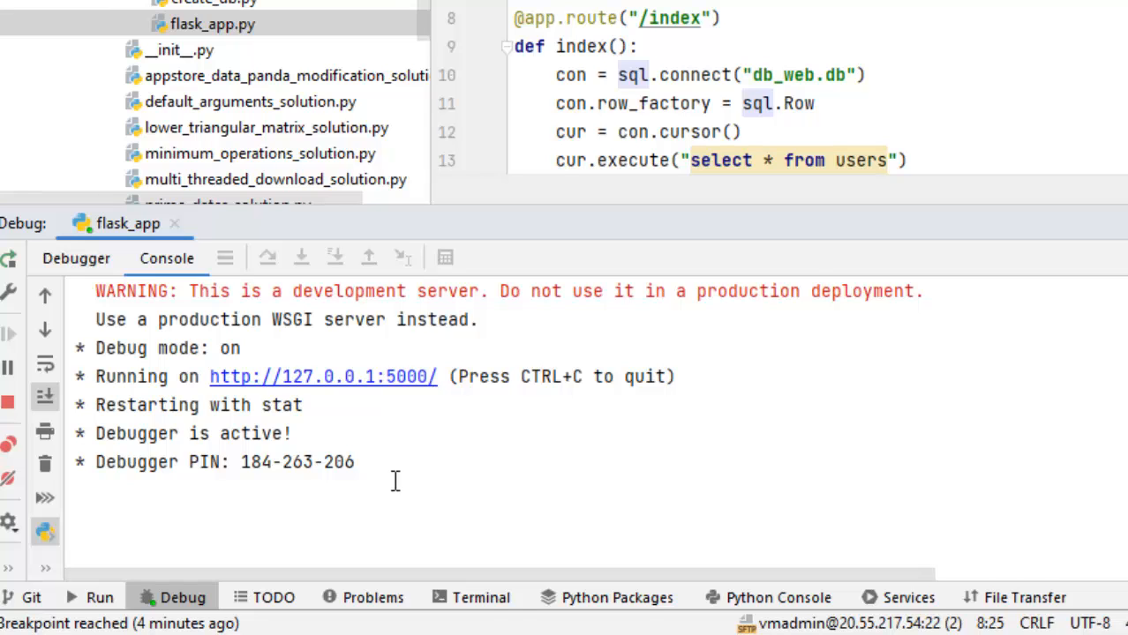
left_click(481, 597)
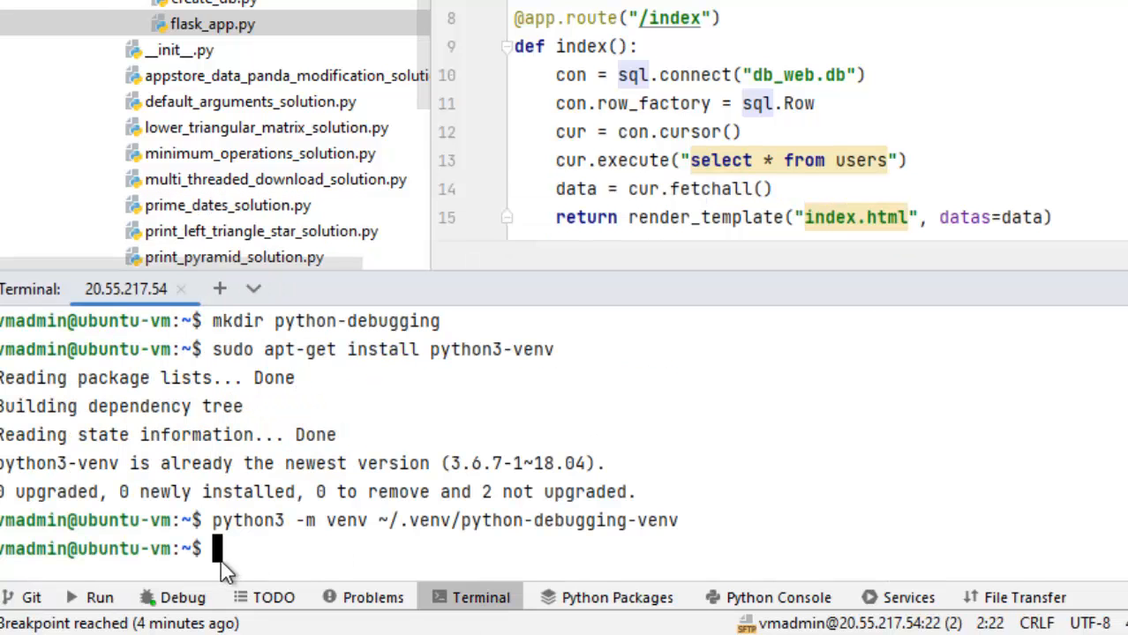
mouse_move(367, 546)
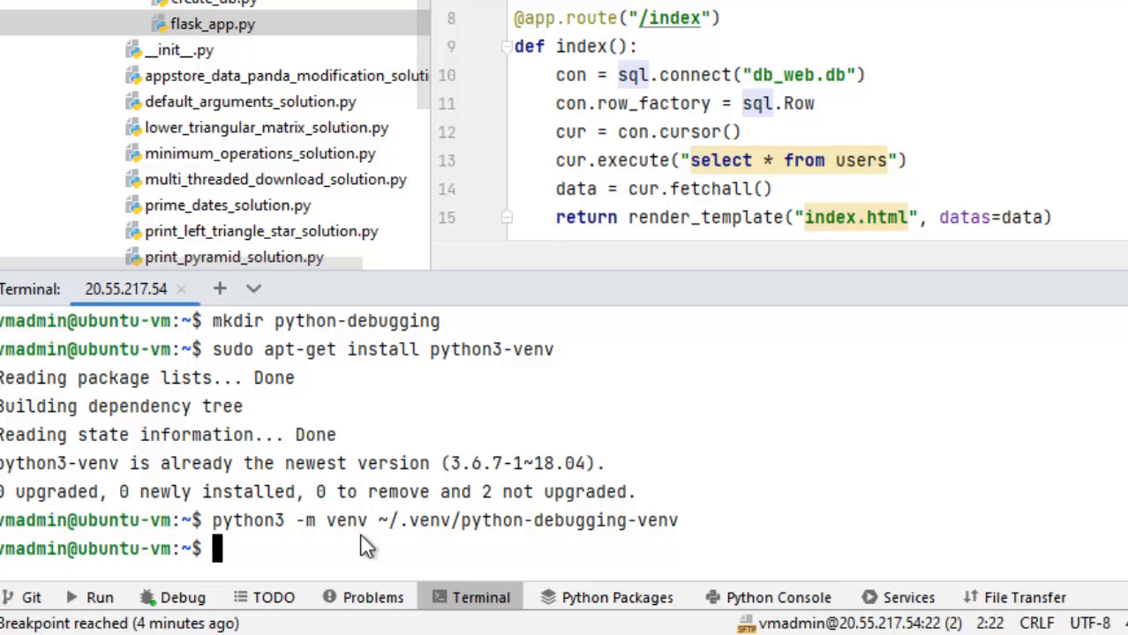
type("clear")
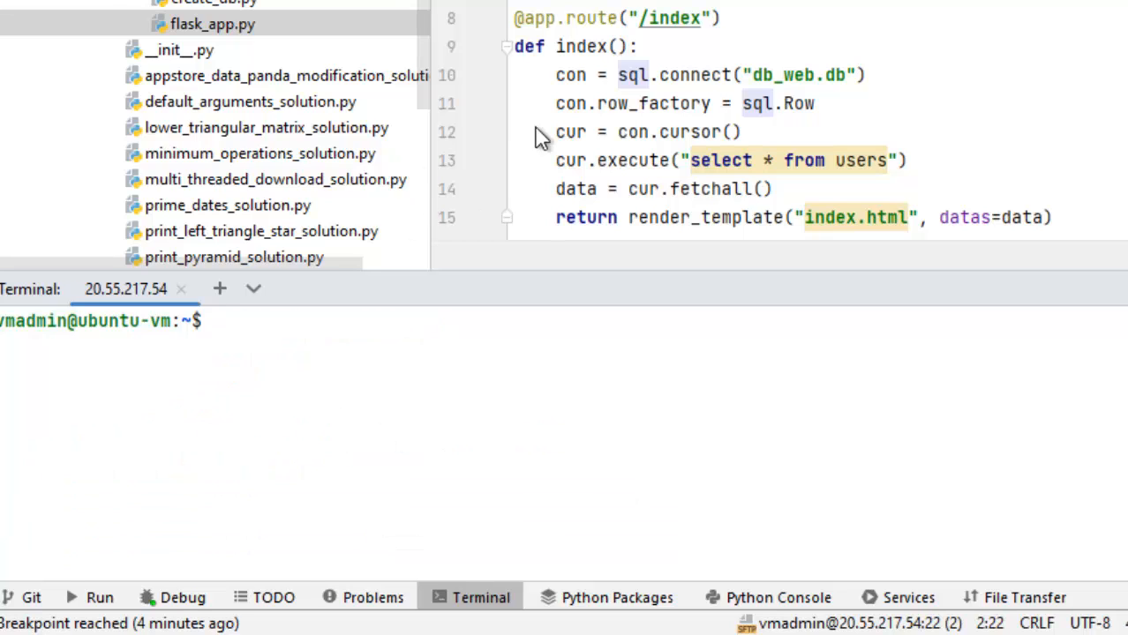
left_click(477, 74)
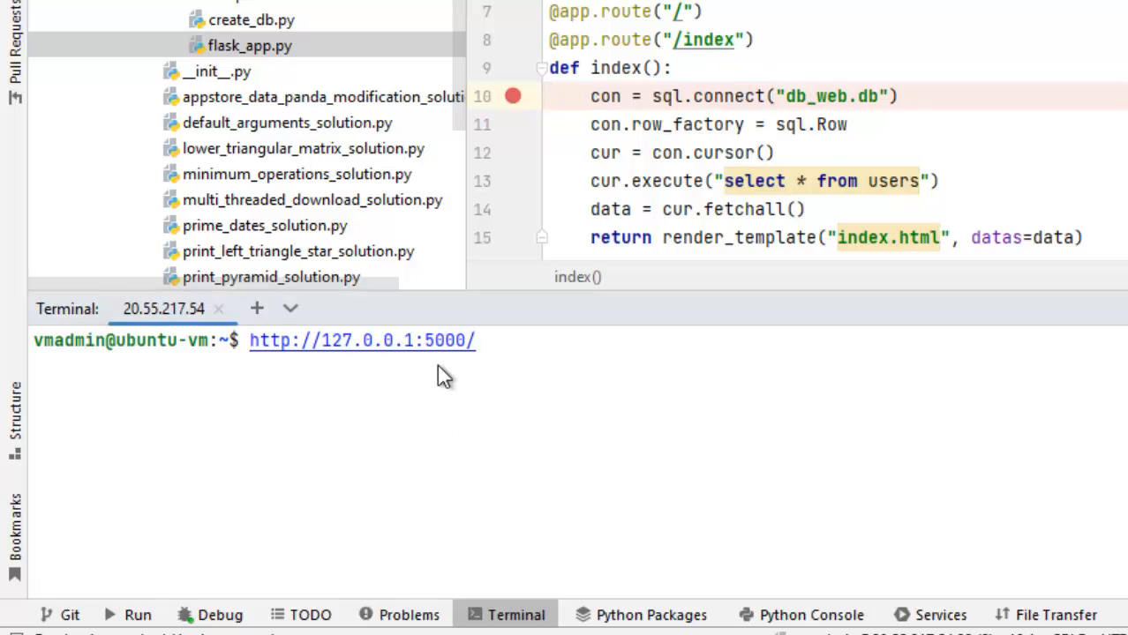
type("curl")
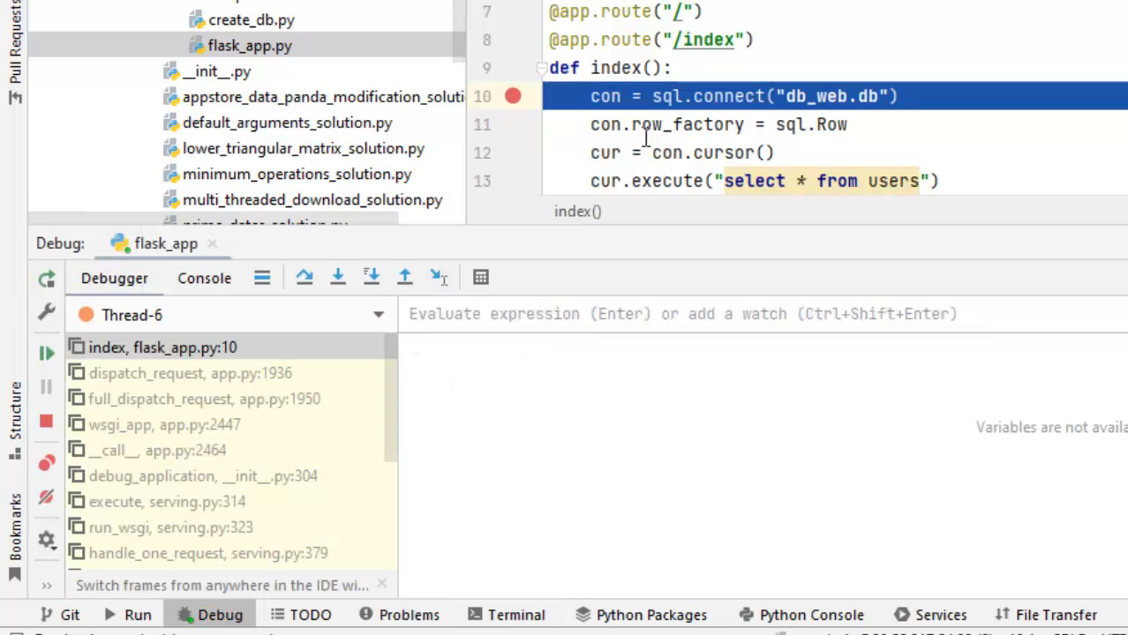
View the Flask console output and resume execution so GET / returns 200
left_click(204, 278)
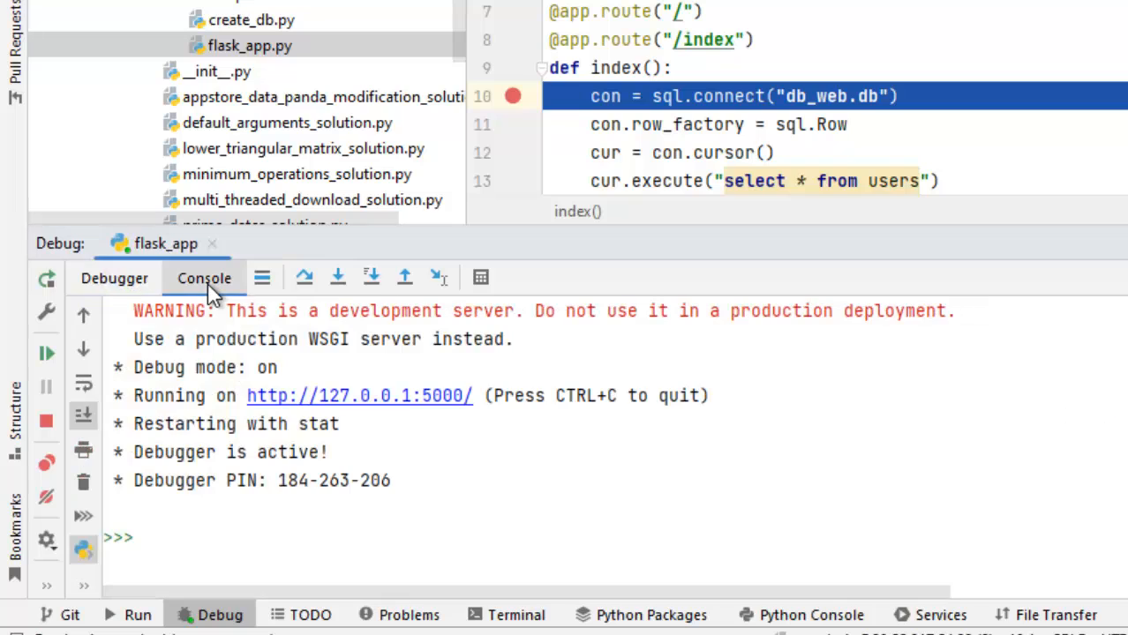
mouse_move(589, 67)
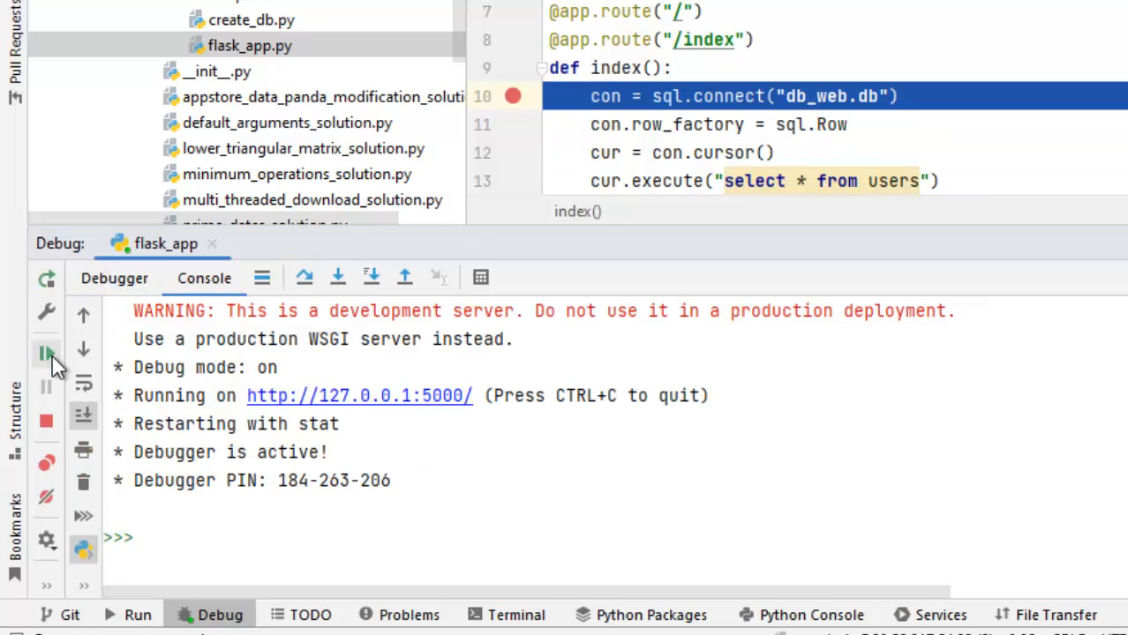
left_click(46, 353)
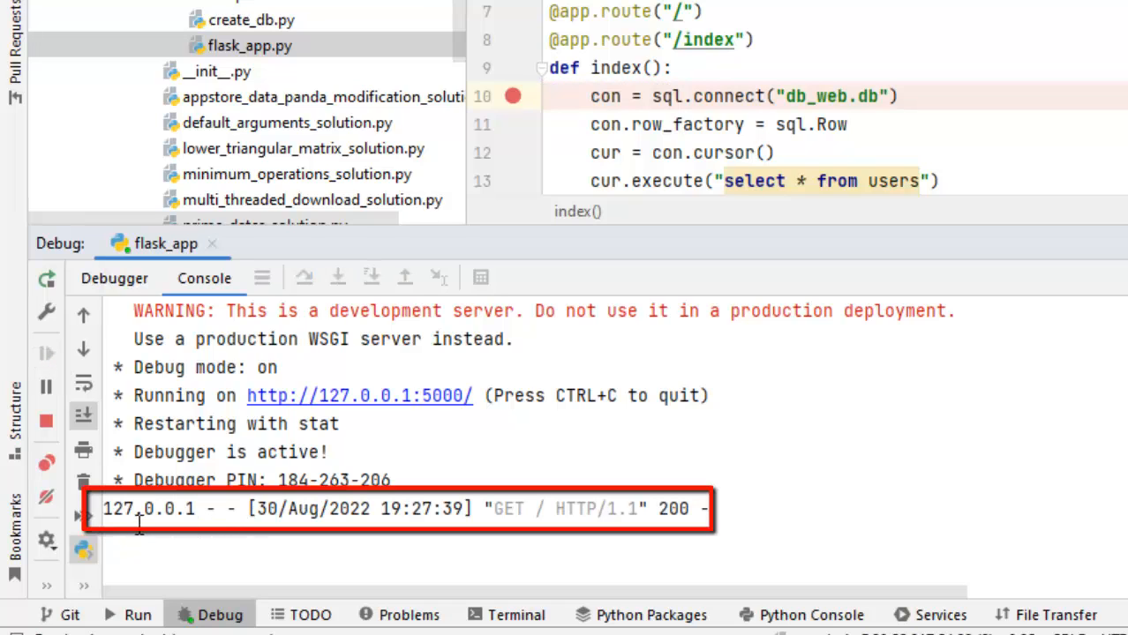